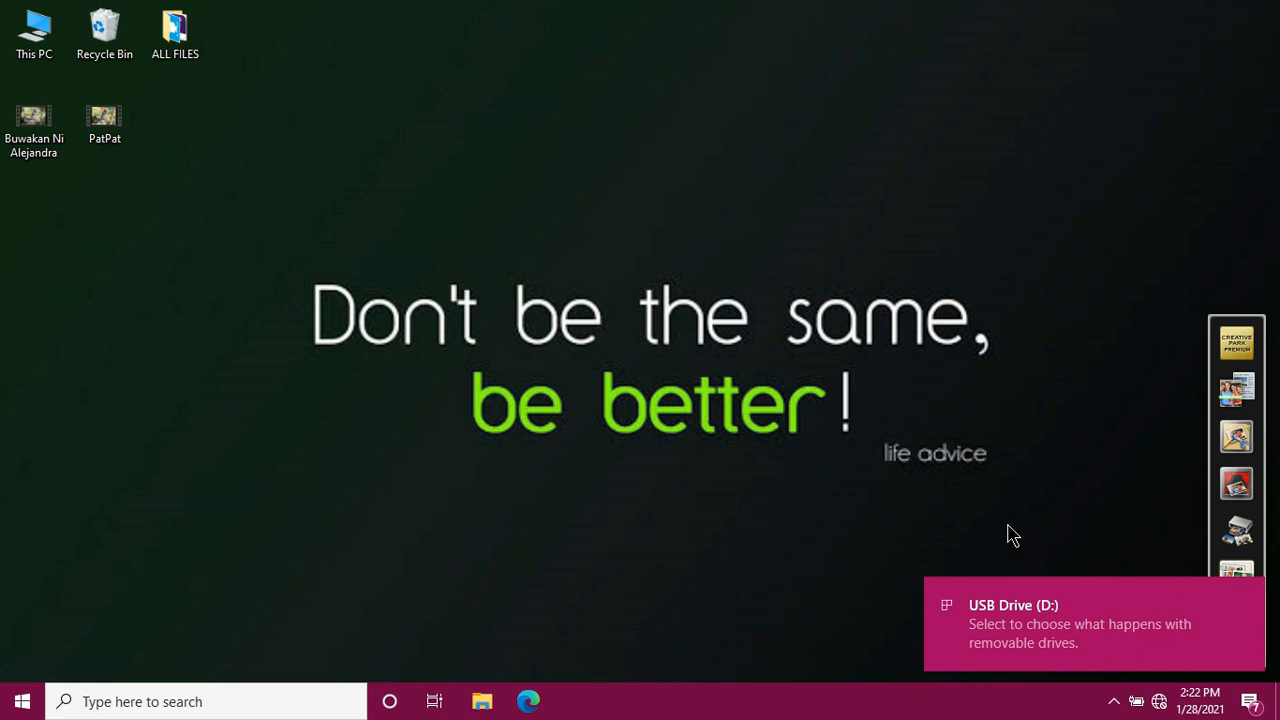
pyautogui.moveTo(981, 554)
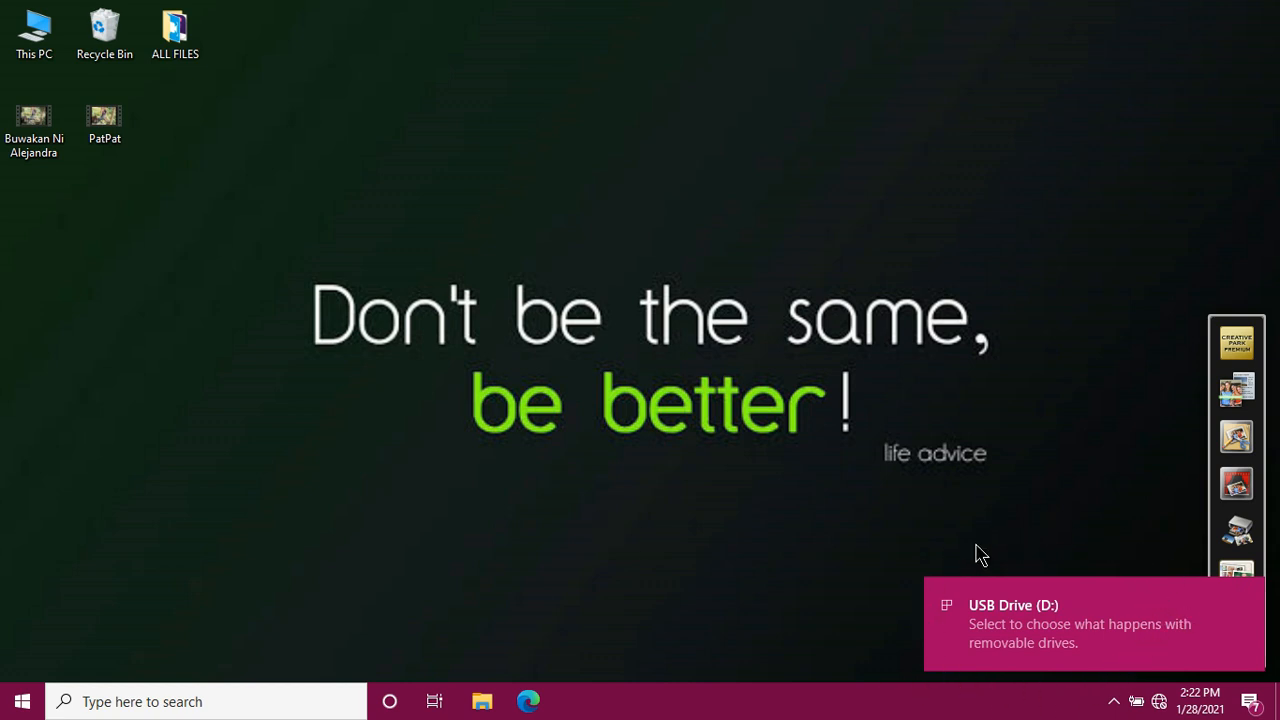
pyautogui.moveTo(1157, 580)
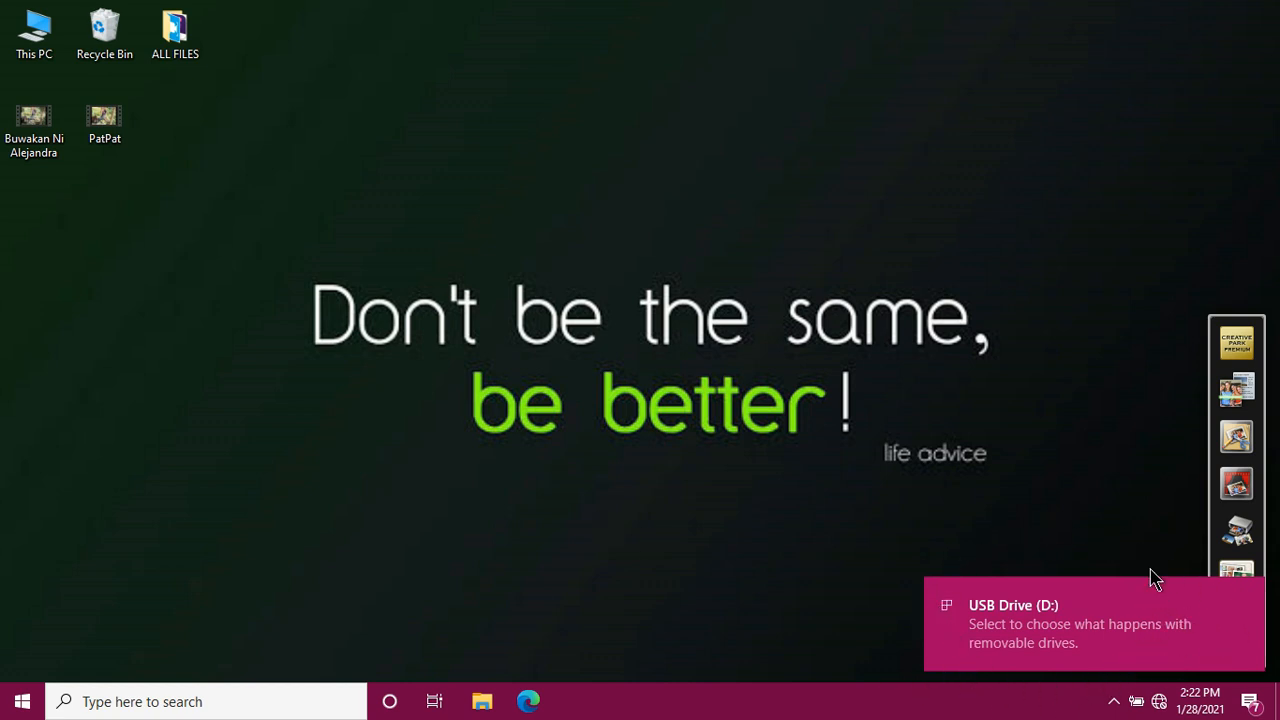
pyautogui.moveTo(1117, 537)
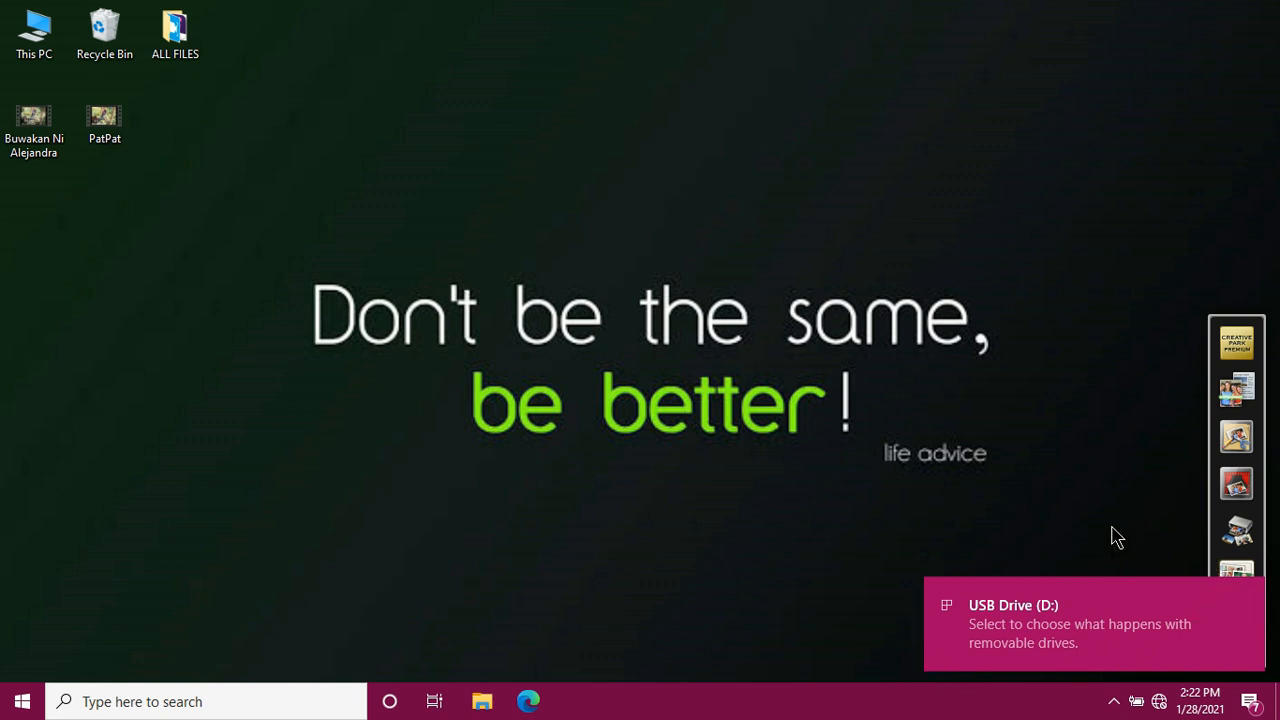
pyautogui.moveTo(949, 641)
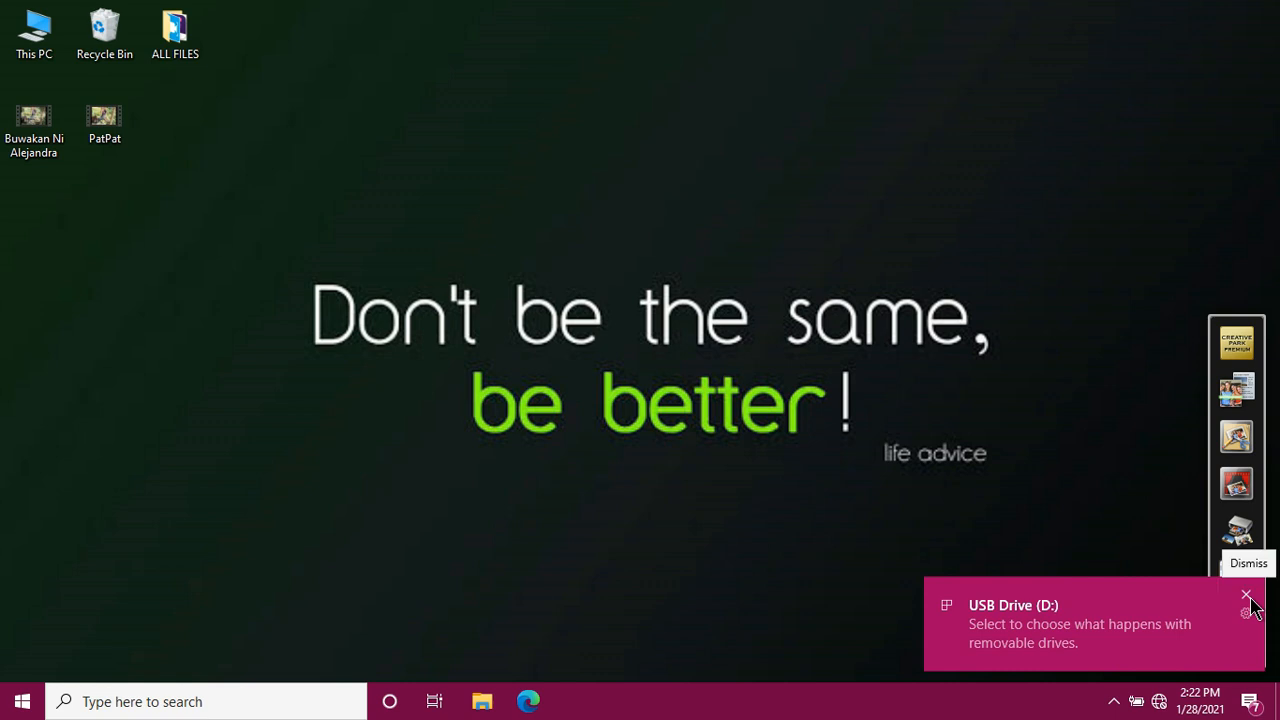
# Dismiss the USB Drive (D:) notification and select the This PC desktop shortcut.
pyautogui.click(1246, 595)
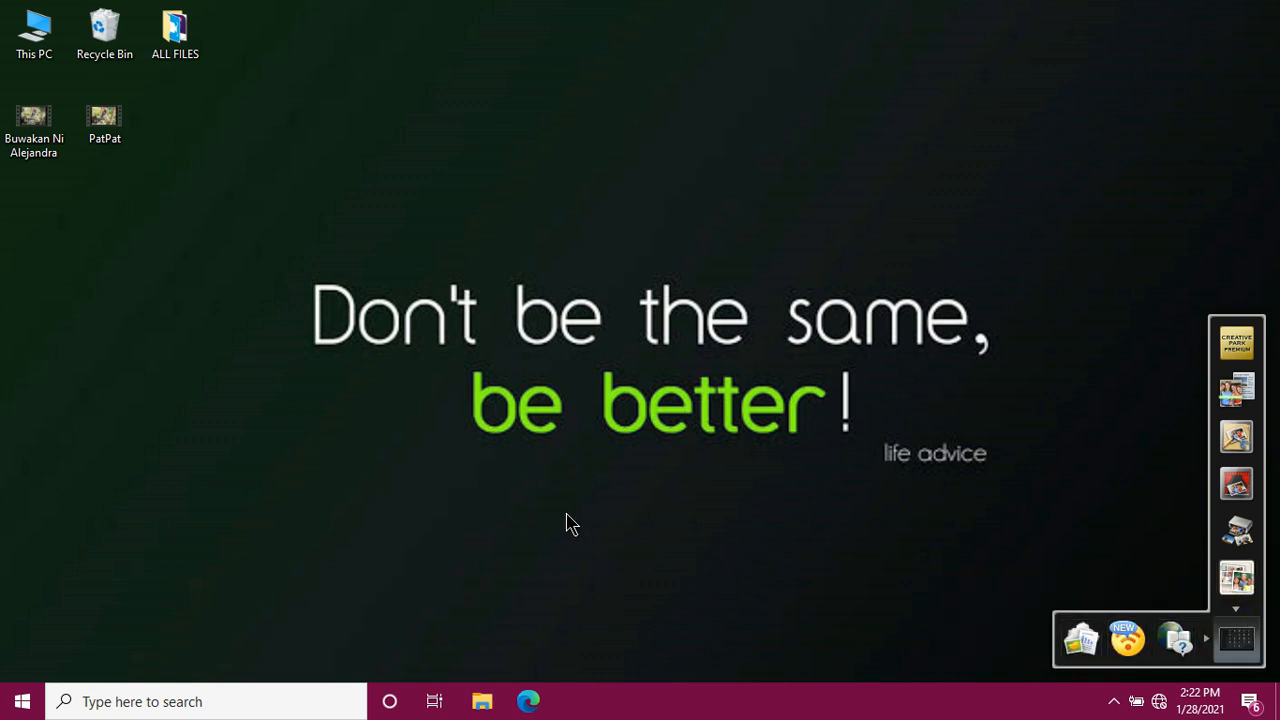
pyautogui.moveTo(595, 490)
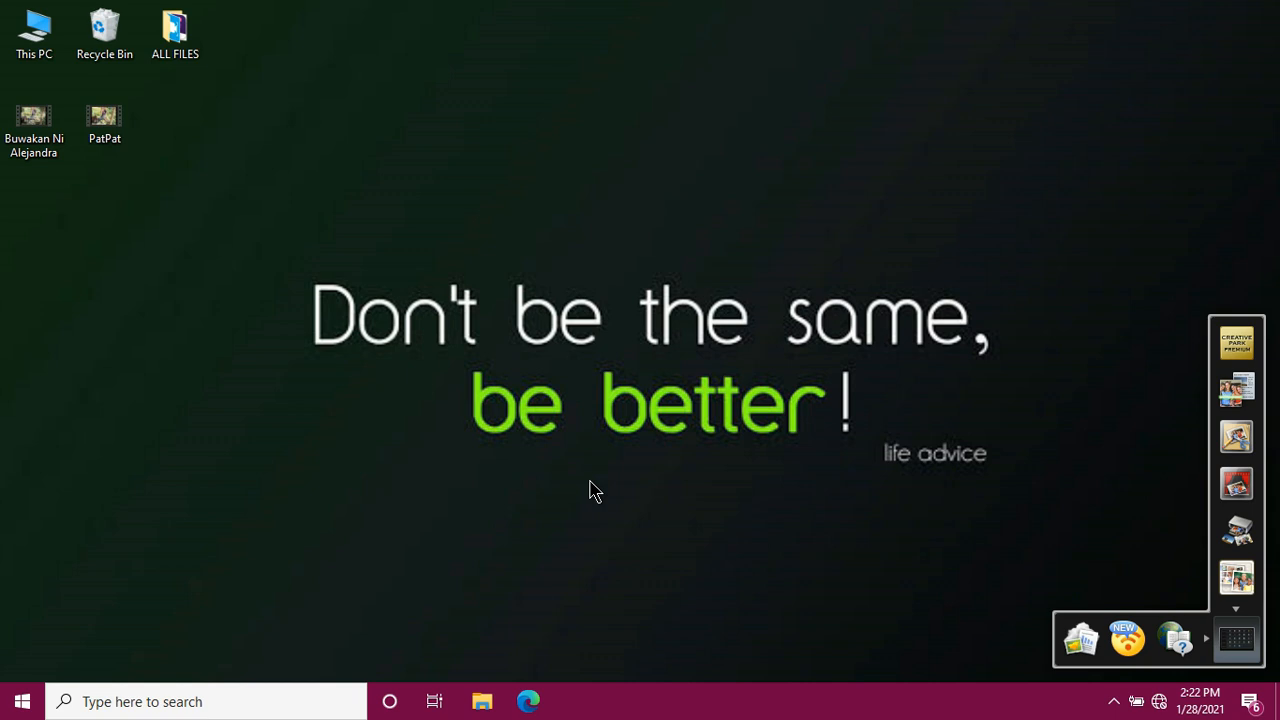
pyautogui.click(34, 33)
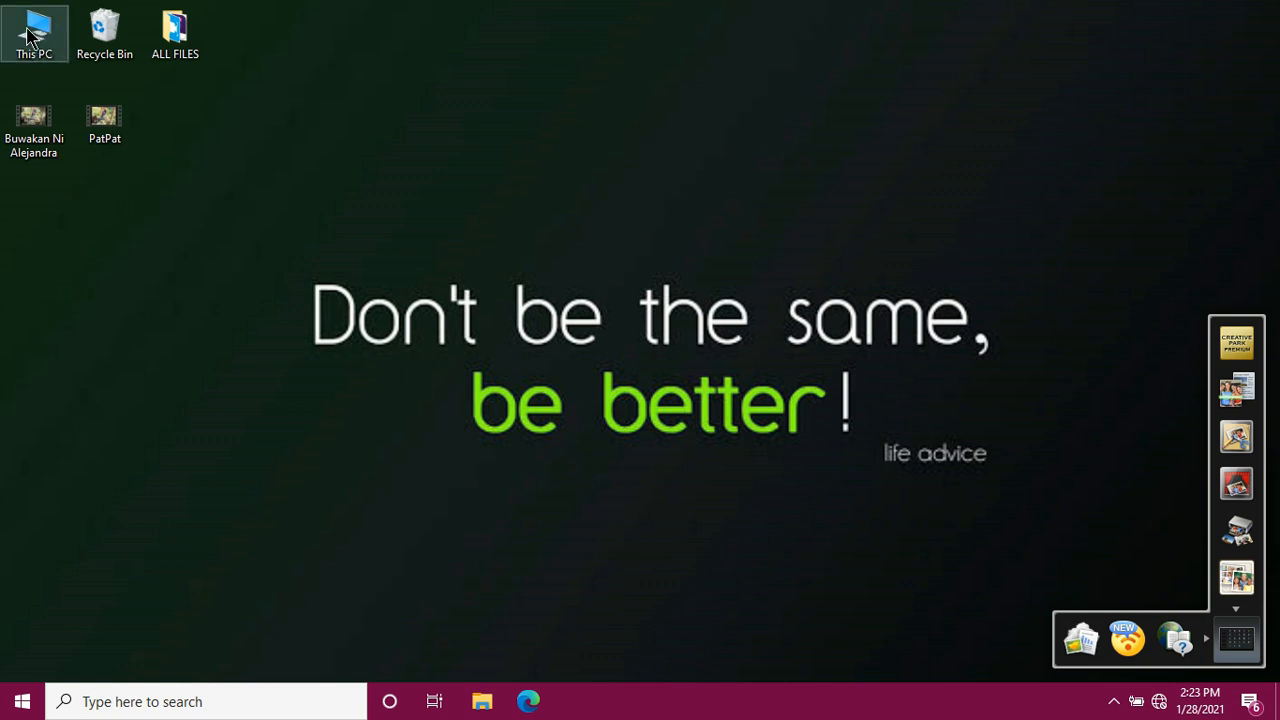
# Open This PC and look inside USB Drive (D:), which is empty.
pyautogui.doubleClick(33, 30)
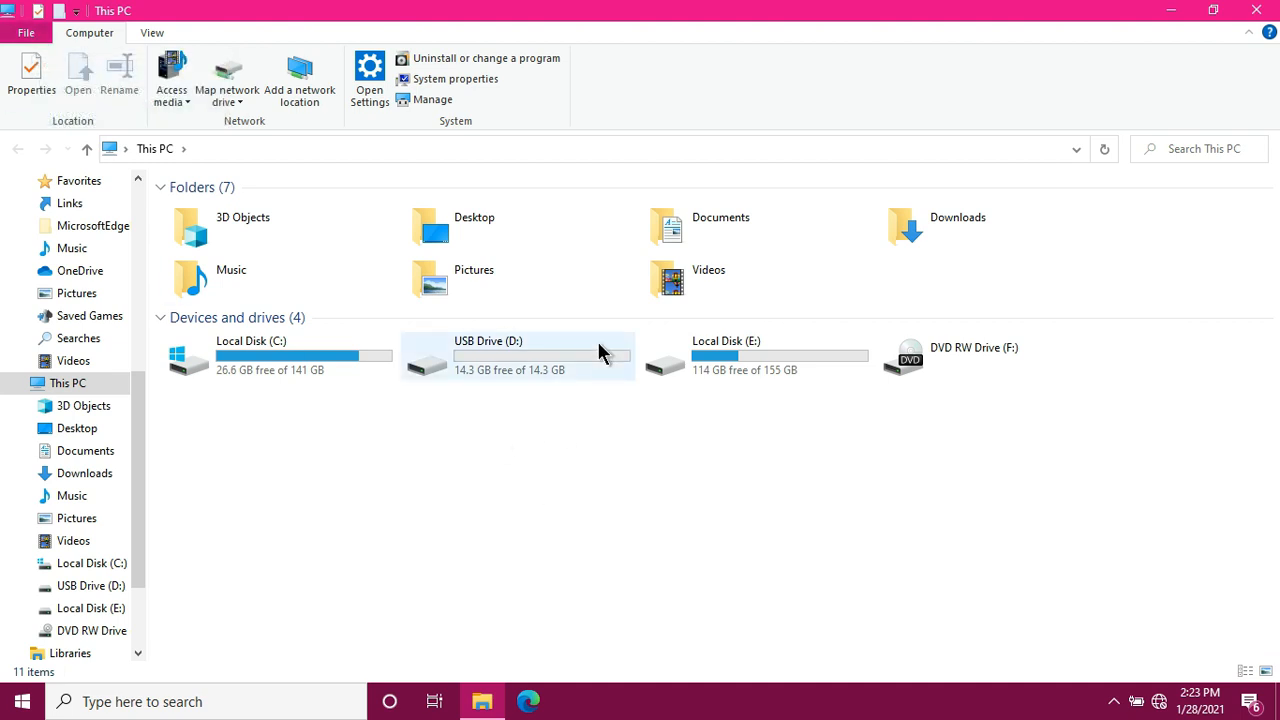
pyautogui.moveTo(540, 375)
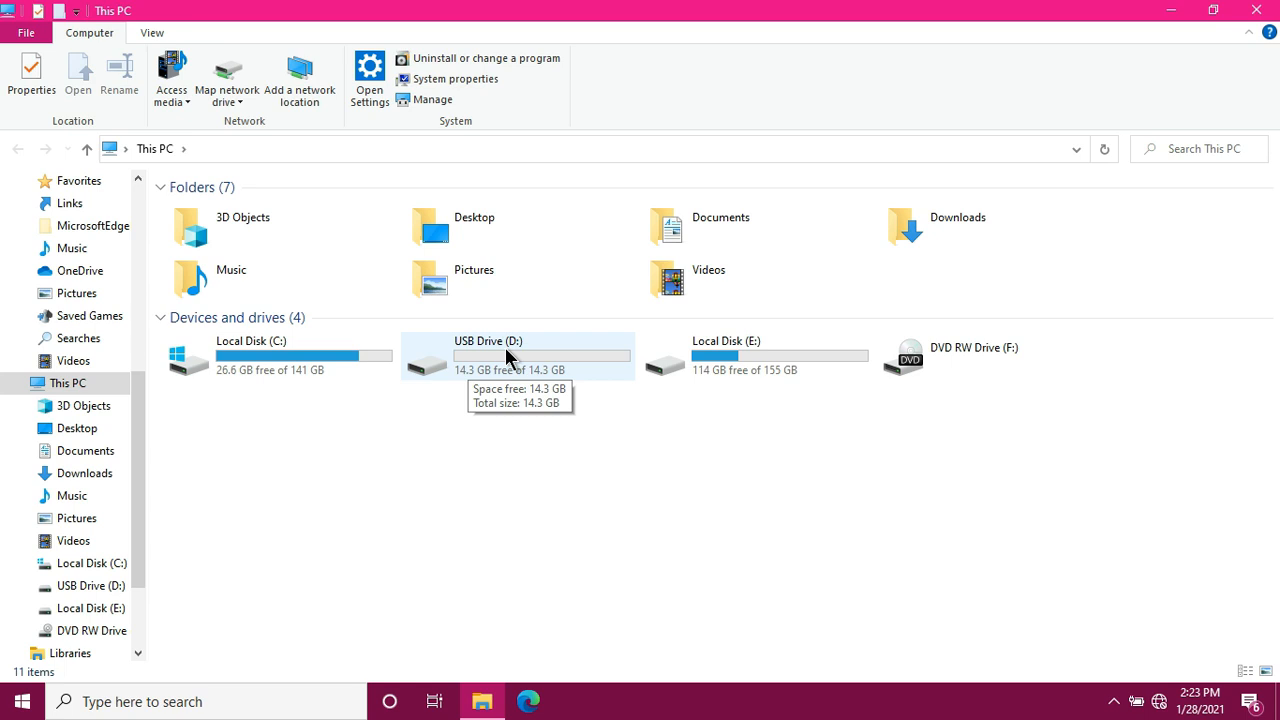
pyautogui.doubleClick(505, 355)
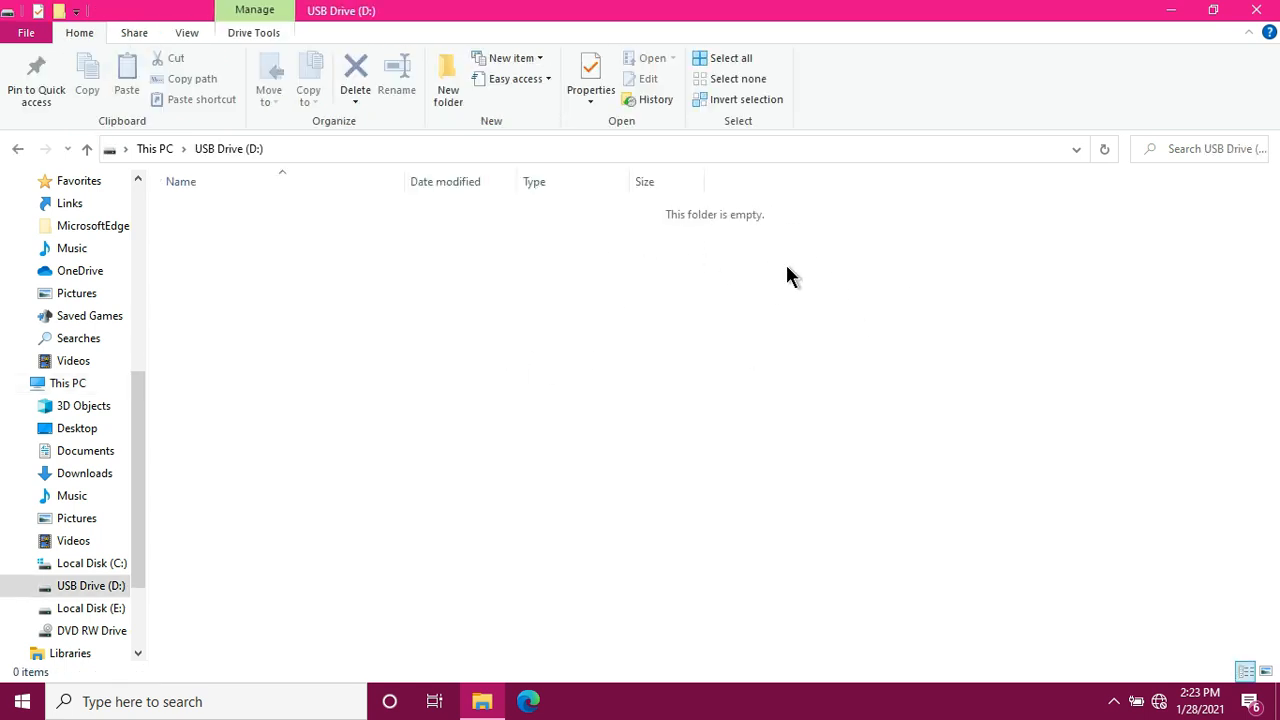
pyautogui.moveTo(807, 268)
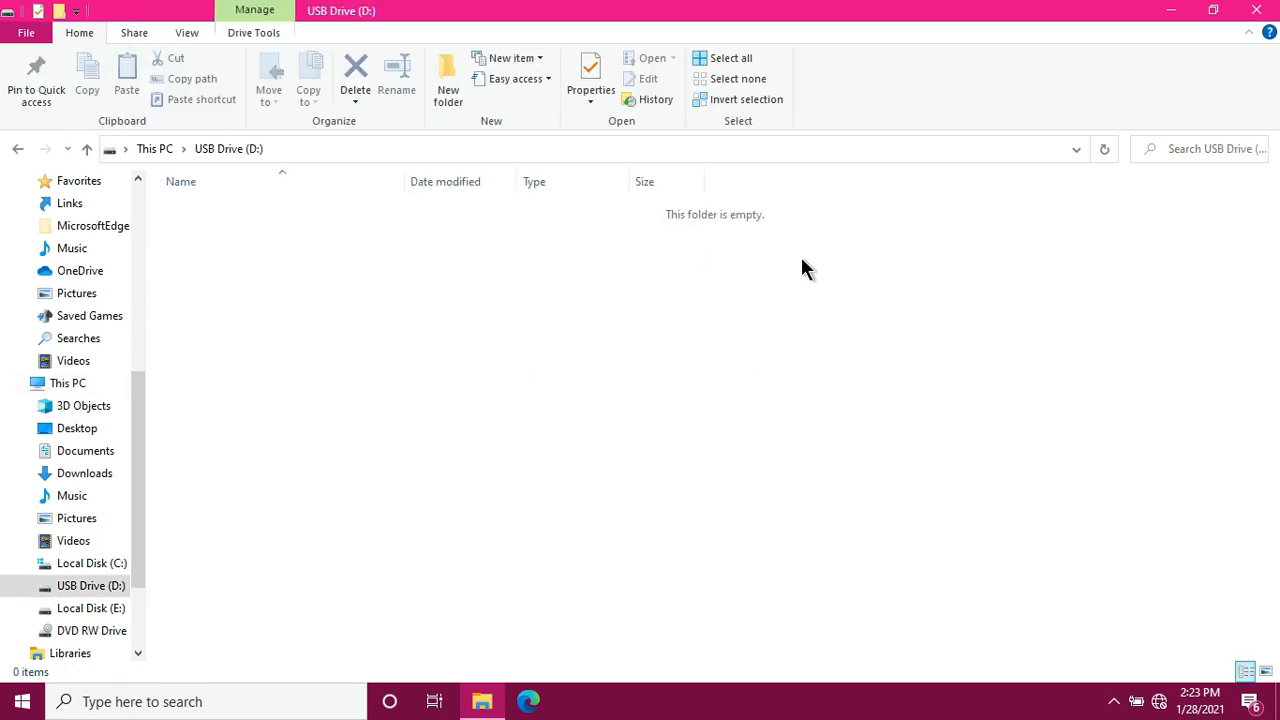
pyautogui.moveTo(847, 217)
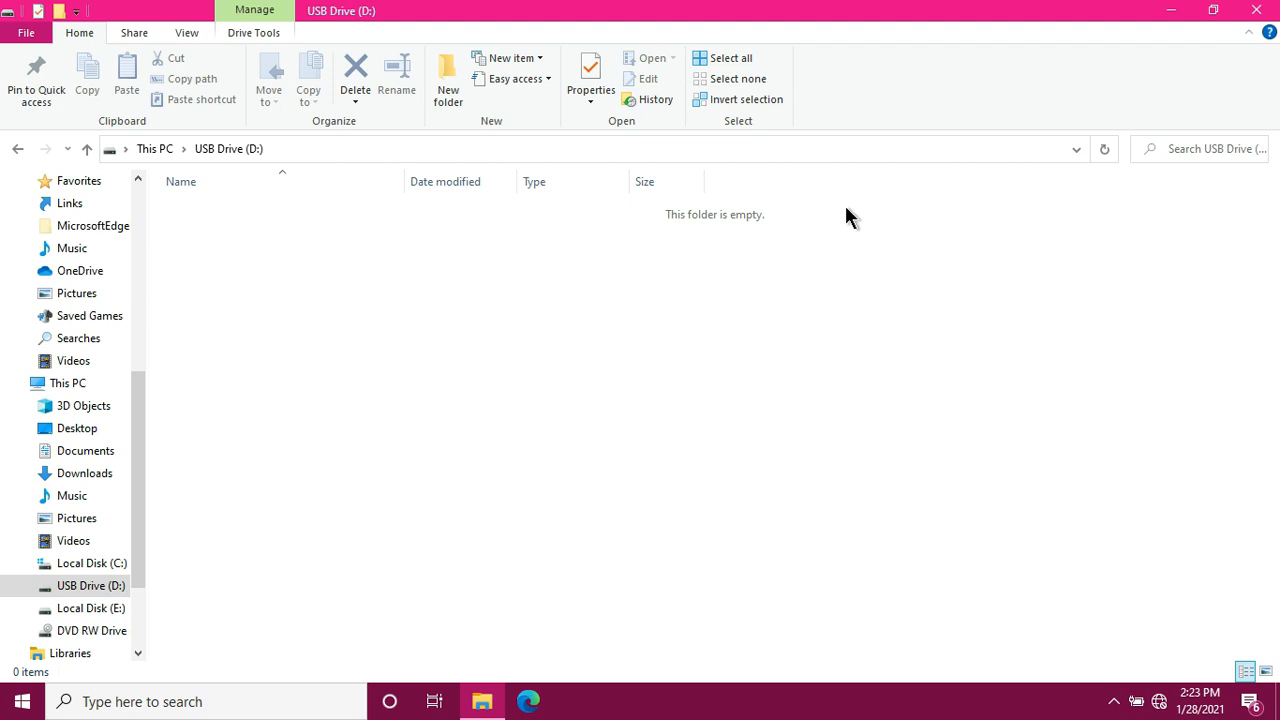
pyautogui.moveTo(855, 231)
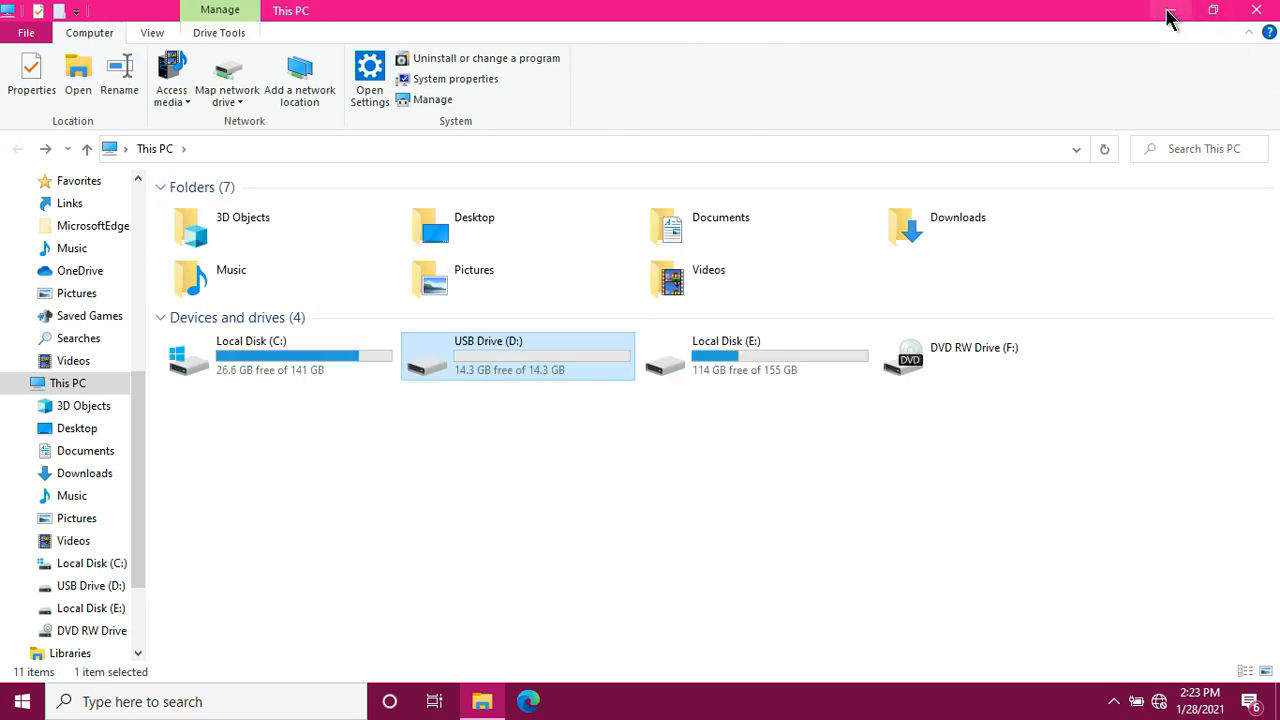
# Minimize the This PC window to reveal the desktop videos.
pyautogui.click(1248, 10)
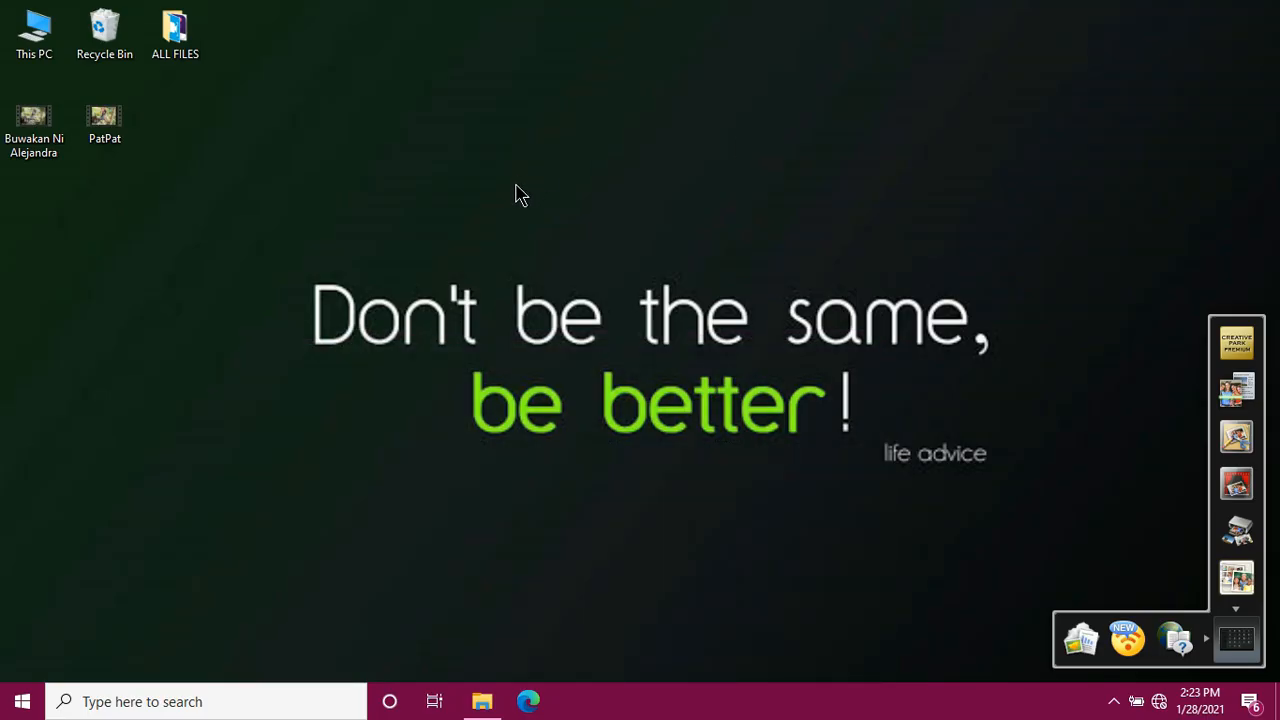
pyautogui.moveTo(518, 203)
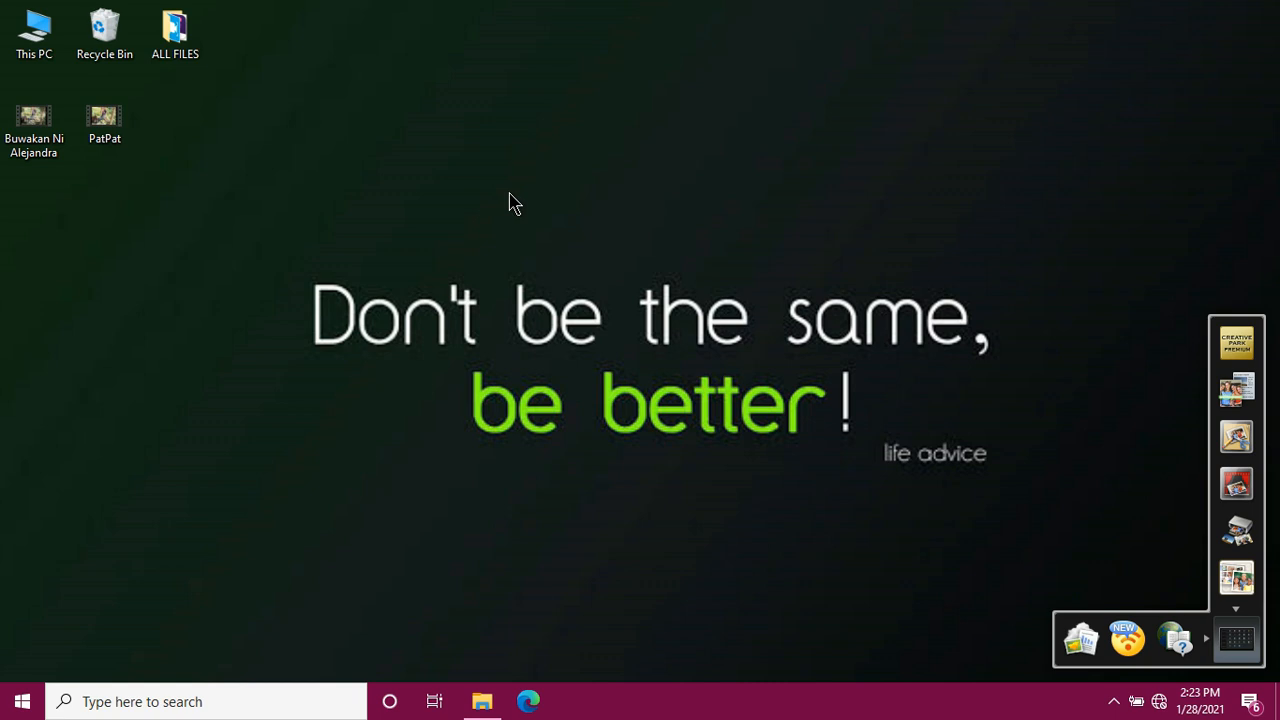
pyautogui.moveTo(358, 270)
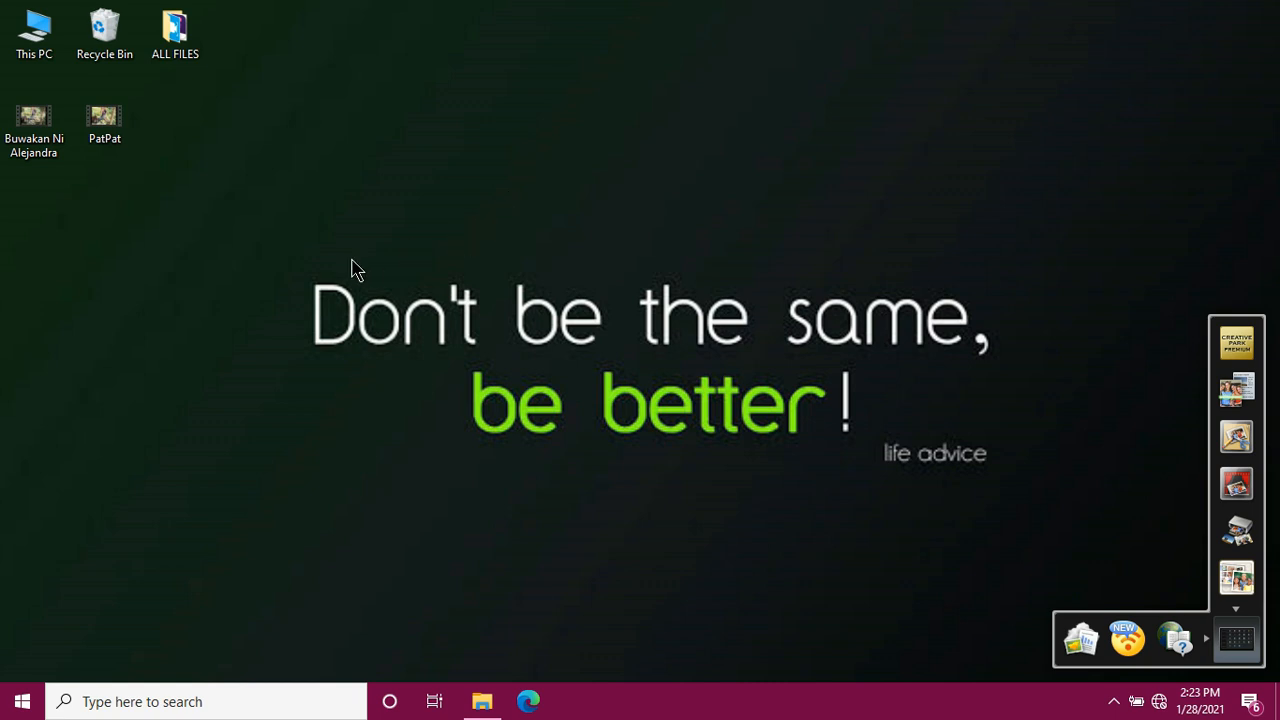
pyautogui.moveTo(332, 270)
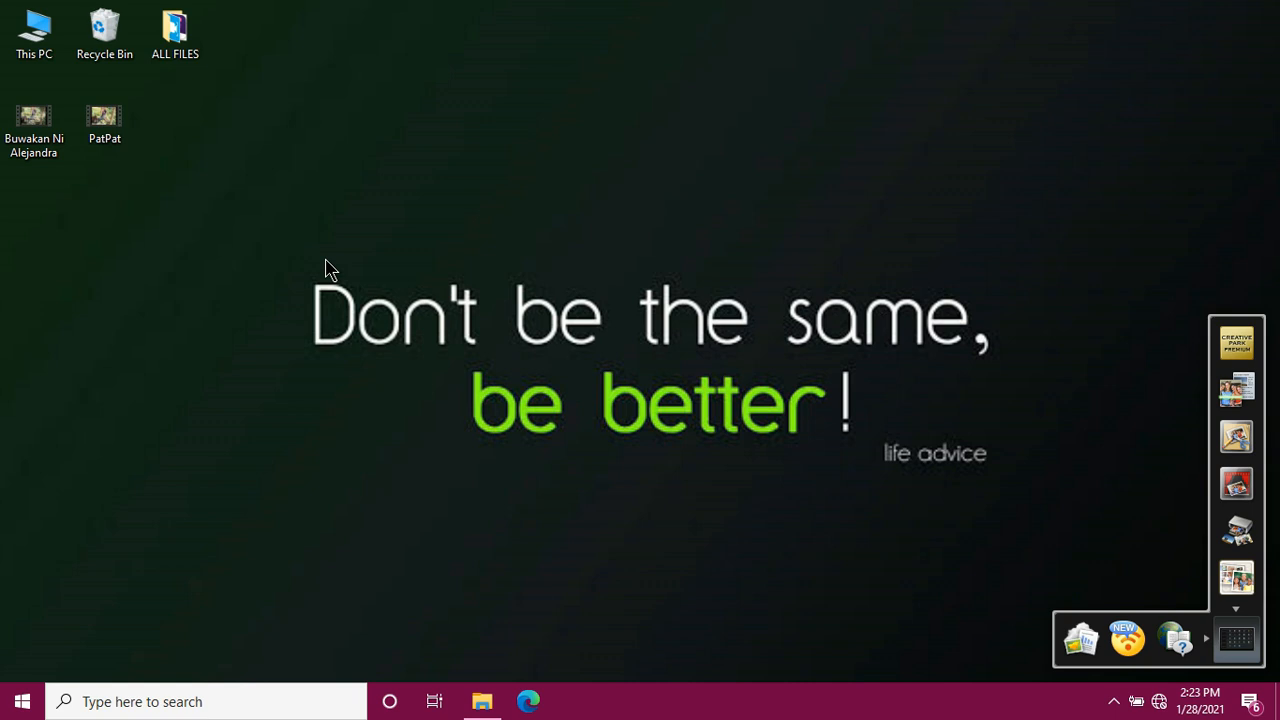
pyautogui.moveTo(299, 270)
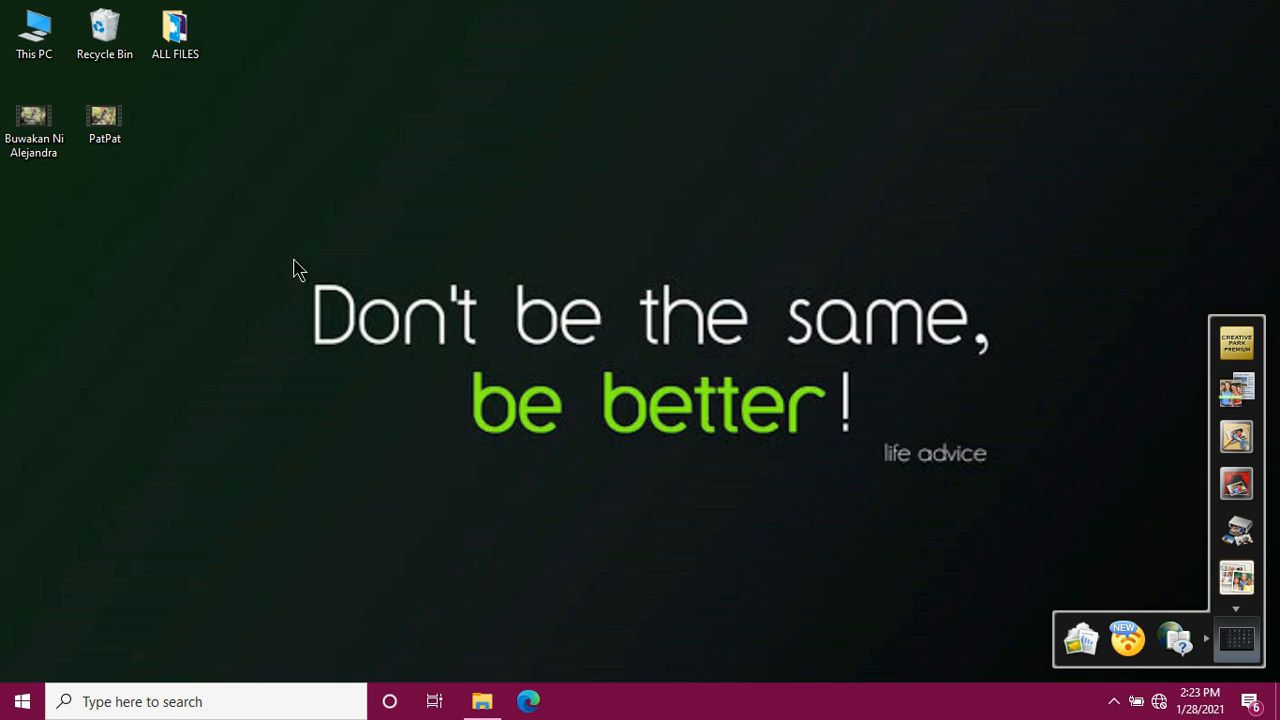
pyautogui.moveTo(291, 271)
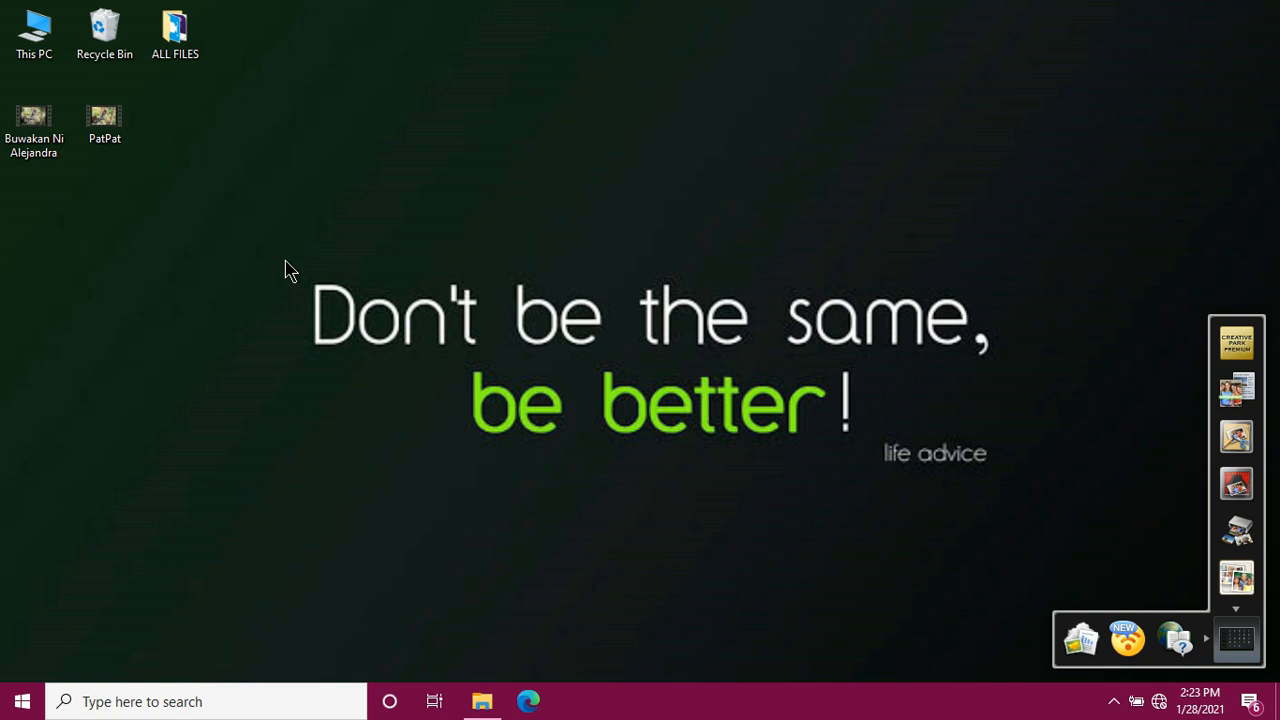
pyautogui.moveTo(15, 232)
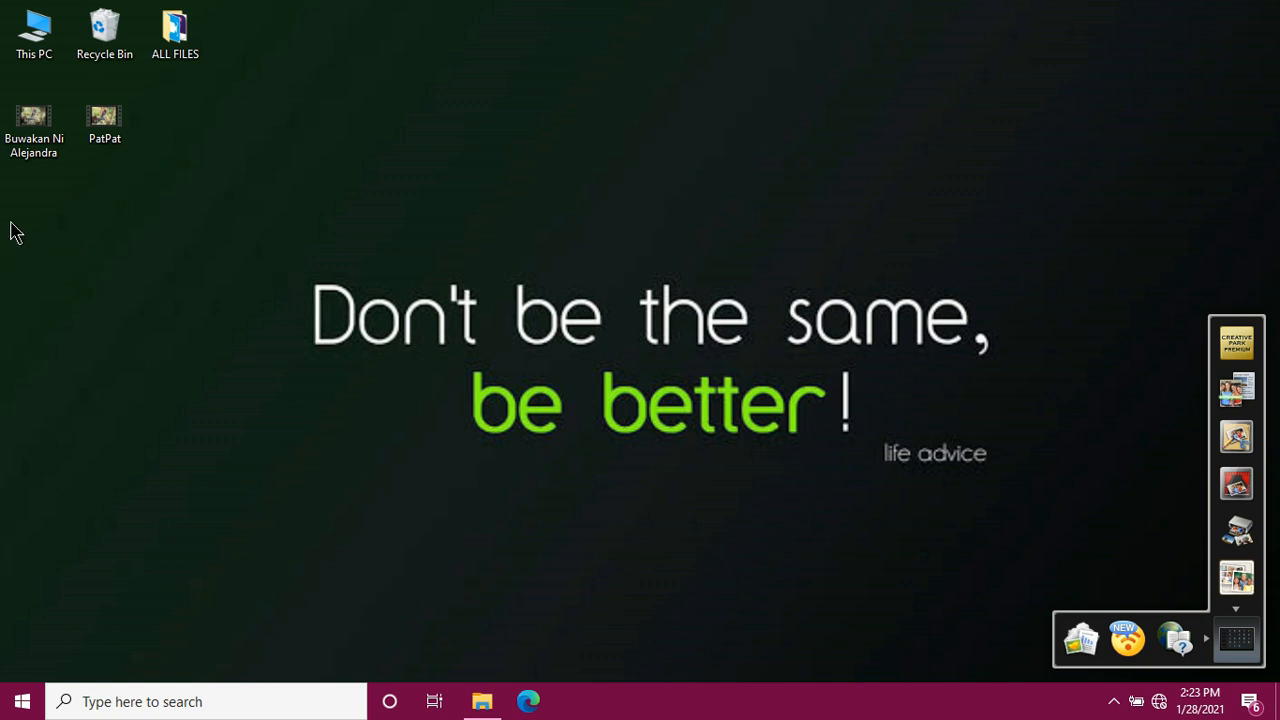
pyautogui.moveTo(107, 187)
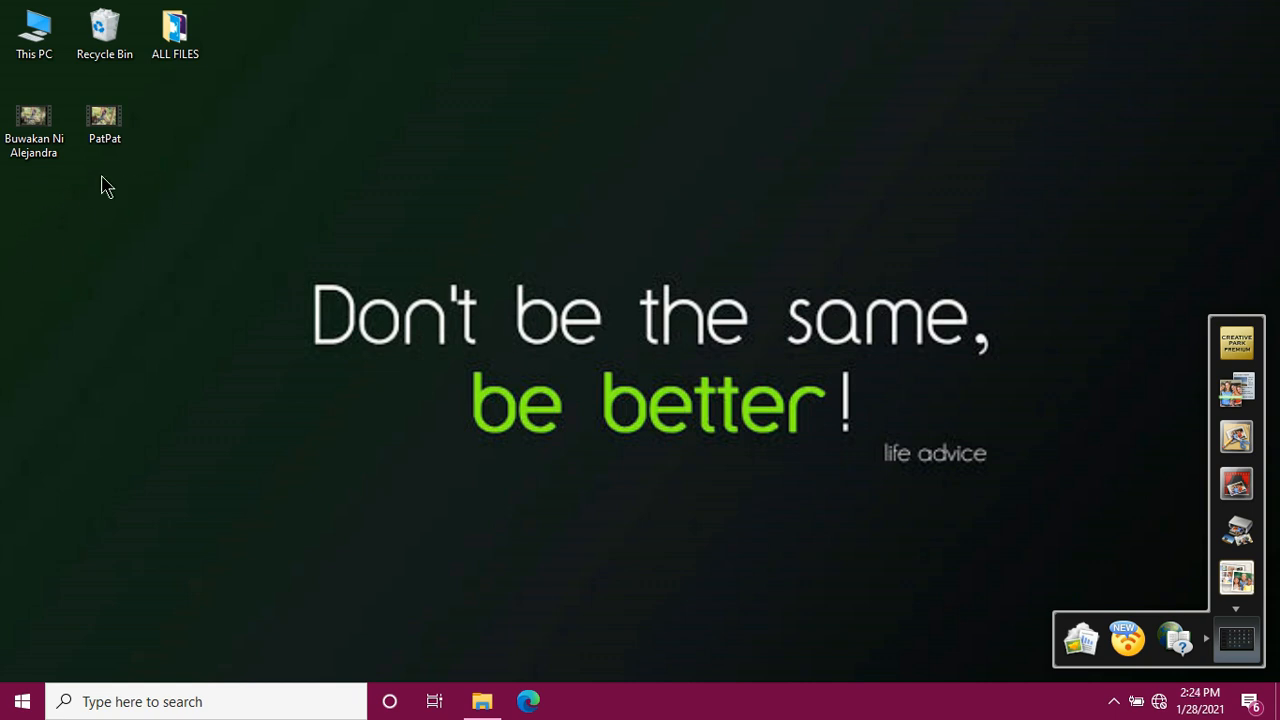
pyautogui.moveTo(137, 185)
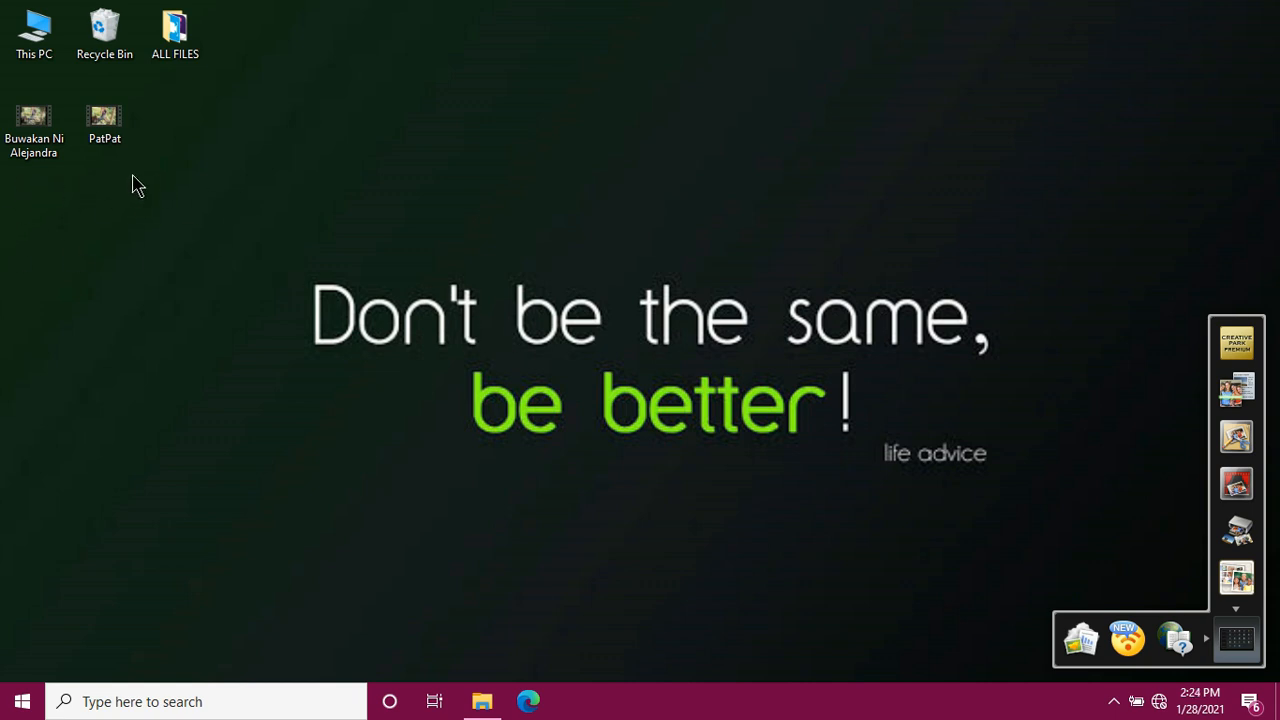
pyautogui.moveTo(118, 186)
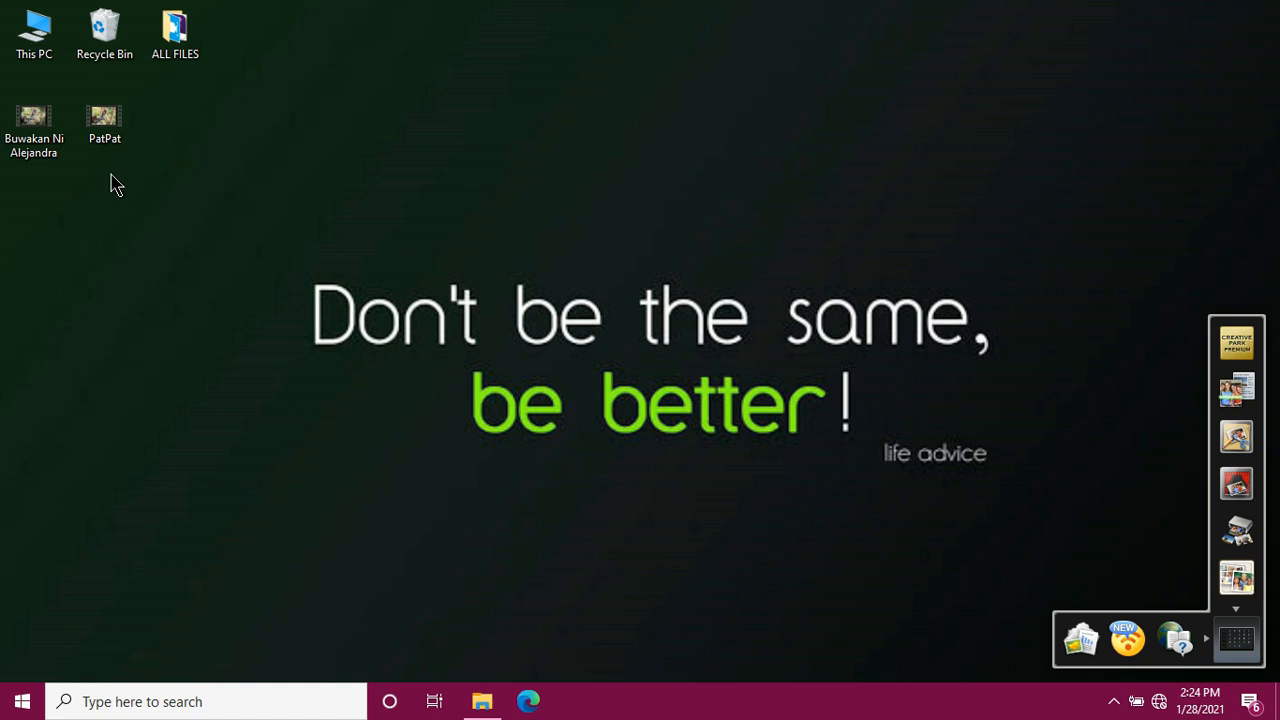
pyautogui.moveTo(118, 185)
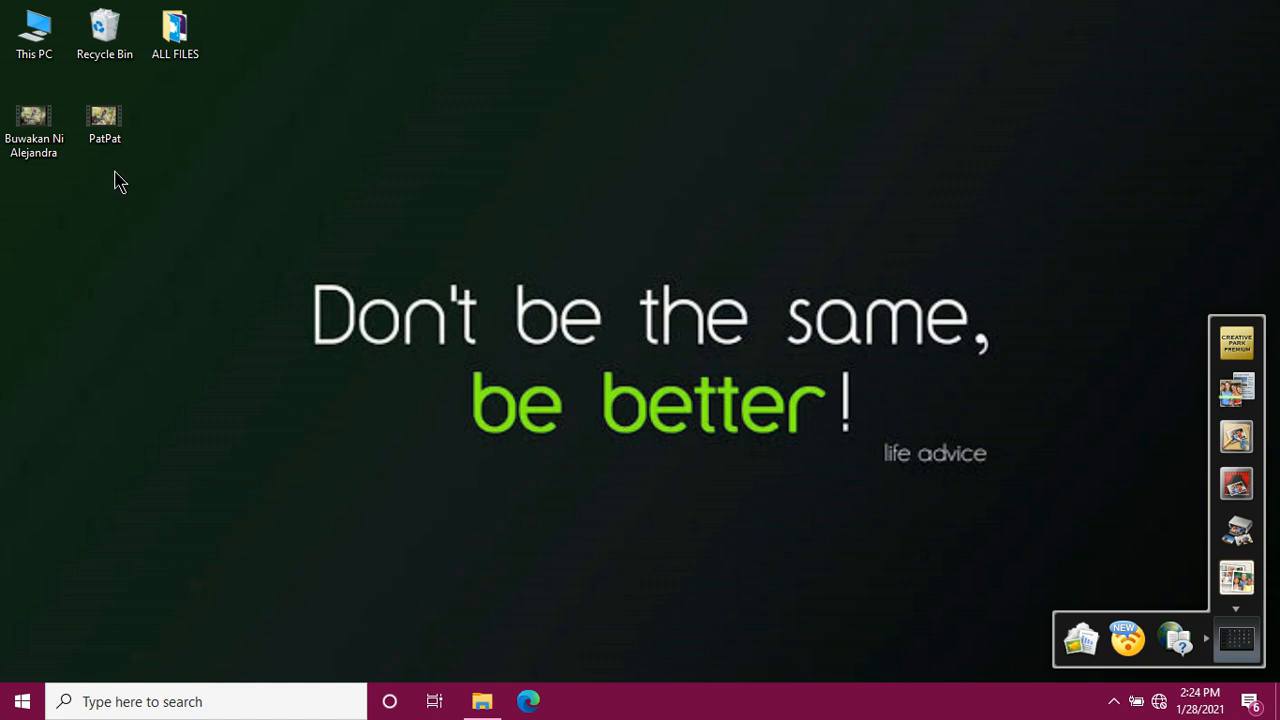
# Check the PatPat video's properties (598 MB MP4) and bring up its Send to destinations.
pyautogui.click(104, 118)
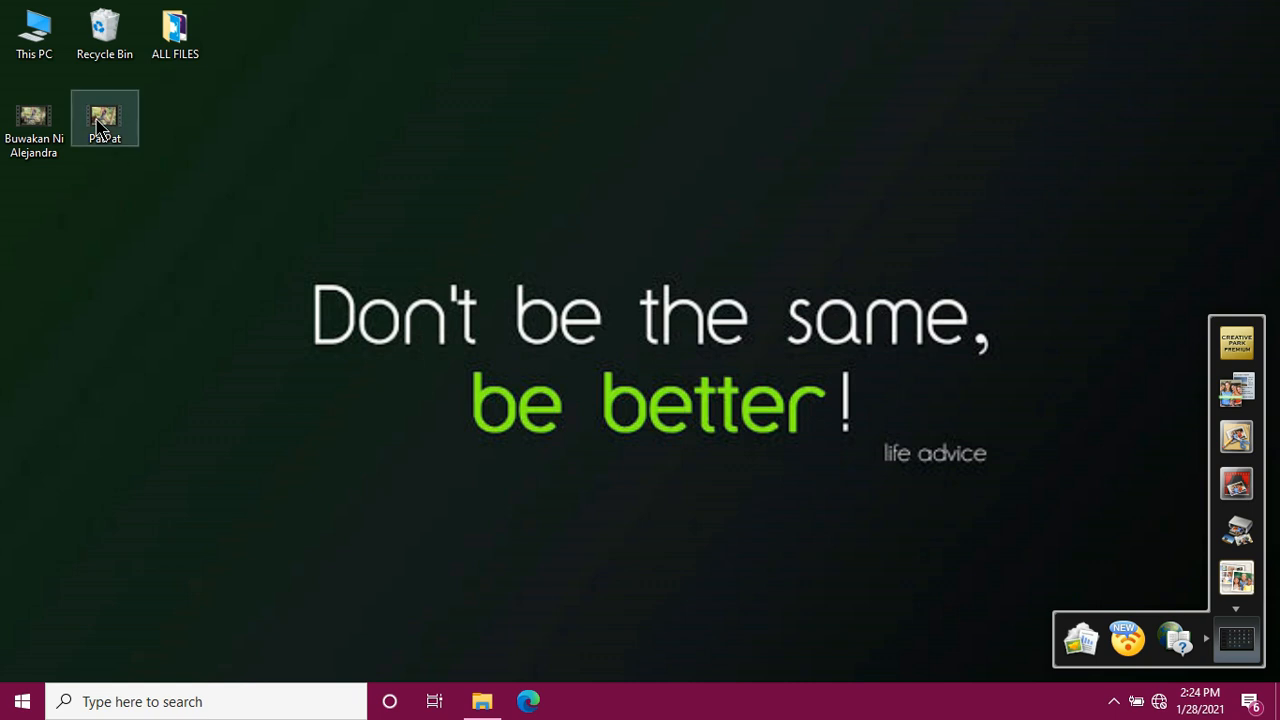
pyautogui.rightClick(105, 118)
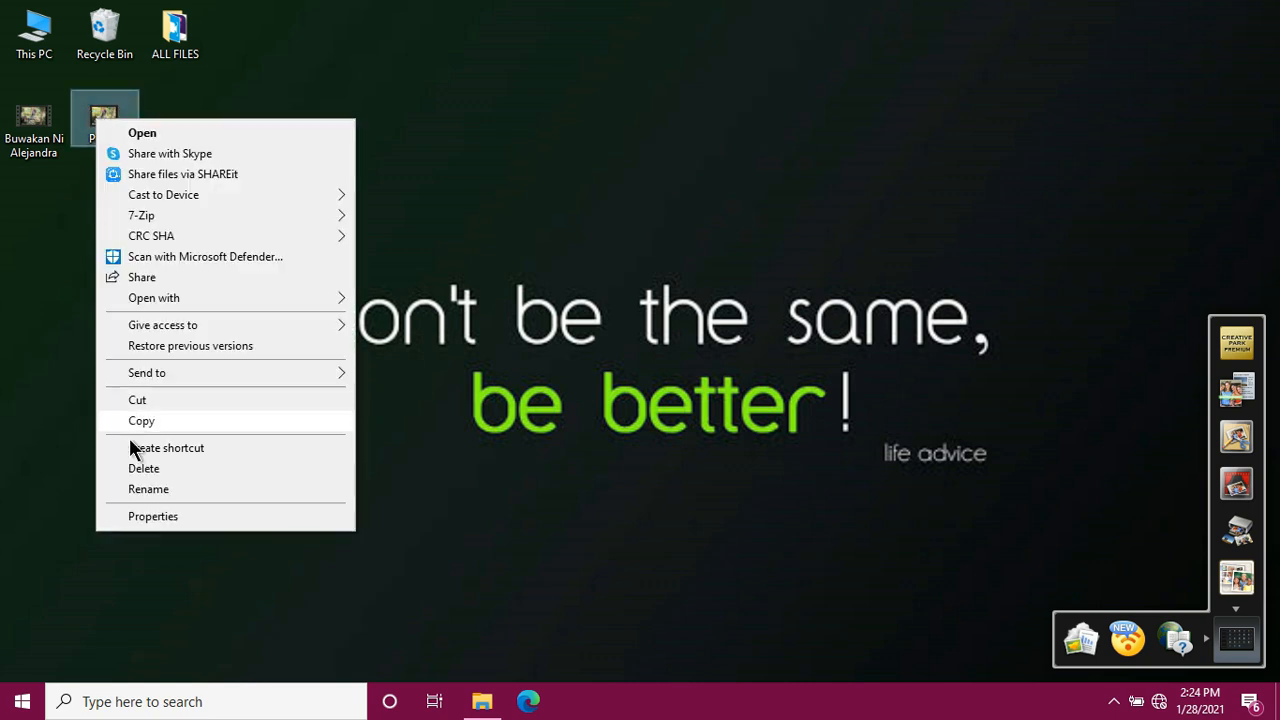
pyautogui.click(153, 516)
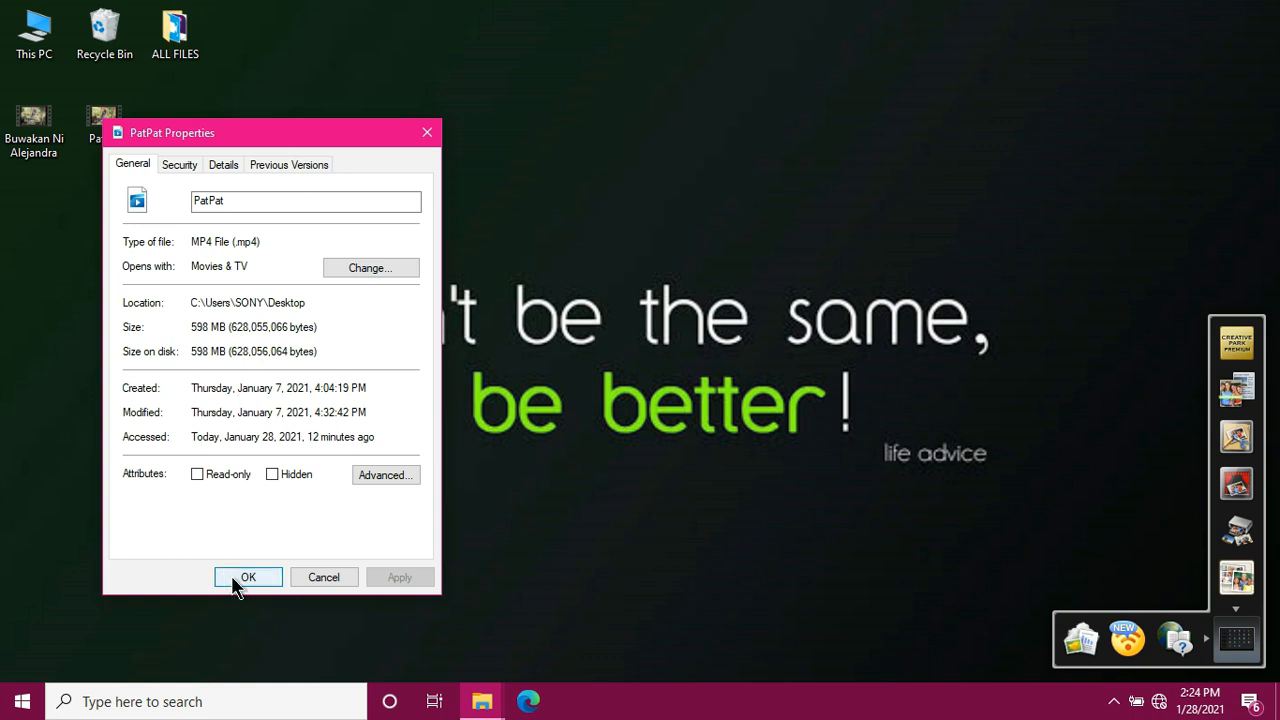
pyautogui.click(248, 577)
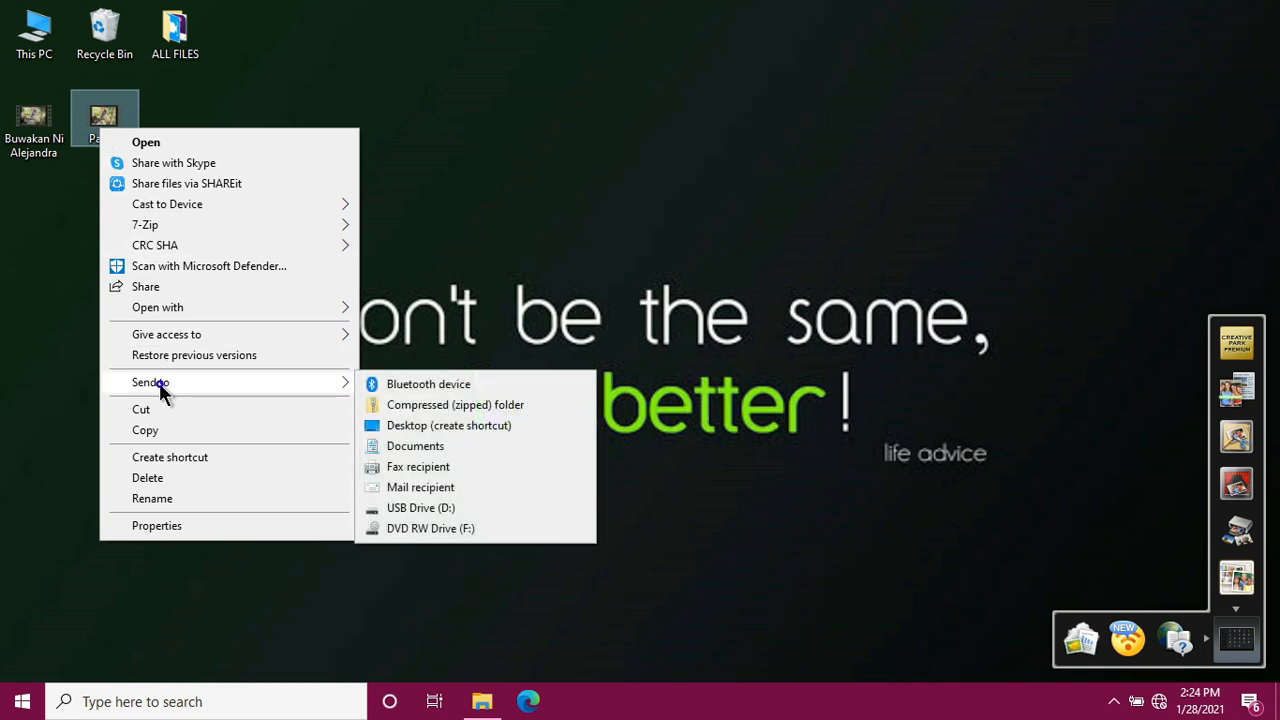
pyautogui.moveTo(420, 487)
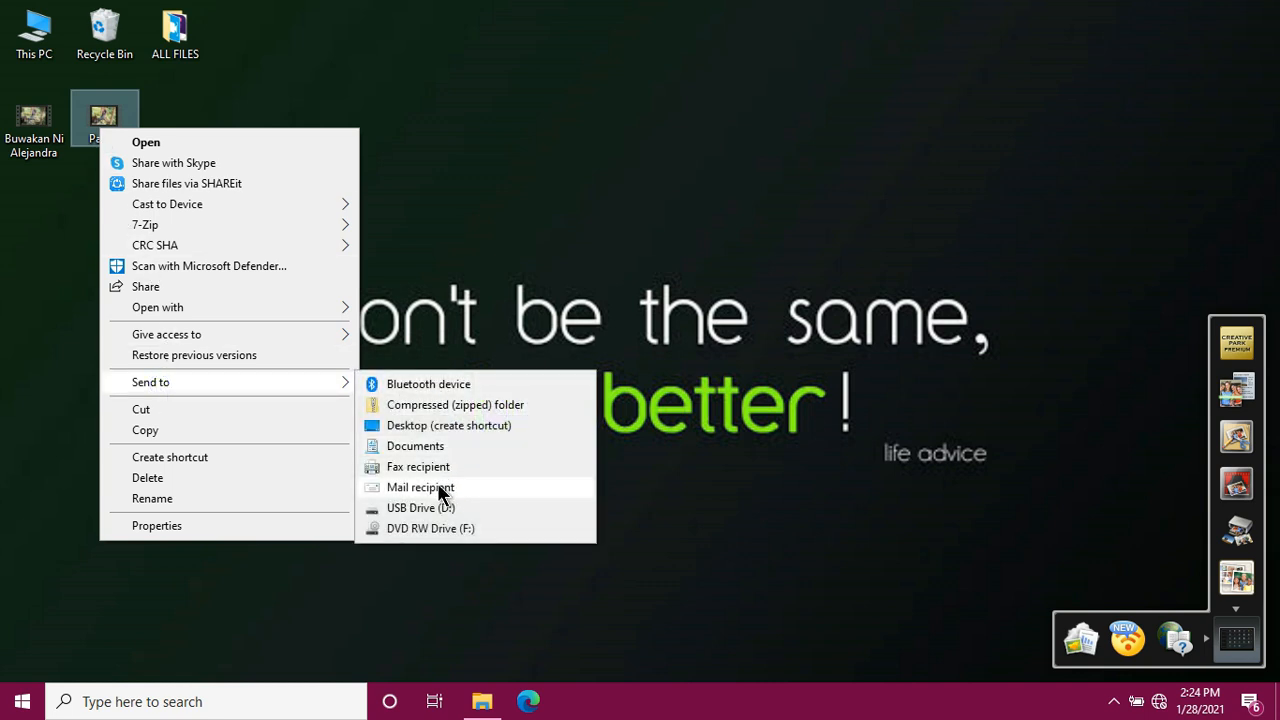
pyautogui.moveTo(458, 513)
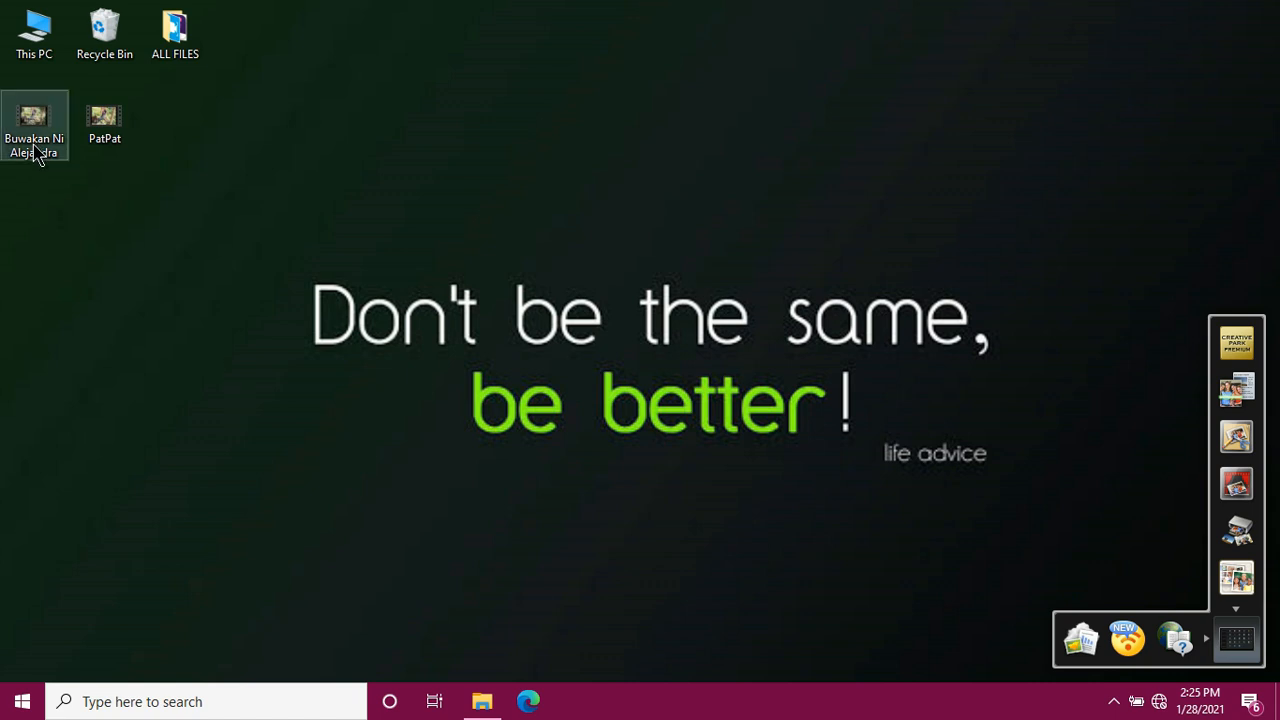
pyautogui.moveTo(35, 150)
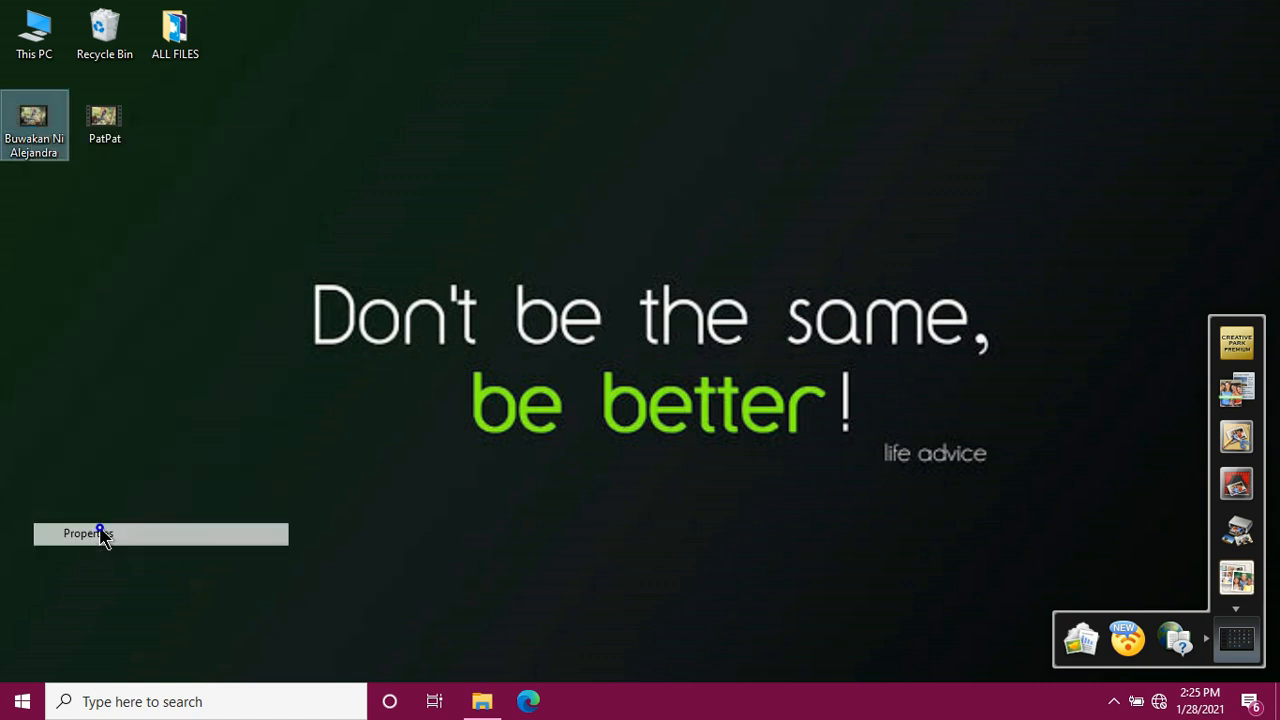
pyautogui.click(83, 533)
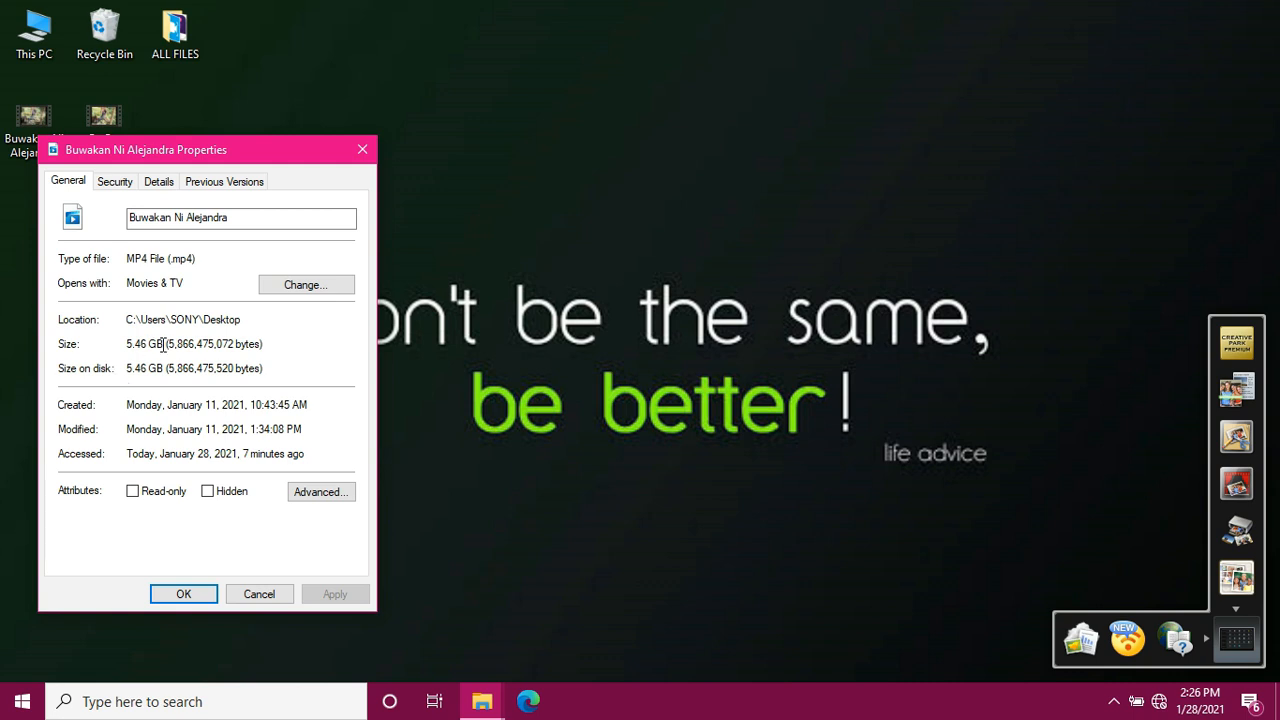
pyautogui.moveTo(150, 375)
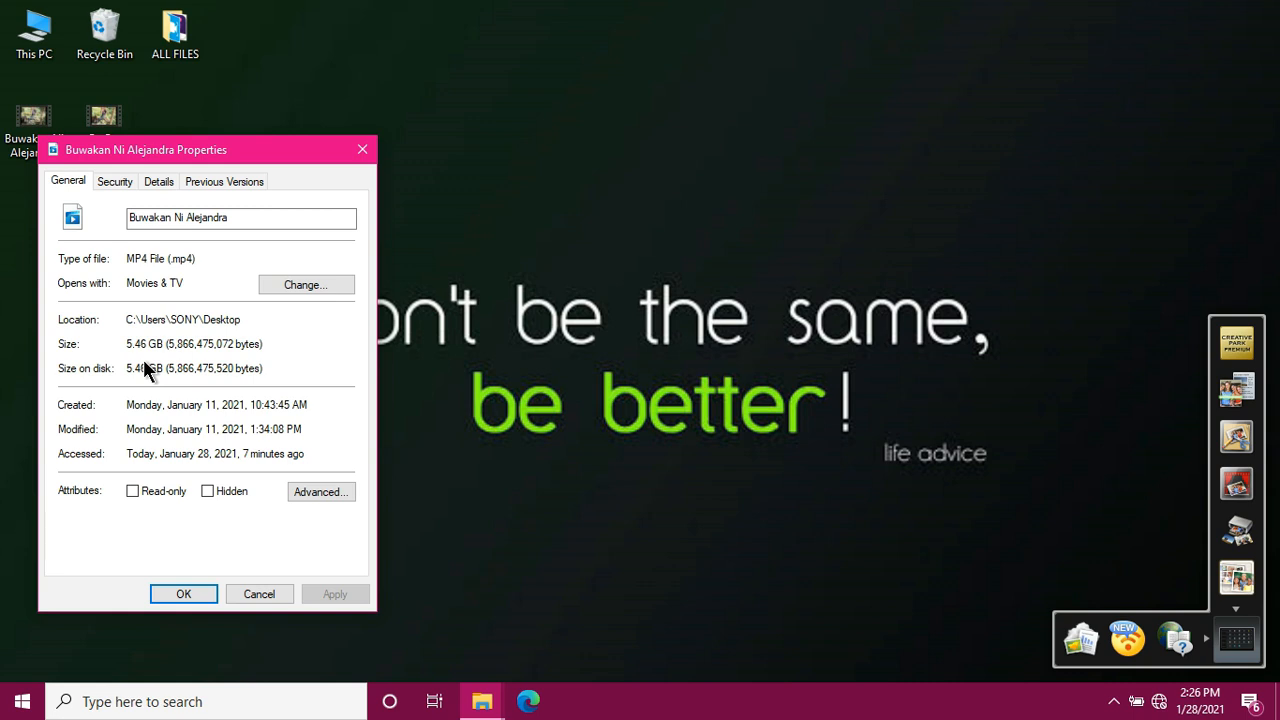
pyautogui.click(183, 593)
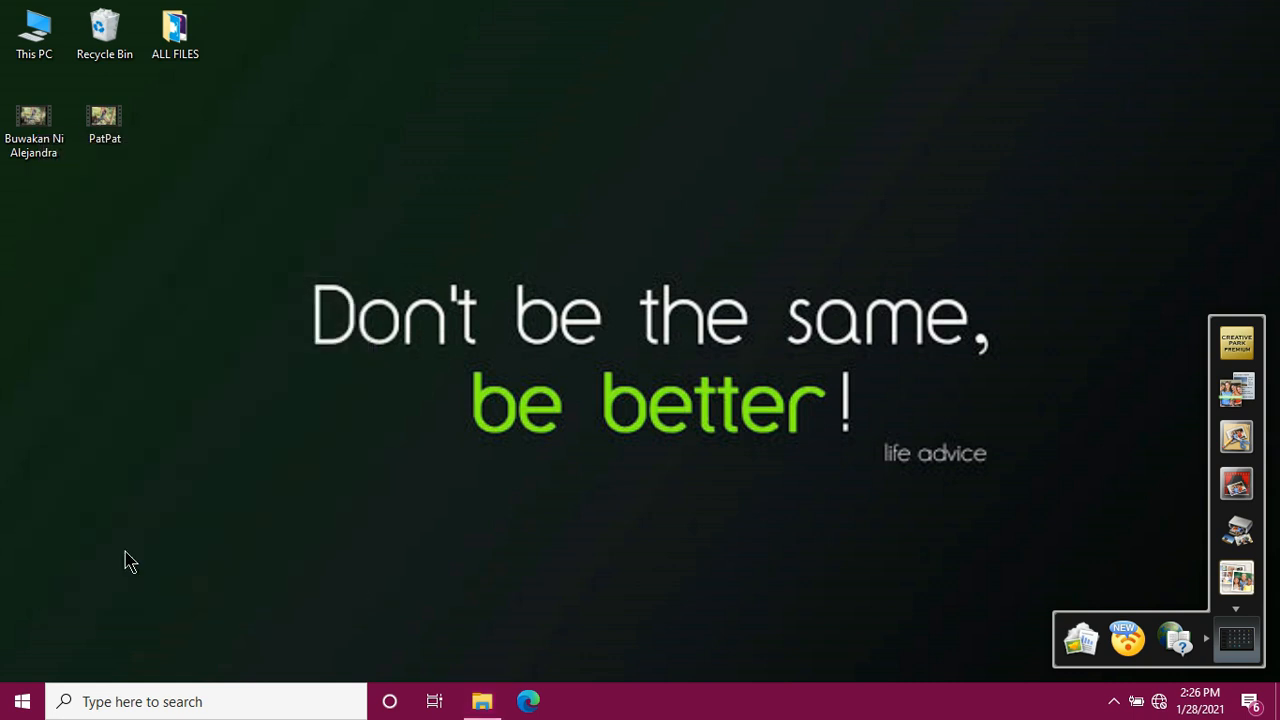
# Send Buwakan Ni Alejandra to USB Drive (D:), triggering the File Too Large warning.
pyautogui.rightClick(33, 120)
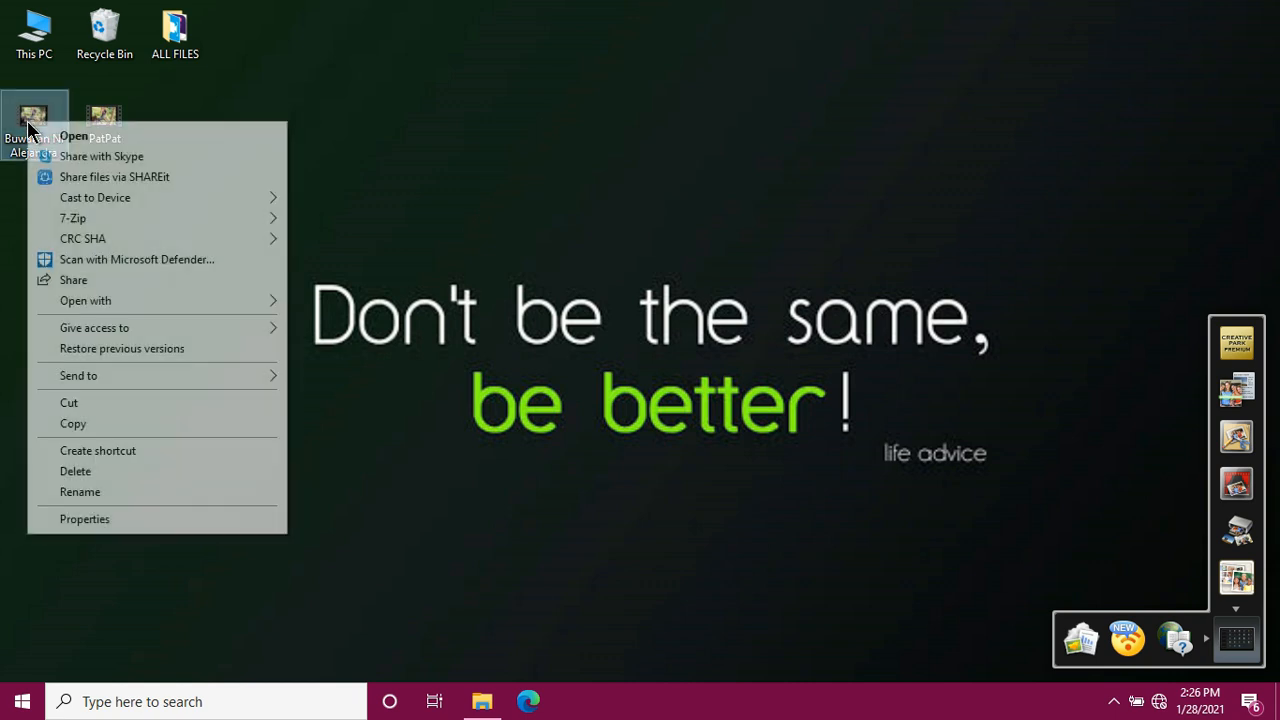
pyautogui.moveTo(78, 375)
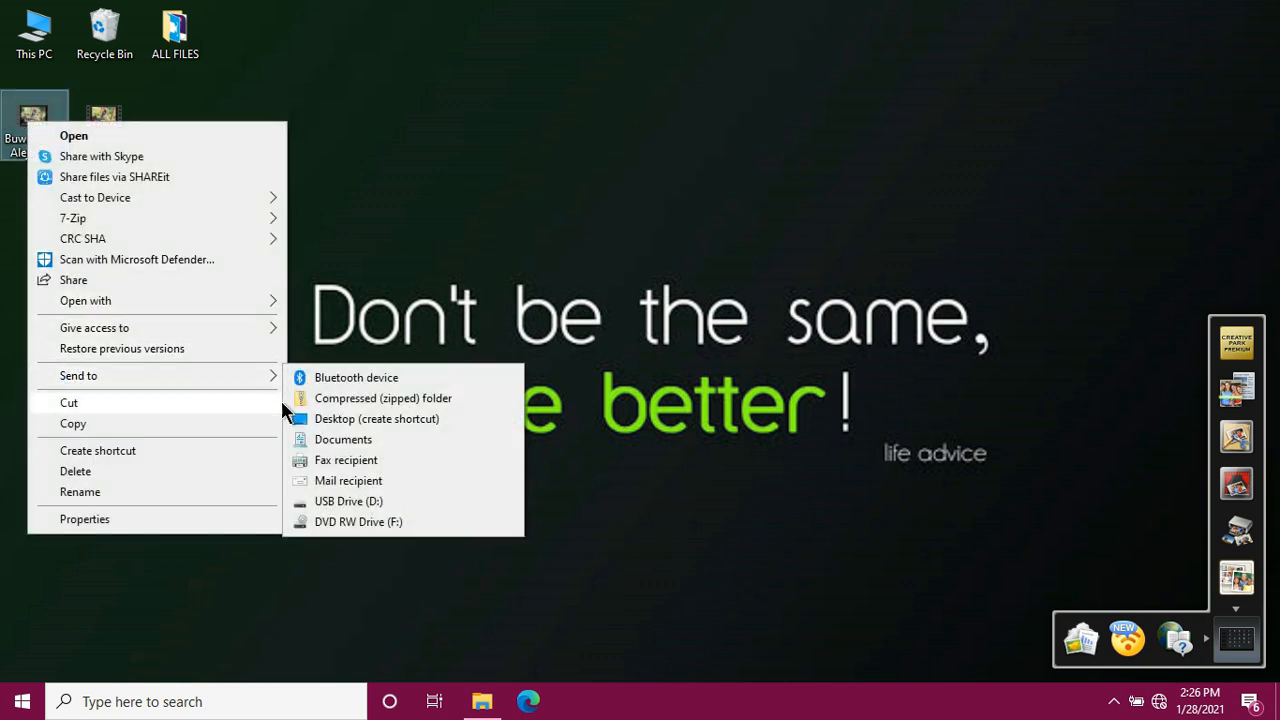
pyautogui.click(348, 501)
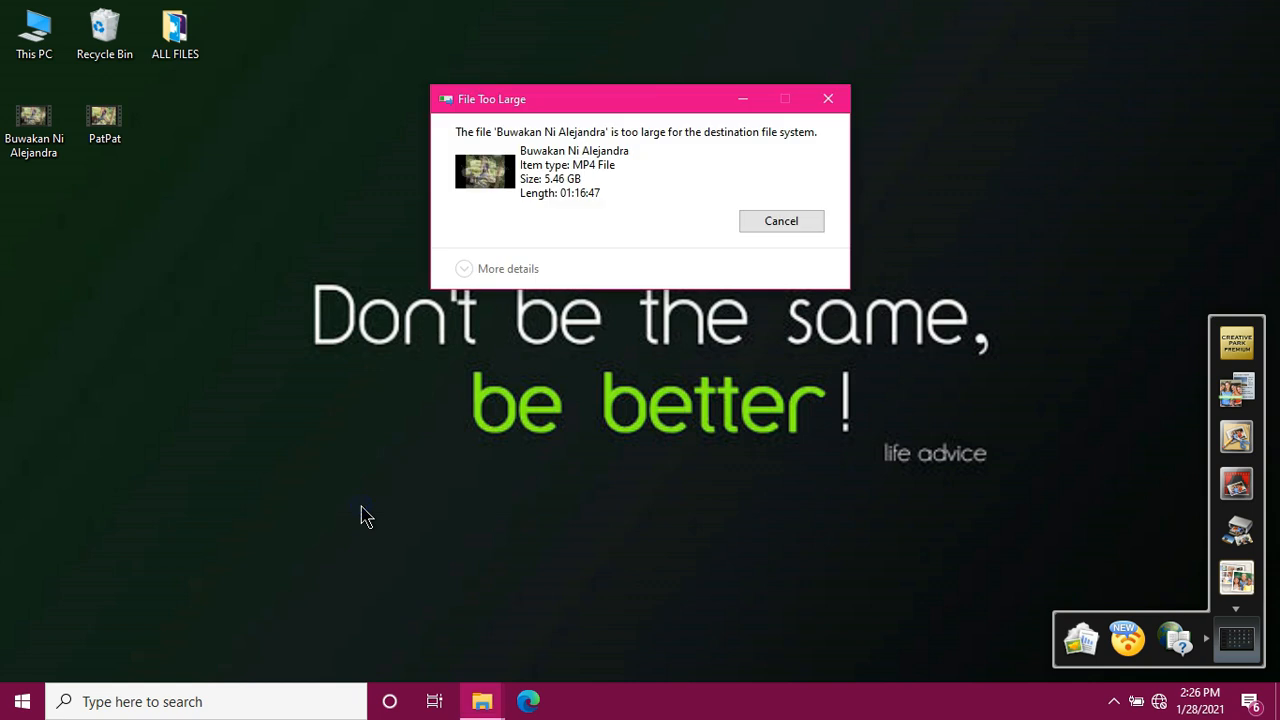
pyautogui.moveTo(378, 403)
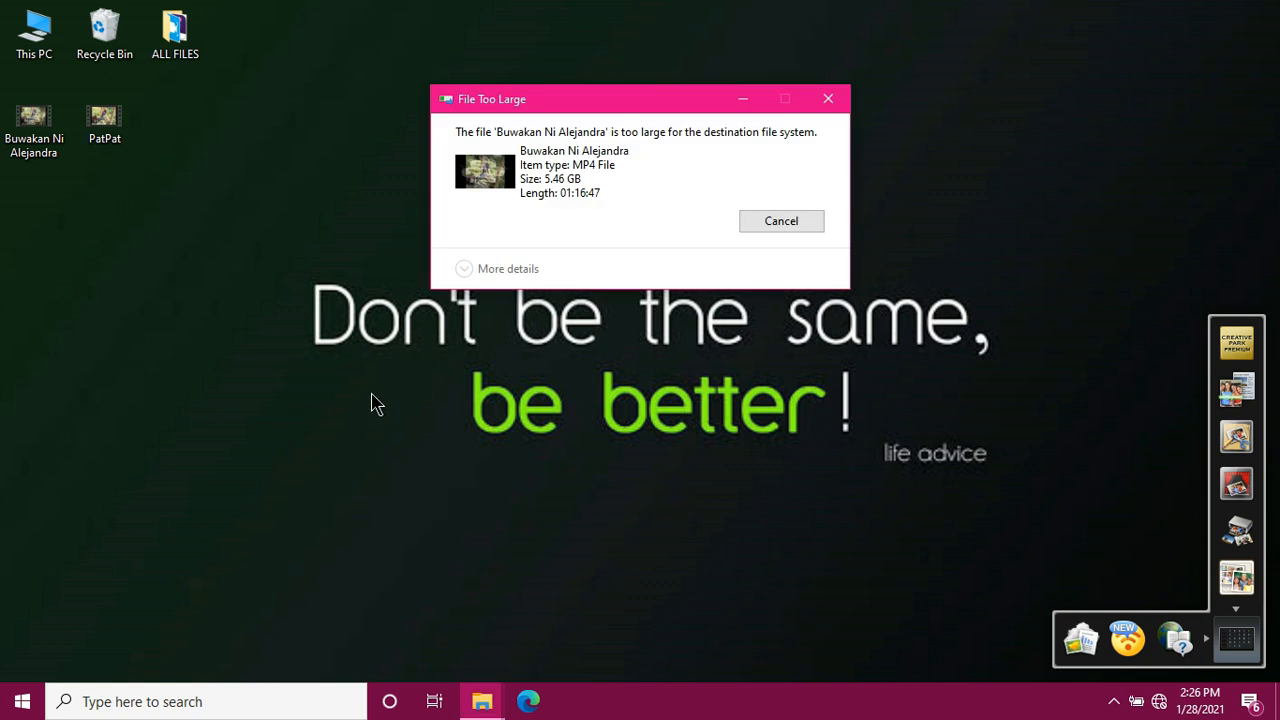
pyautogui.moveTo(540, 190)
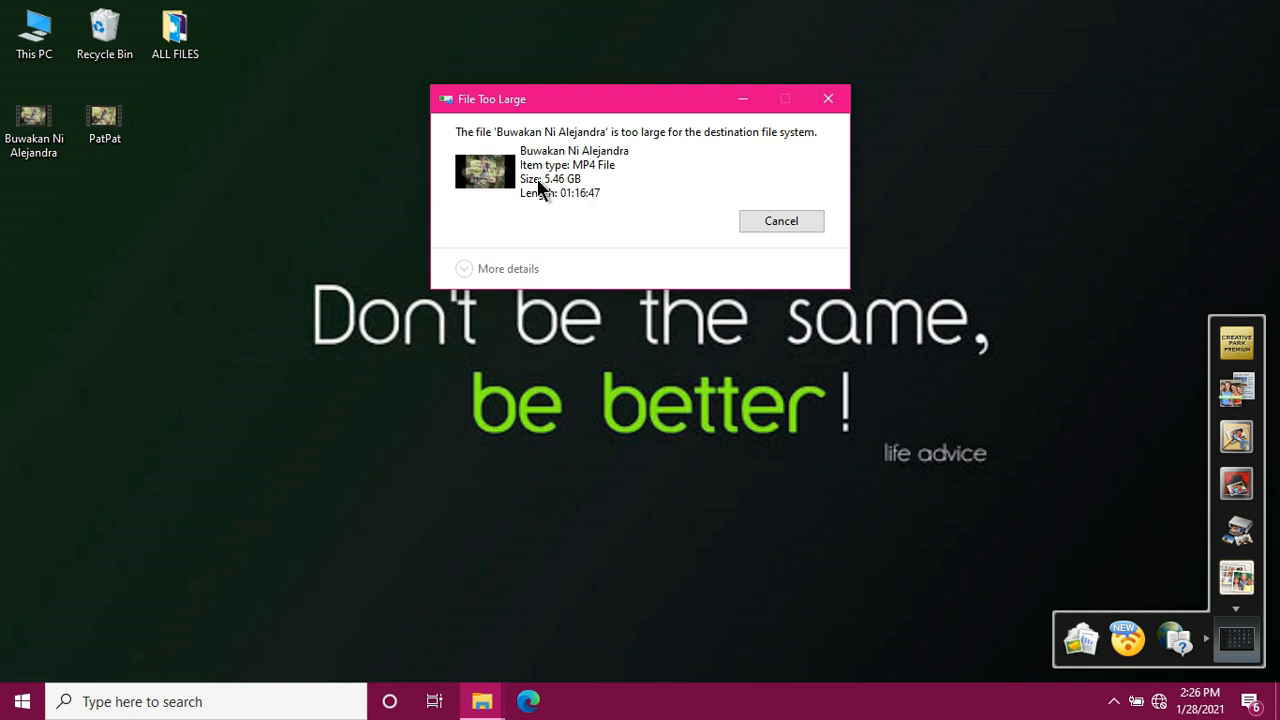
pyautogui.moveTo(610, 155)
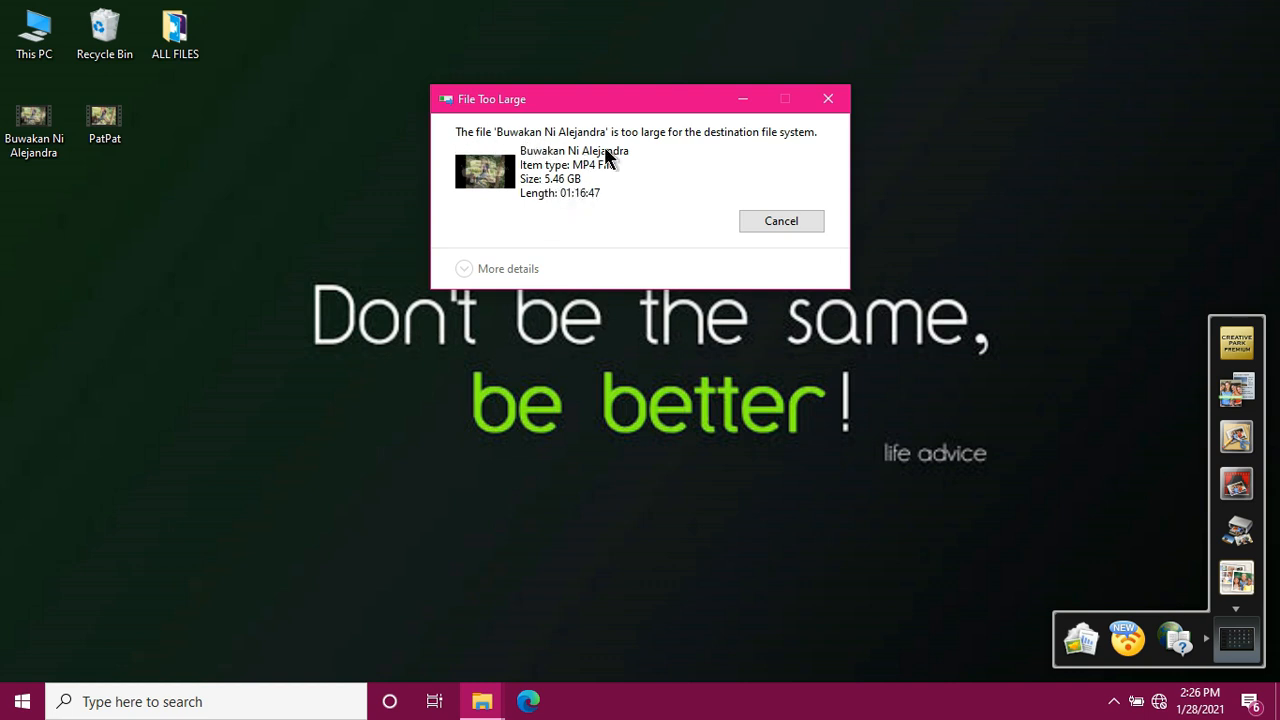
pyautogui.moveTo(808, 160)
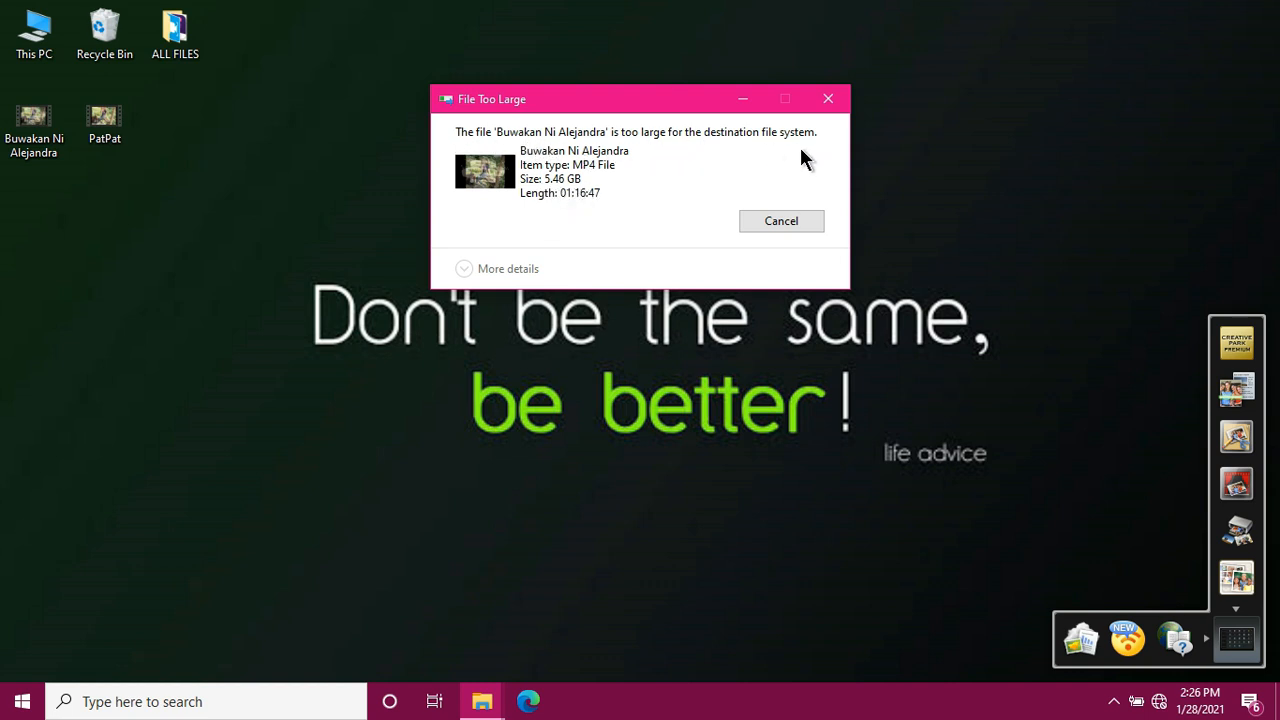
pyautogui.moveTo(590, 197)
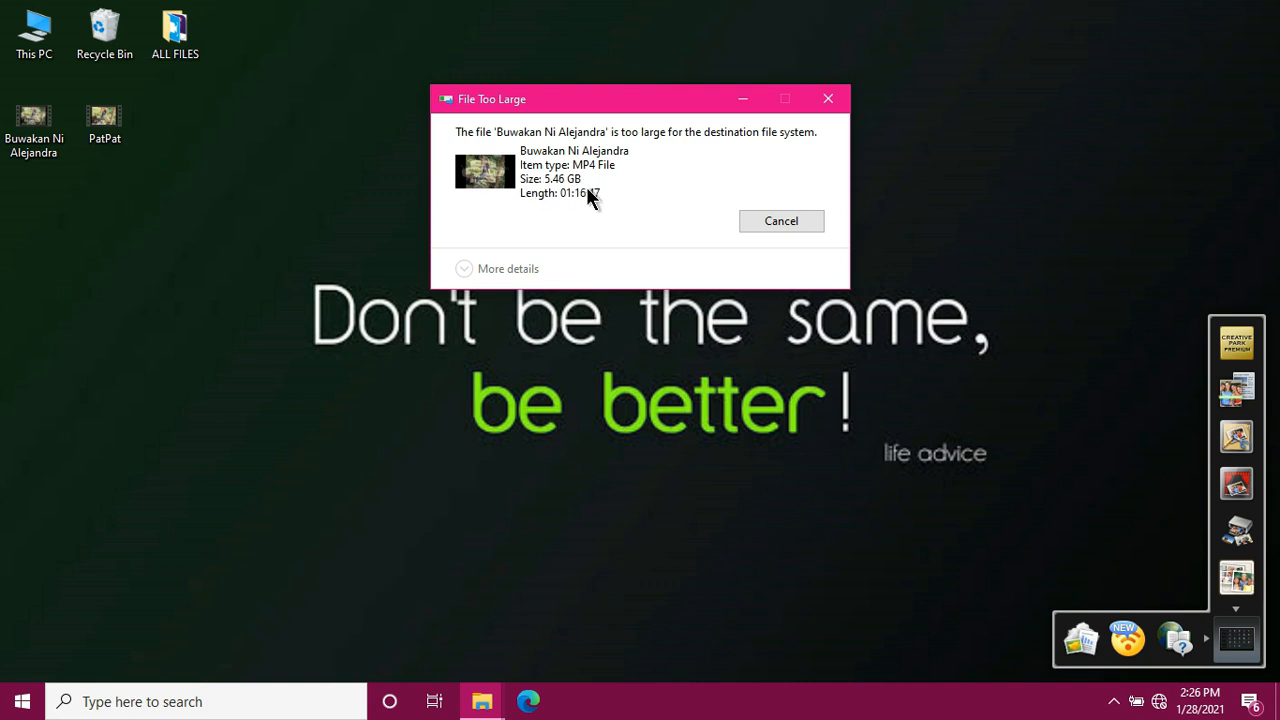
# Cancel the oversized copy and return to This PC showing 13.7 GB free.
pyautogui.click(781, 220)
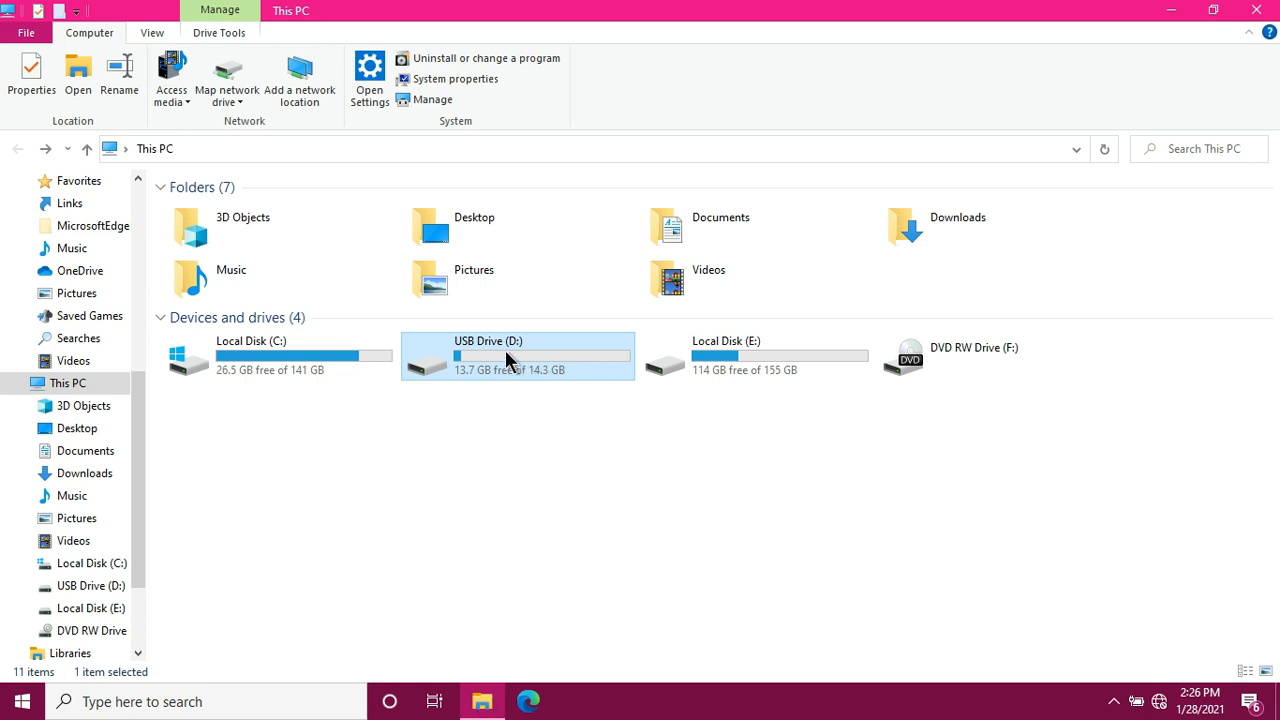
pyautogui.moveTo(500, 358)
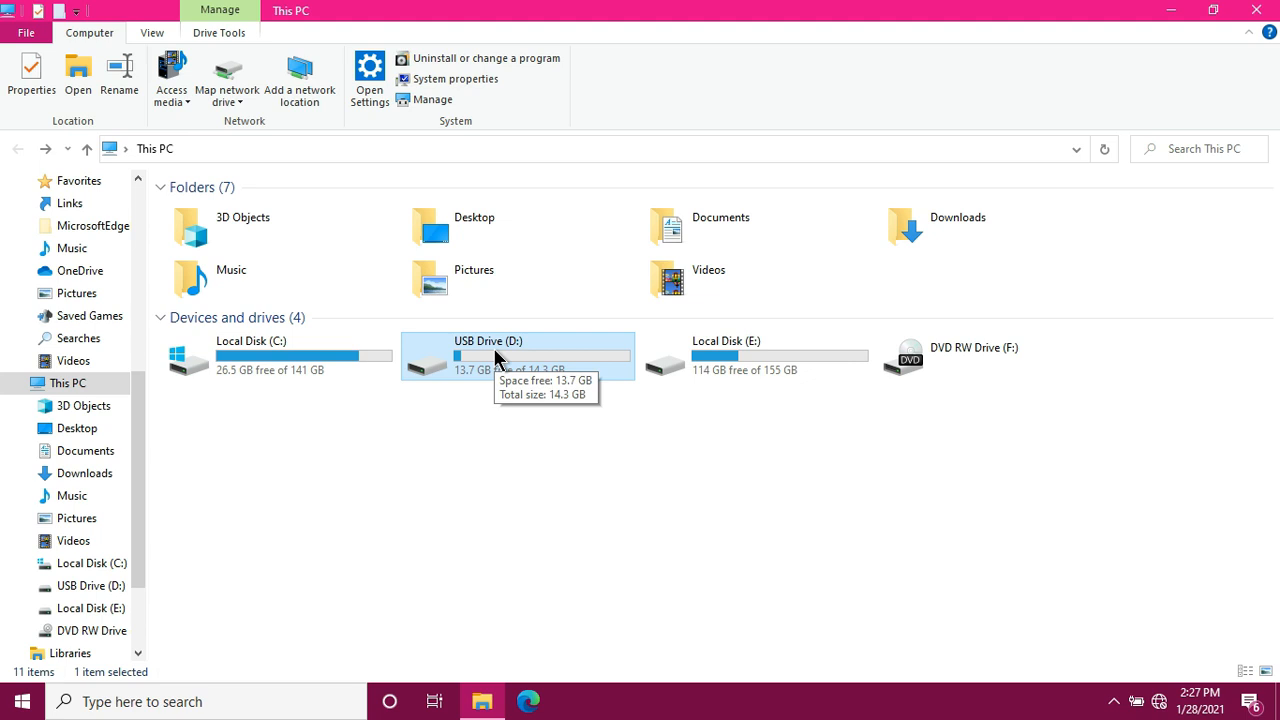
# Open the Format dialog for USB Drive (D:) from its context menu.
pyautogui.rightClick(500, 357)
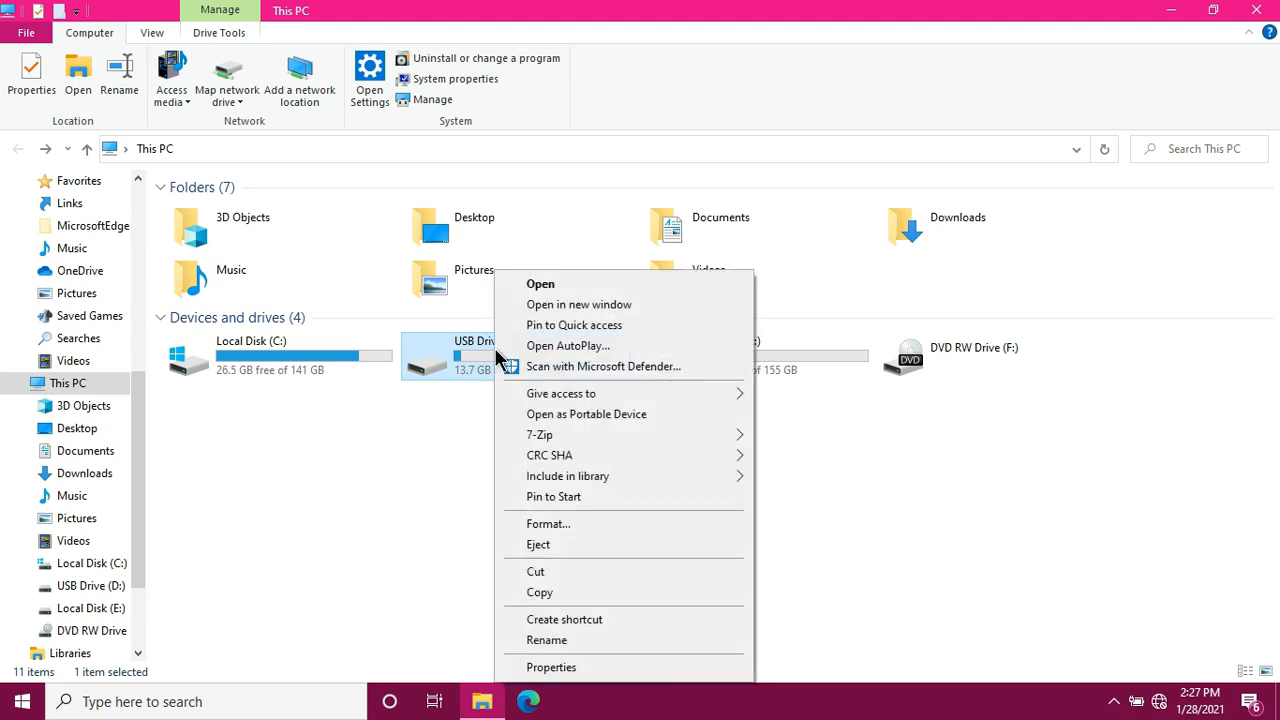
pyautogui.moveTo(560, 530)
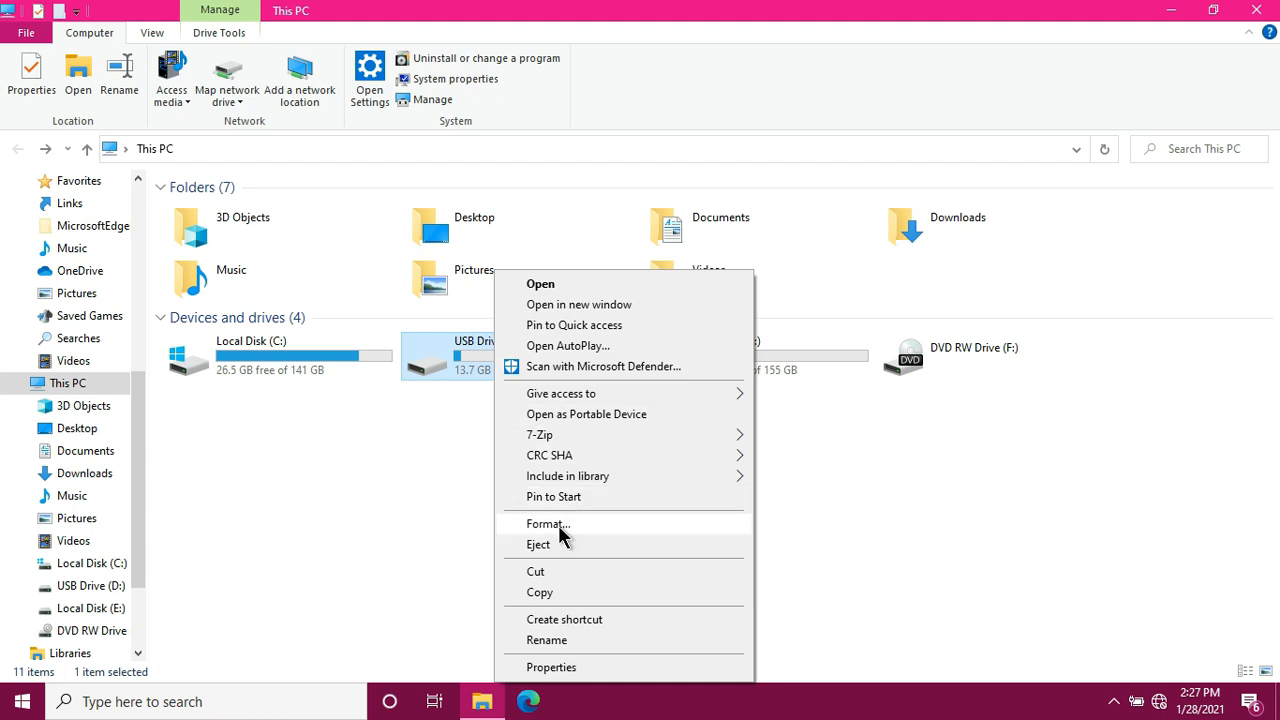
pyautogui.click(548, 523)
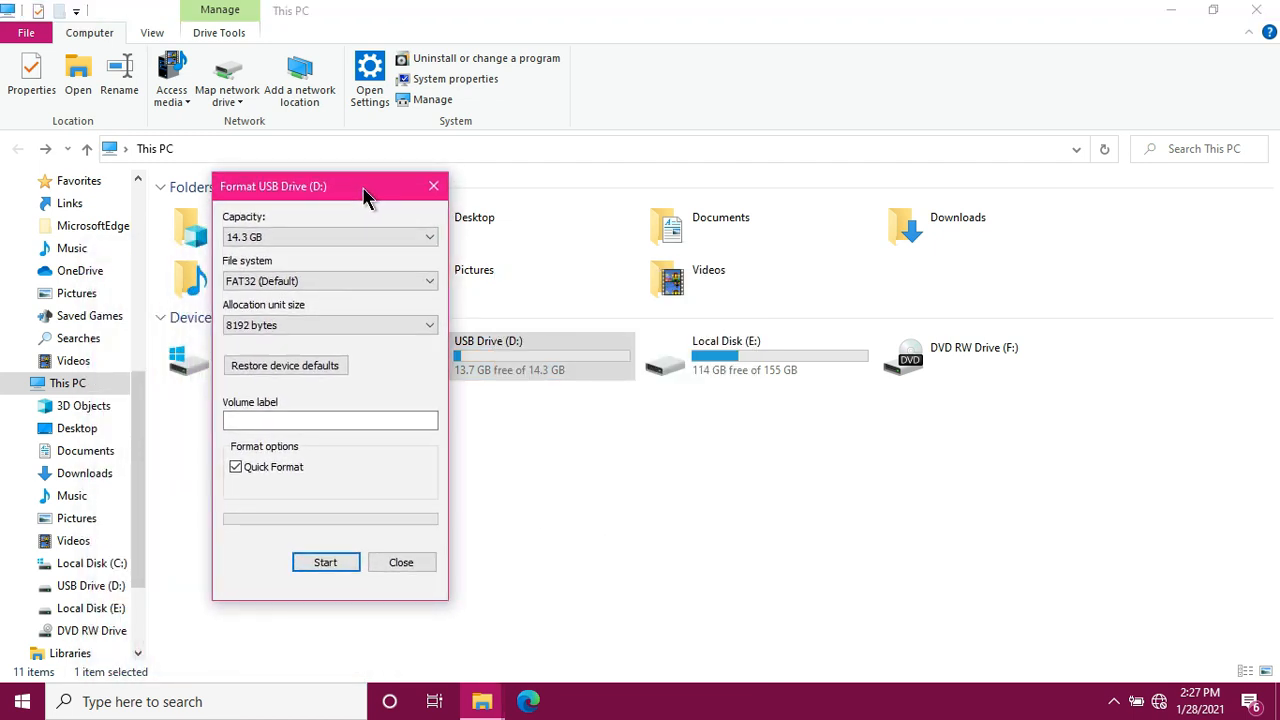
pyautogui.click(330, 237)
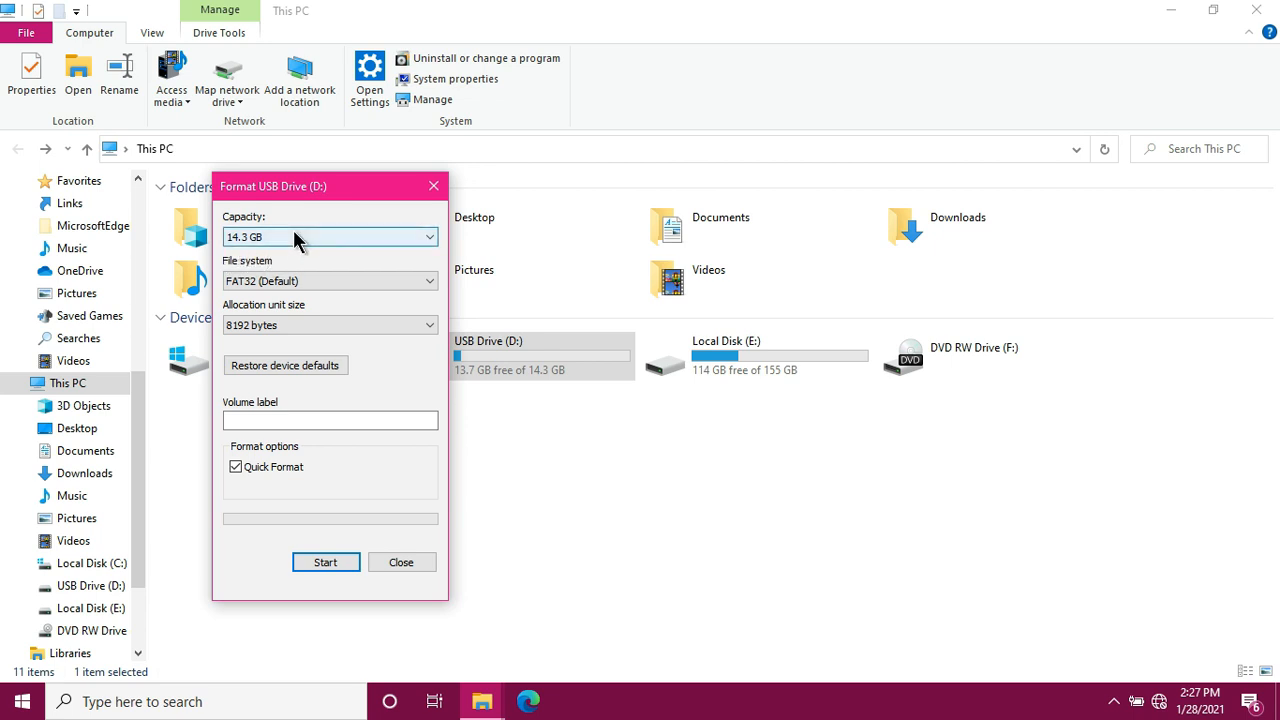
pyautogui.moveTo(285, 247)
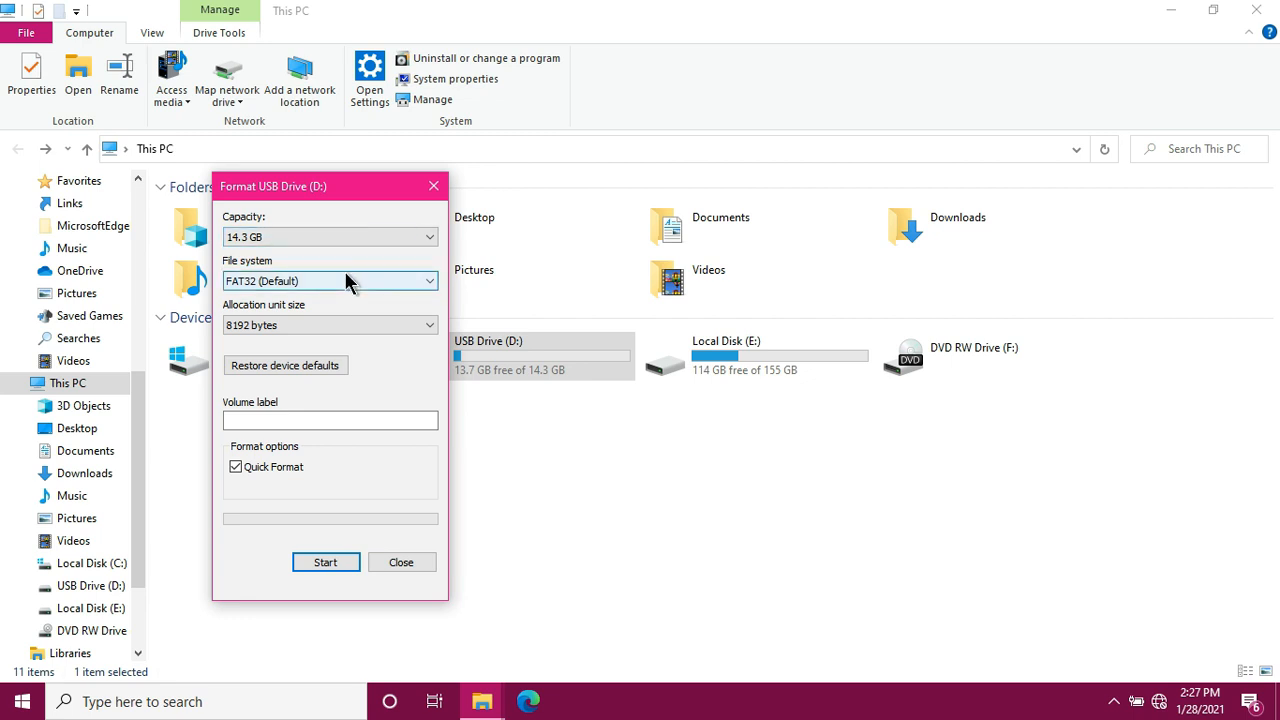
pyautogui.moveTo(255, 325)
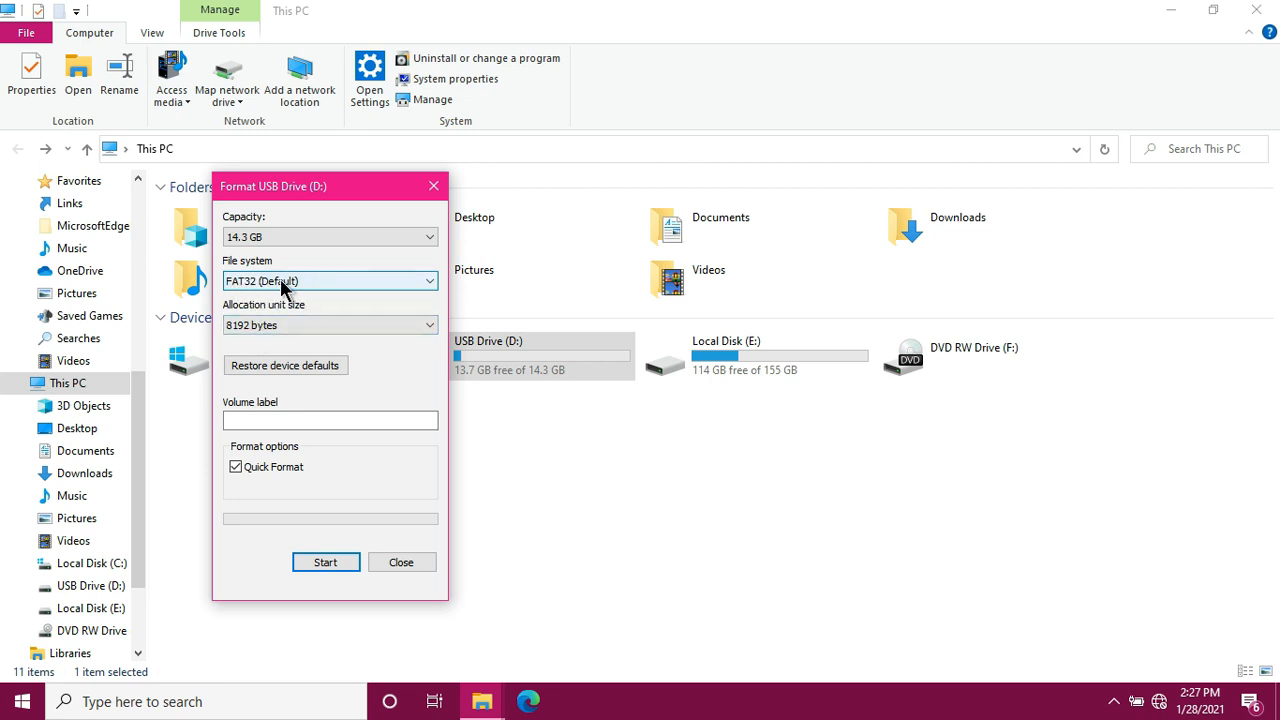
pyautogui.moveTo(325, 298)
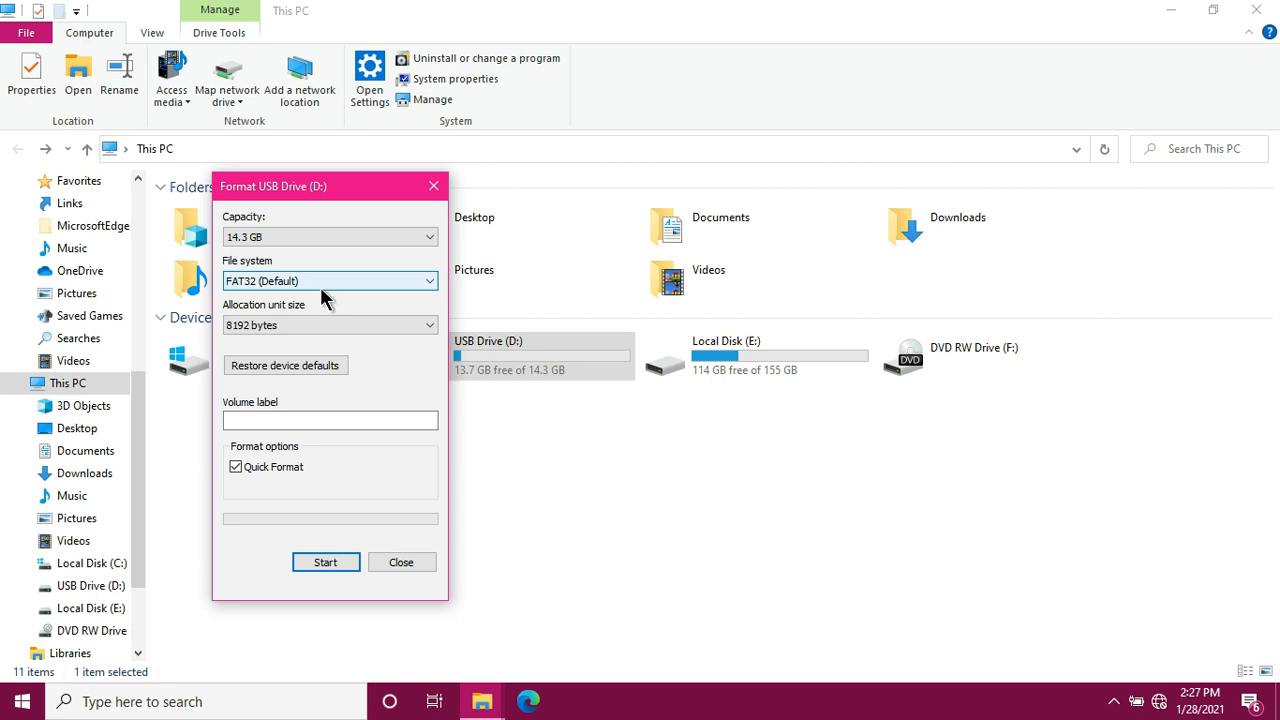
pyautogui.moveTo(325, 290)
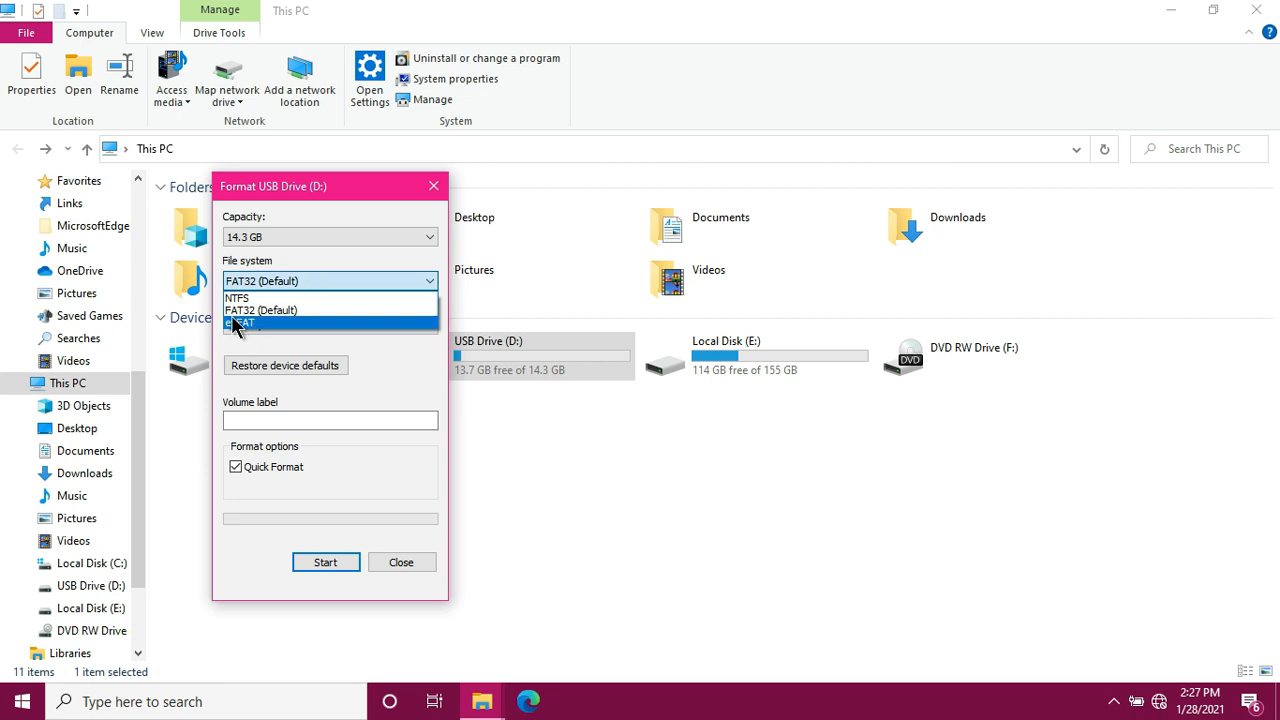
pyautogui.moveTo(240, 298)
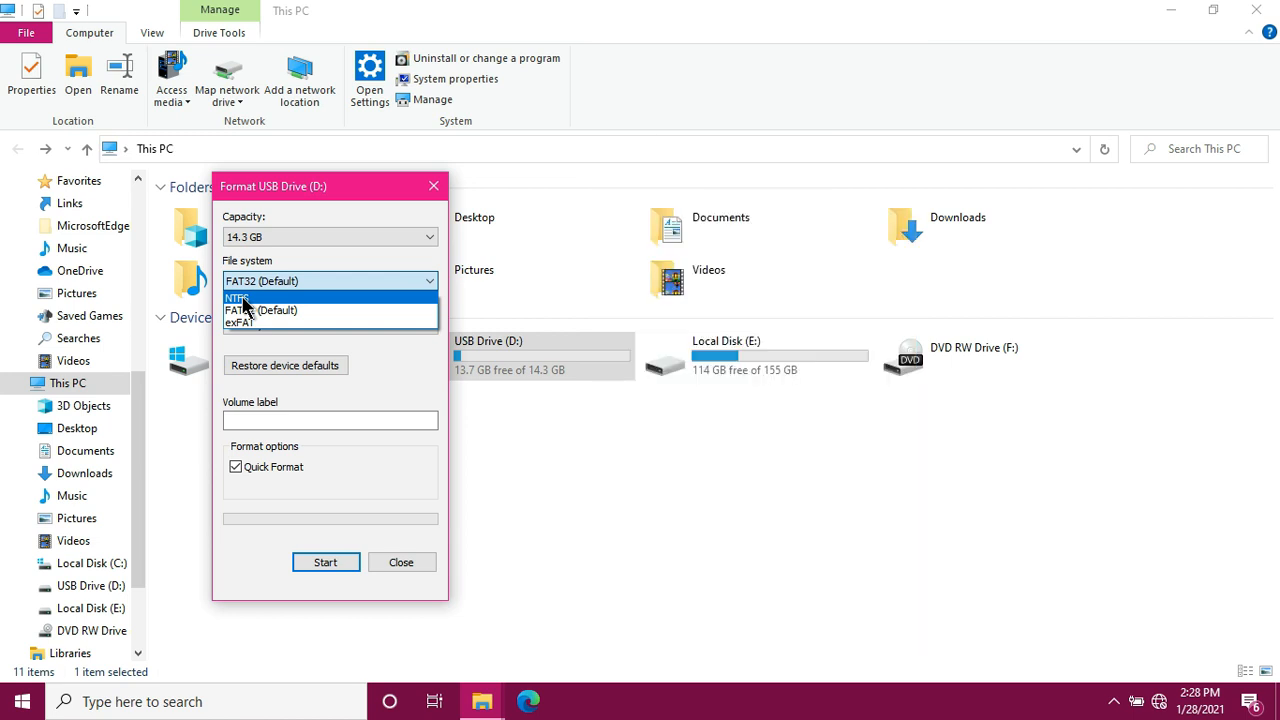
pyautogui.moveTo(275, 310)
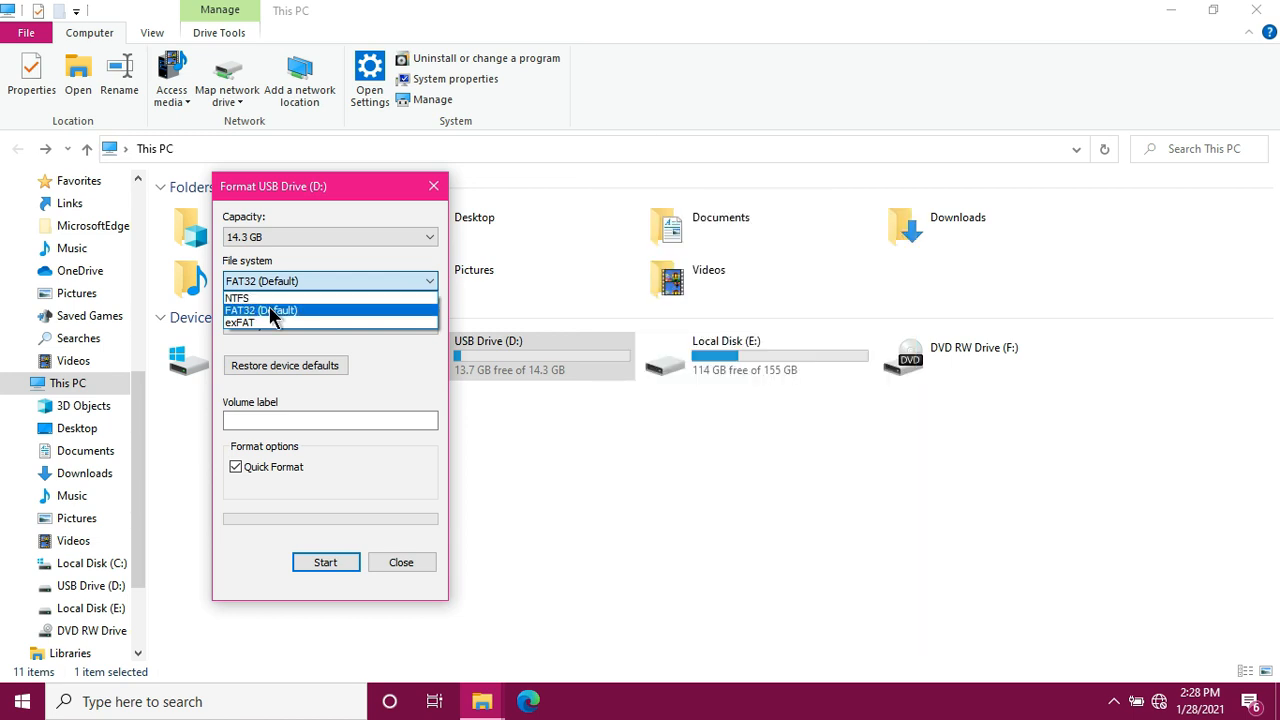
pyautogui.moveTo(328, 316)
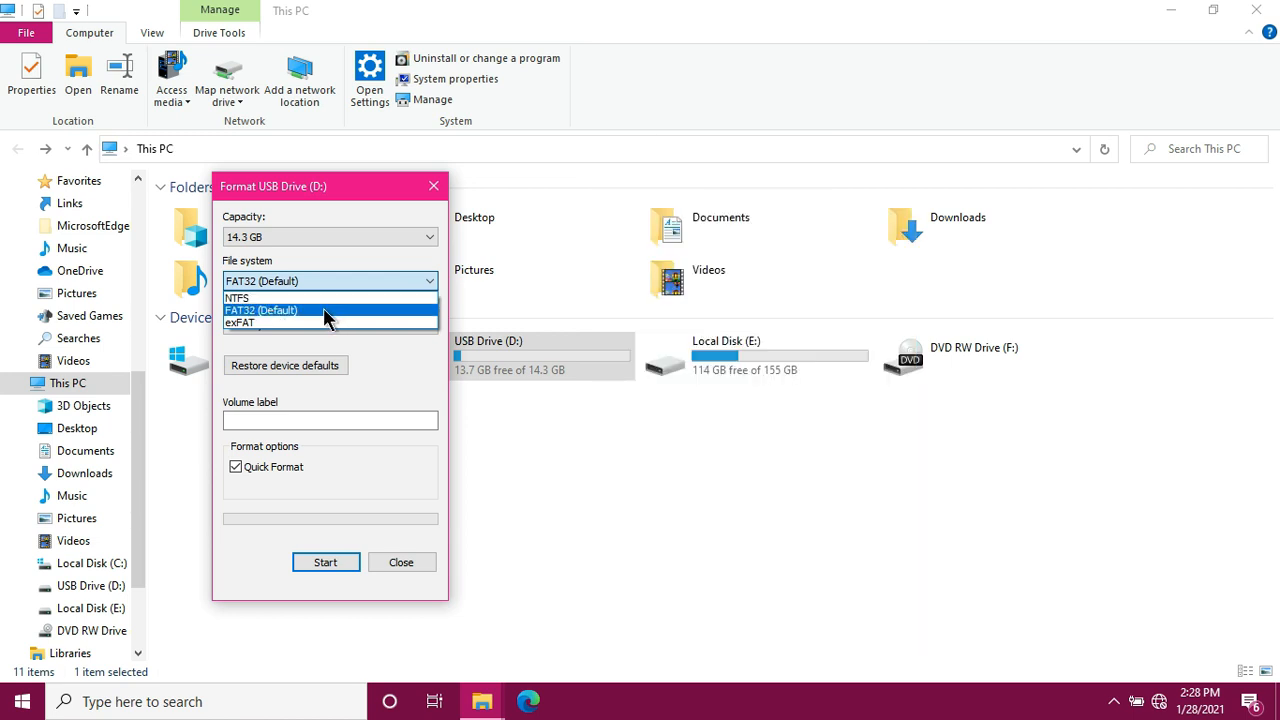
pyautogui.moveTo(305, 318)
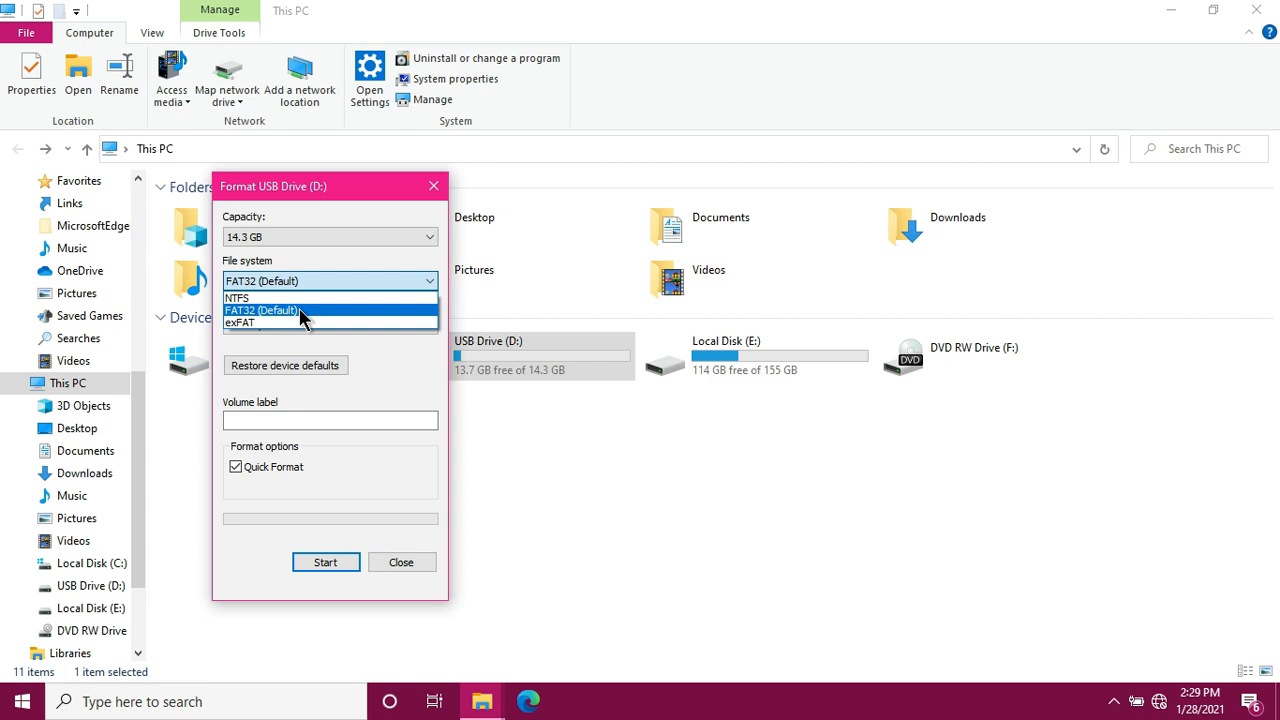
pyautogui.moveTo(290, 322)
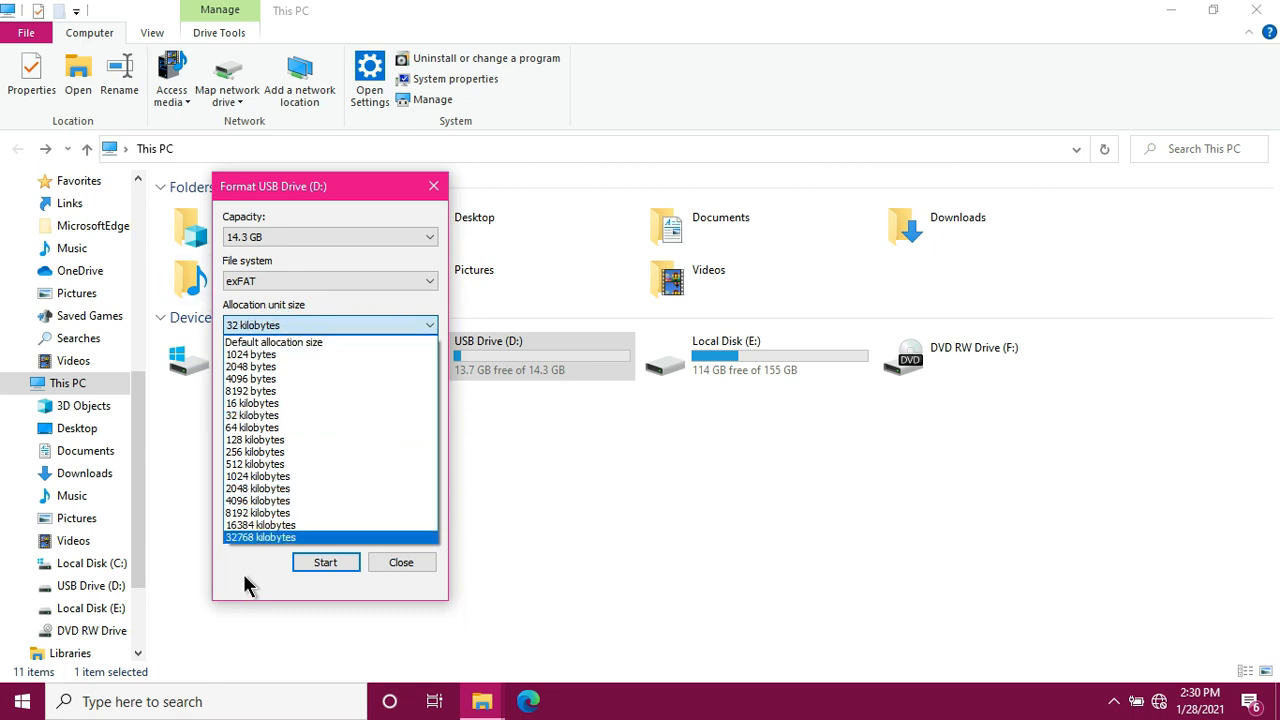
# Keep 32-kilobyte allocation units and type the volume label CHERRYLL.
pyautogui.click(330, 324)
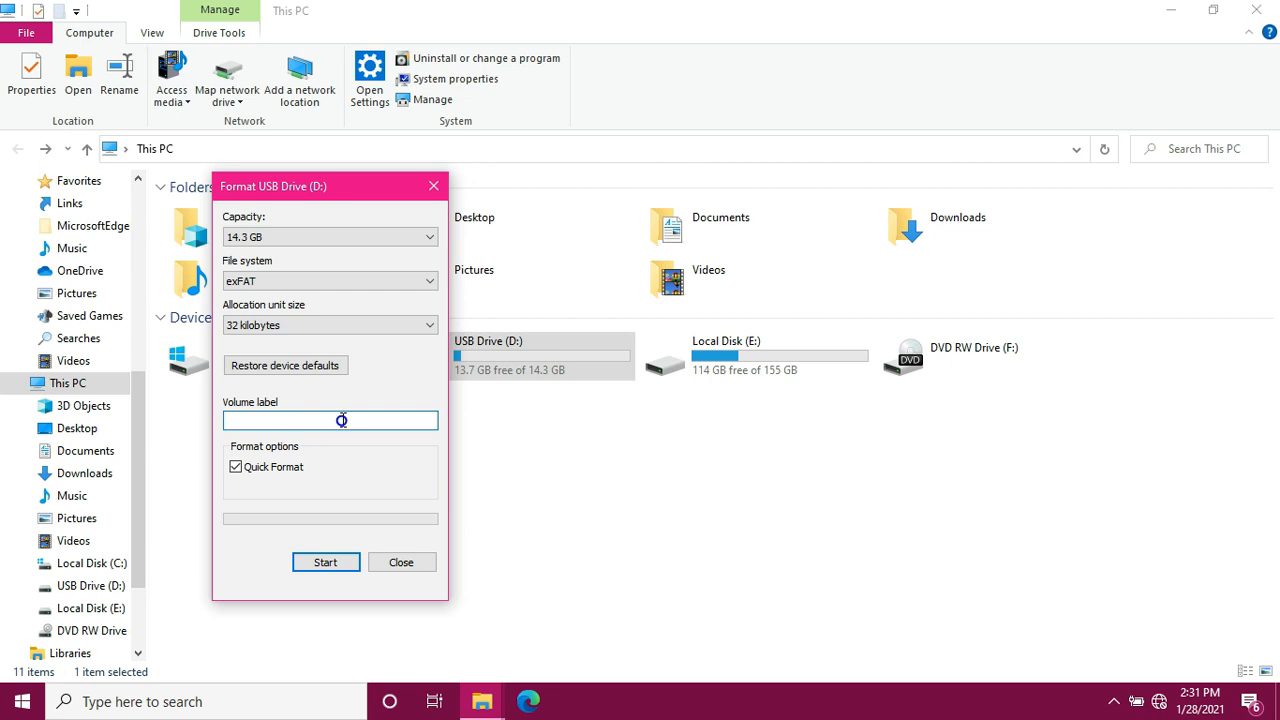
pyautogui.write('CHERRYLL')
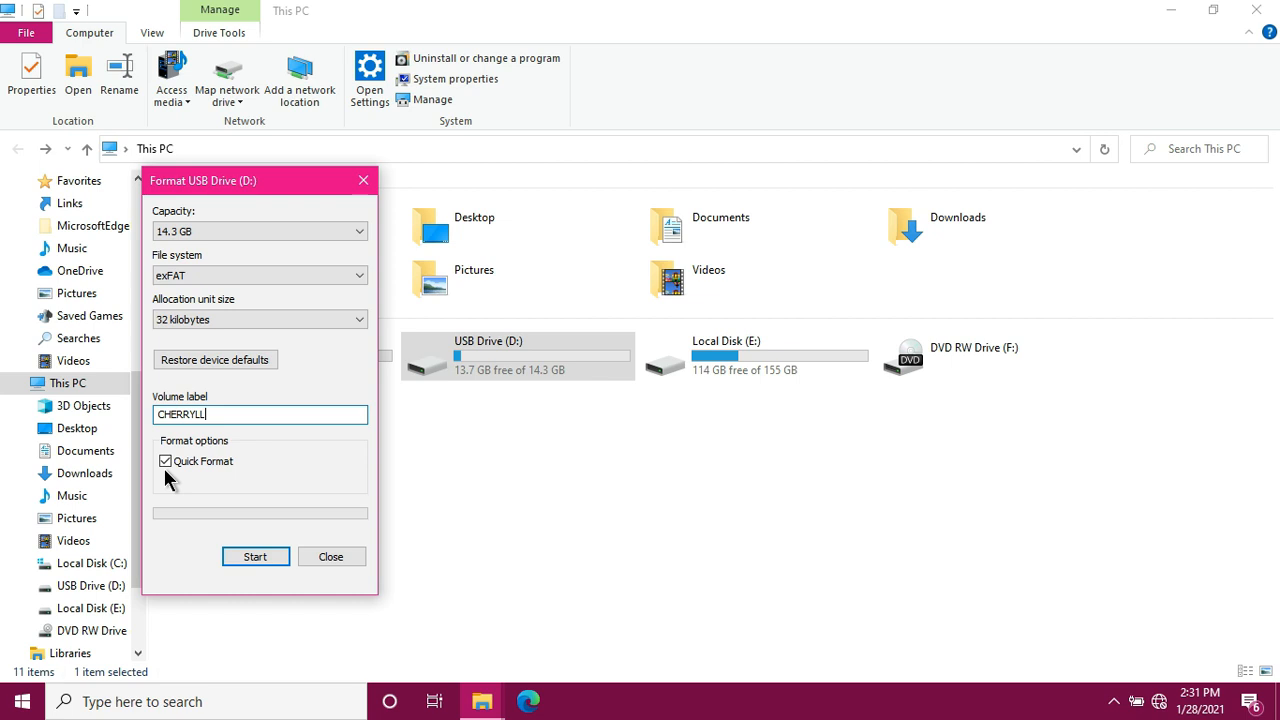
pyautogui.moveTo(170, 478)
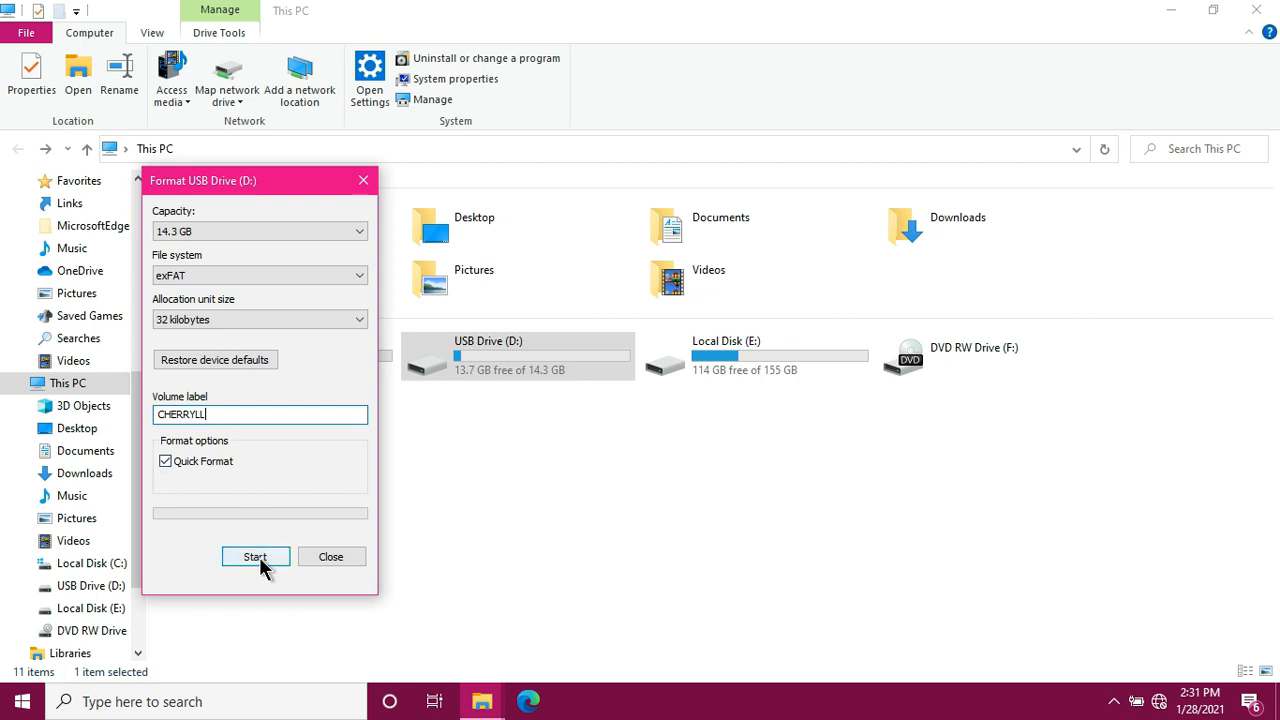
# Start the format, confirm erasing all data, and dismiss Format Complete.
pyautogui.click(255, 556)
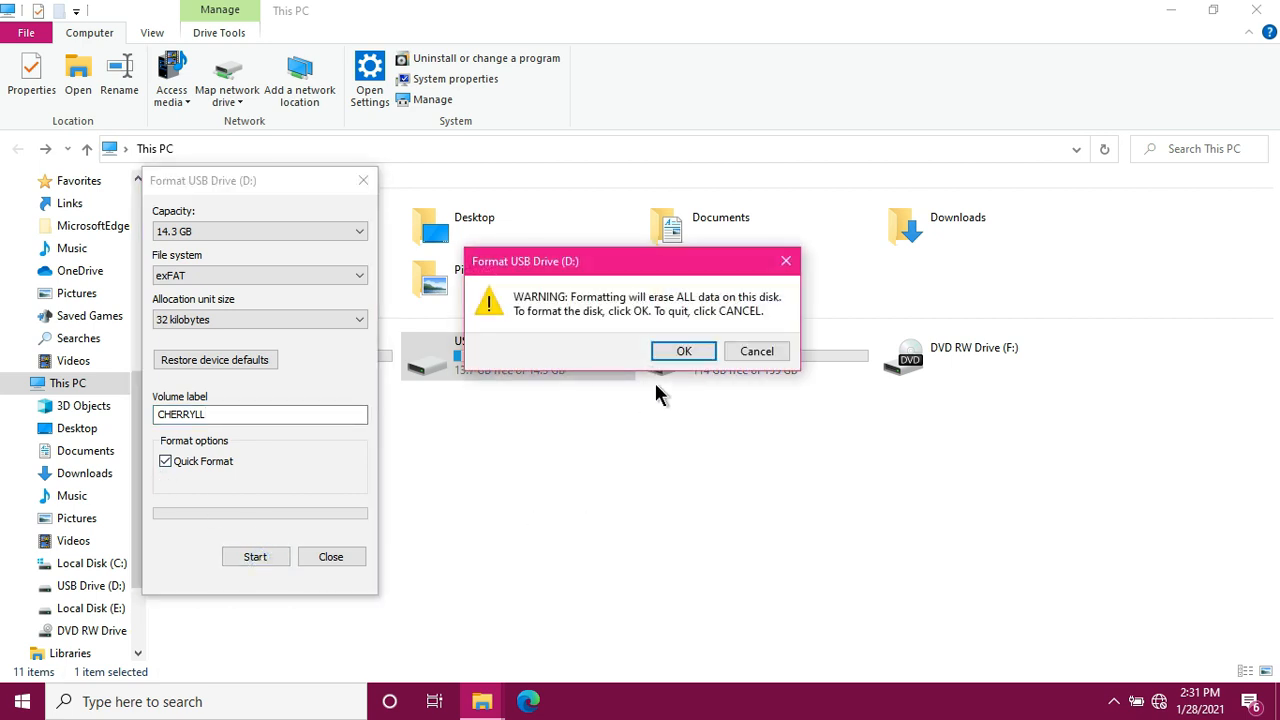
pyautogui.moveTo(650, 310)
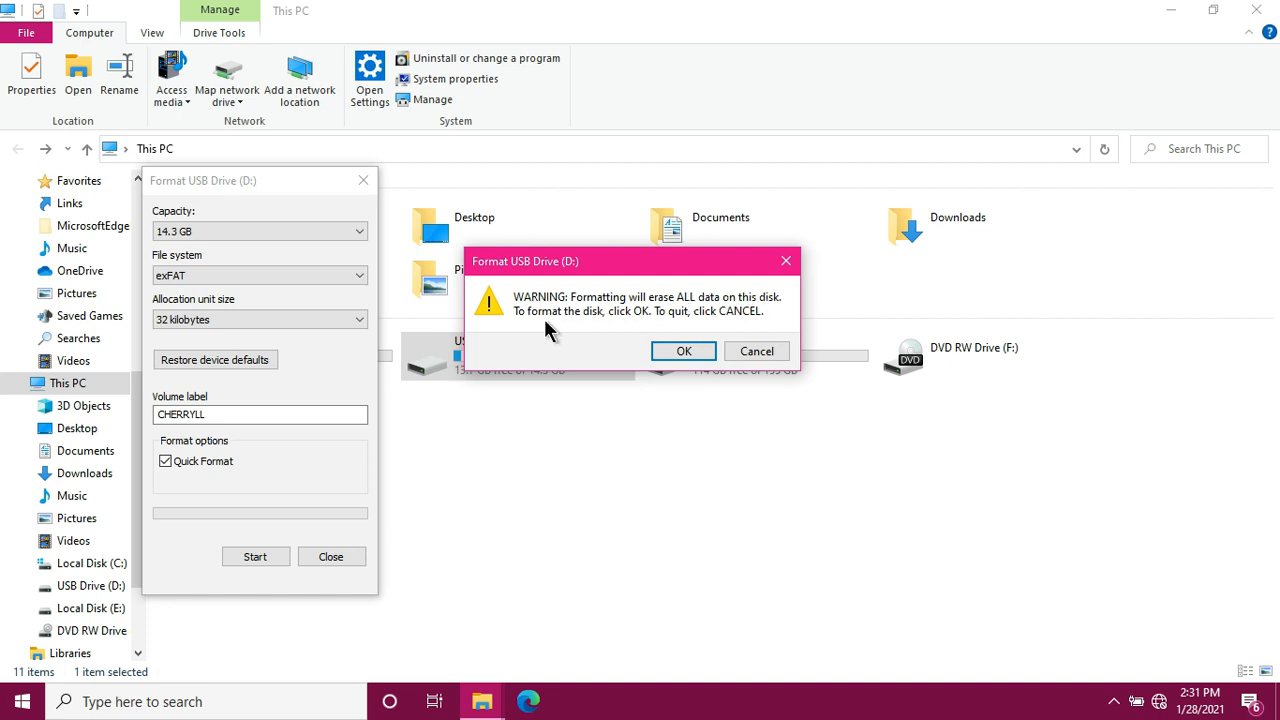
pyautogui.moveTo(755, 332)
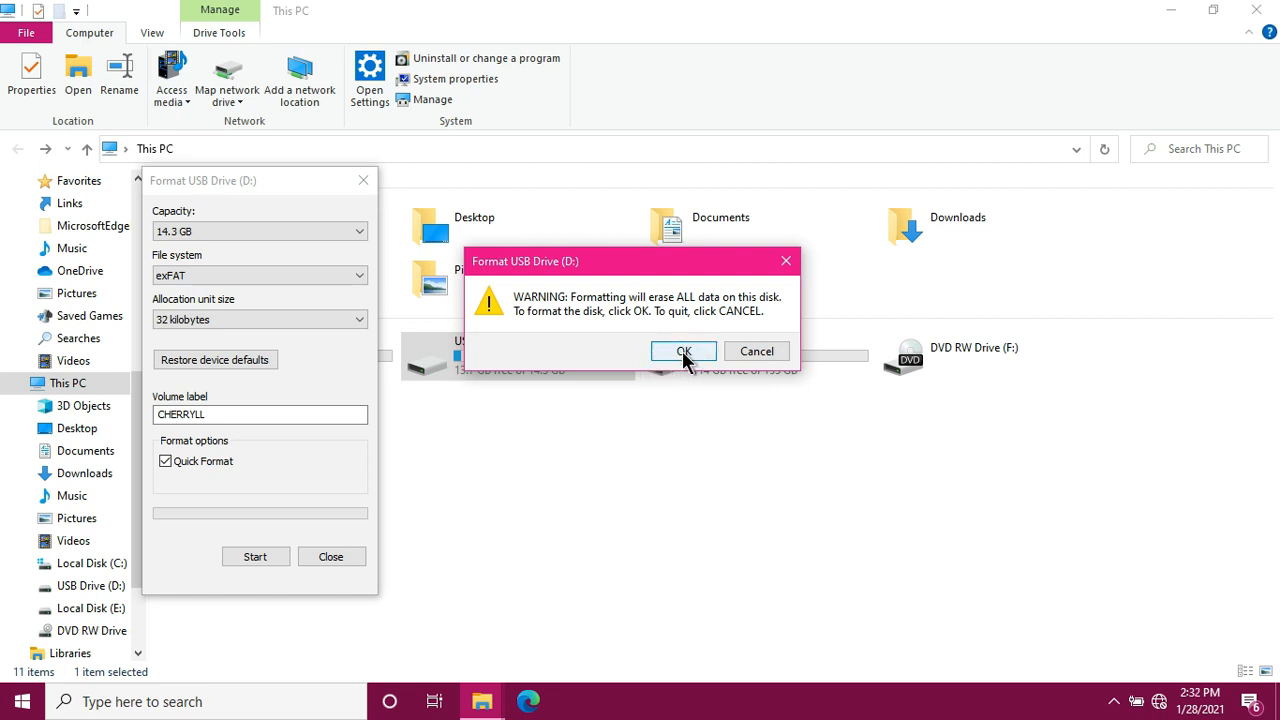
pyautogui.click(683, 351)
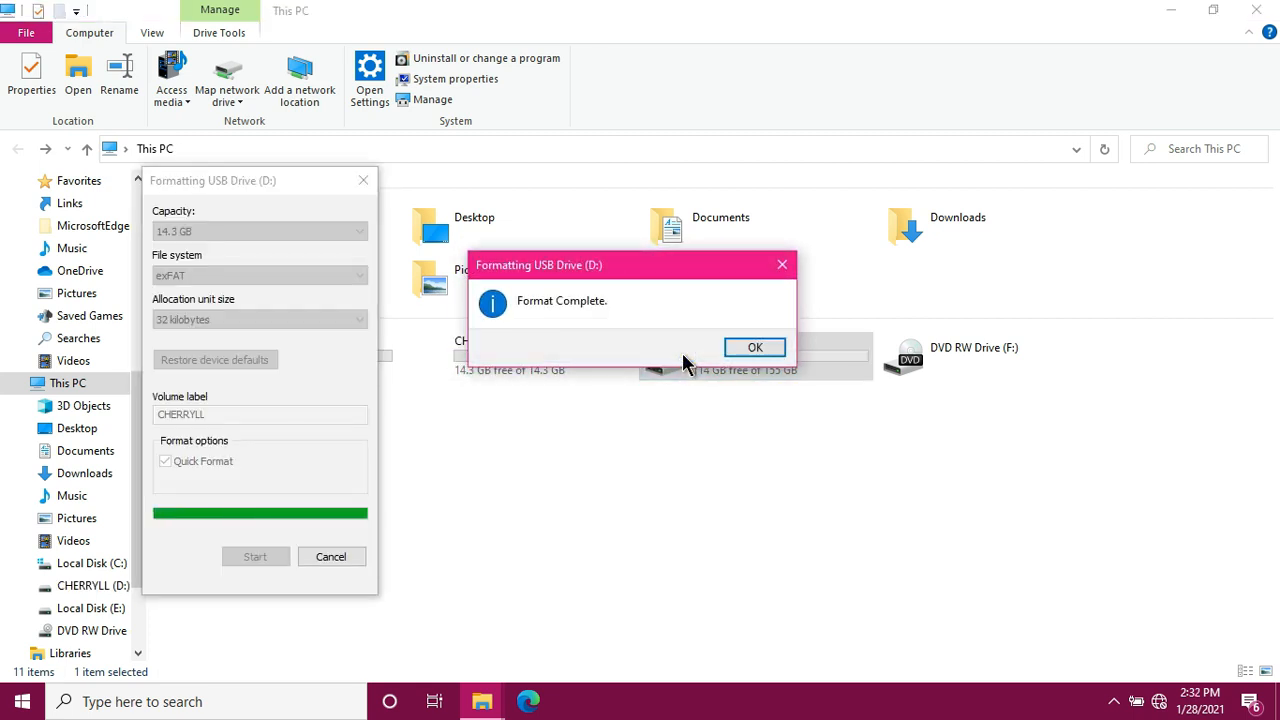
pyautogui.moveTo(258, 517)
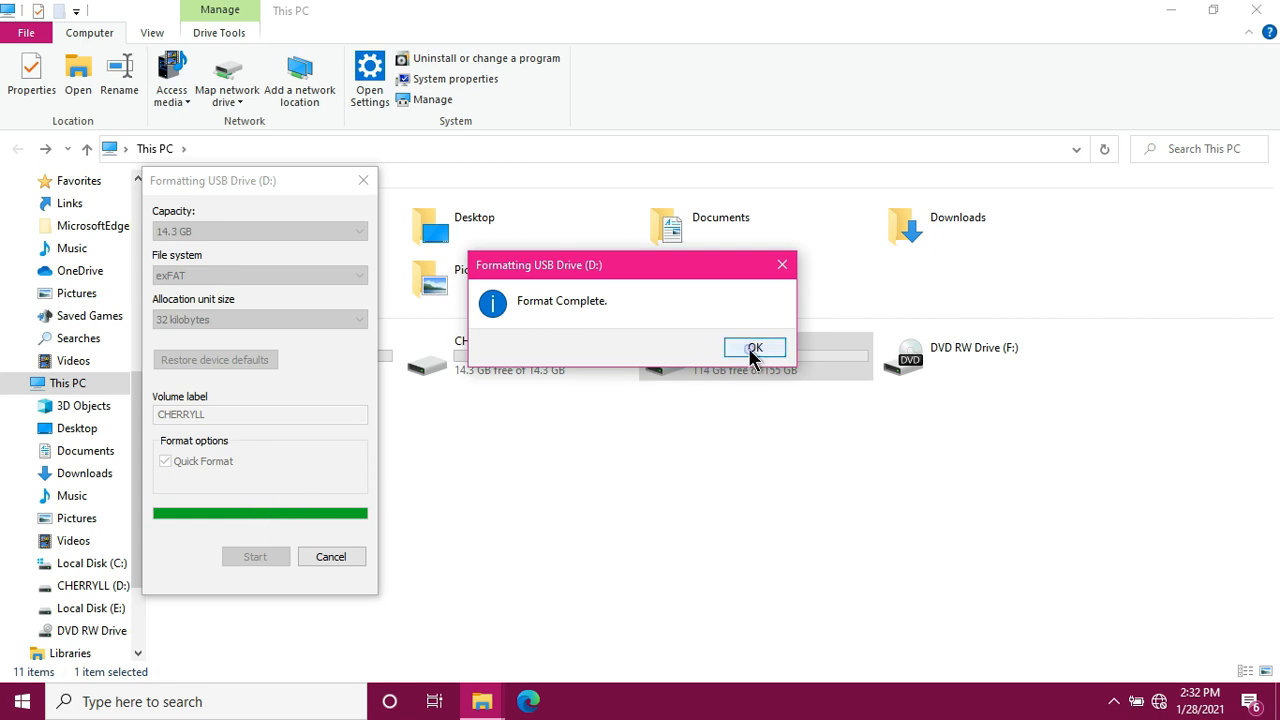
pyautogui.click(753, 347)
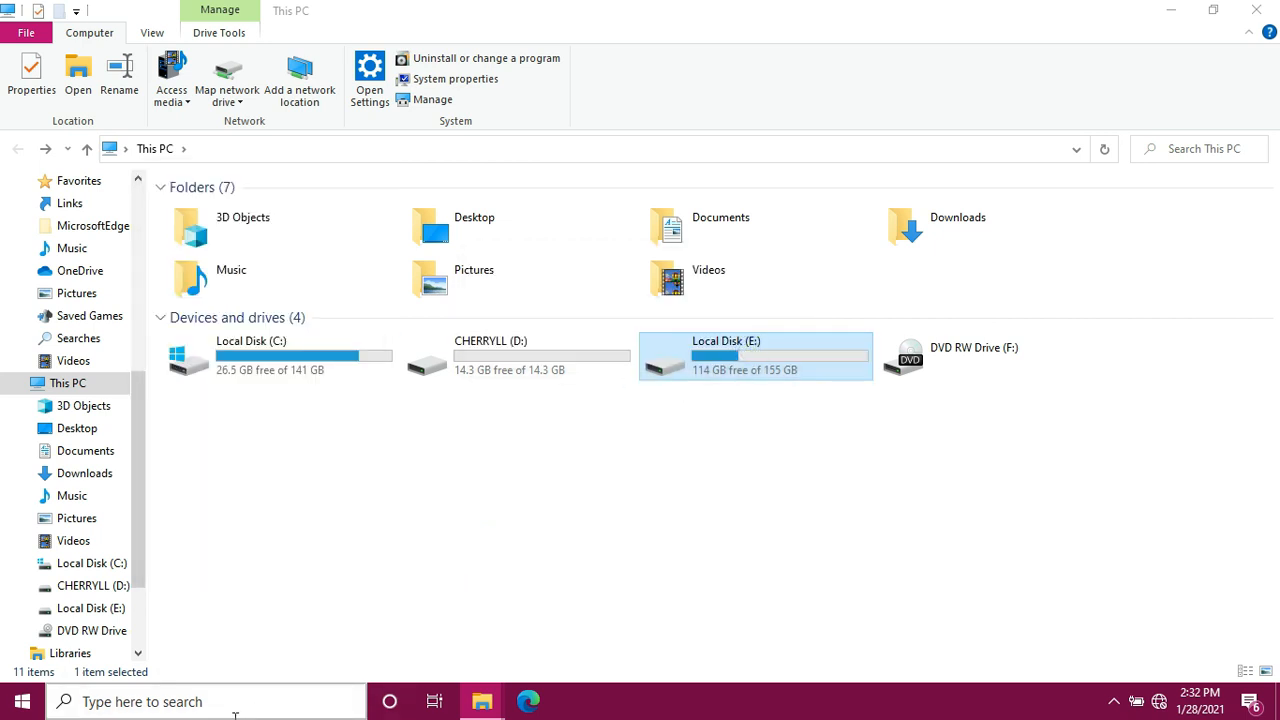
pyautogui.moveTo(443, 397)
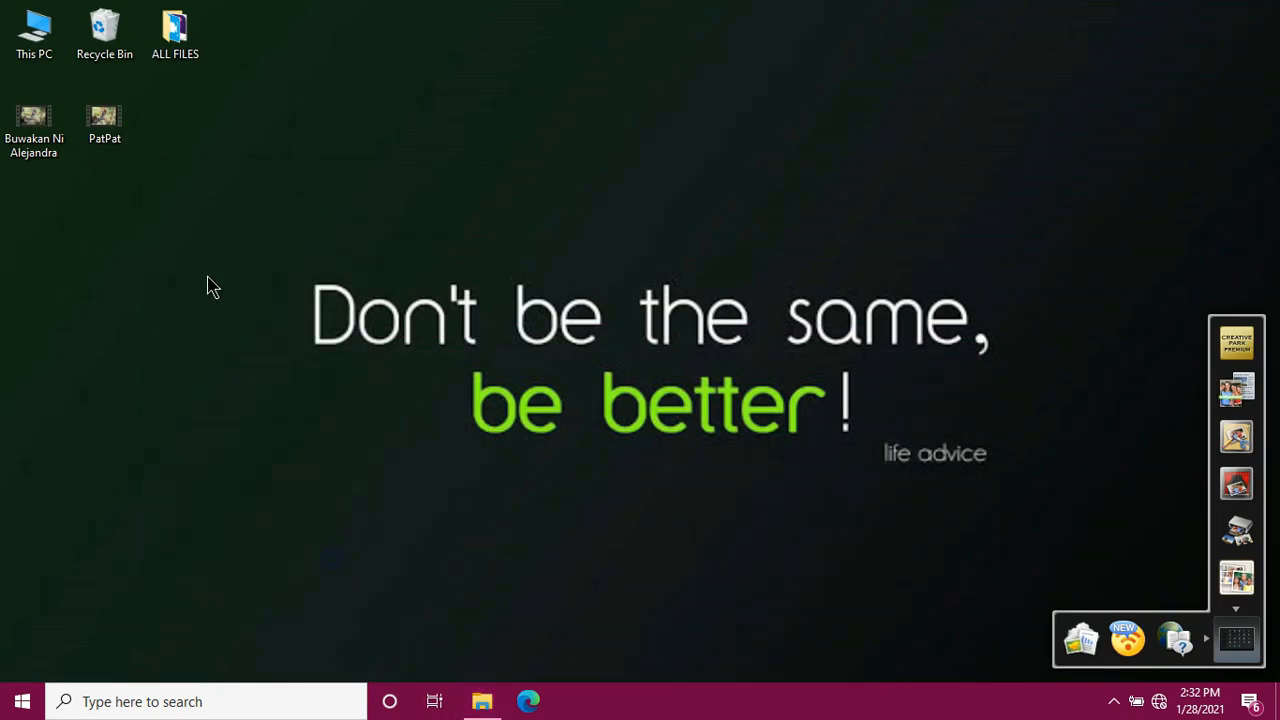
# Select PatPat on the desktop and bring up its context menu.
pyautogui.click(105, 118)
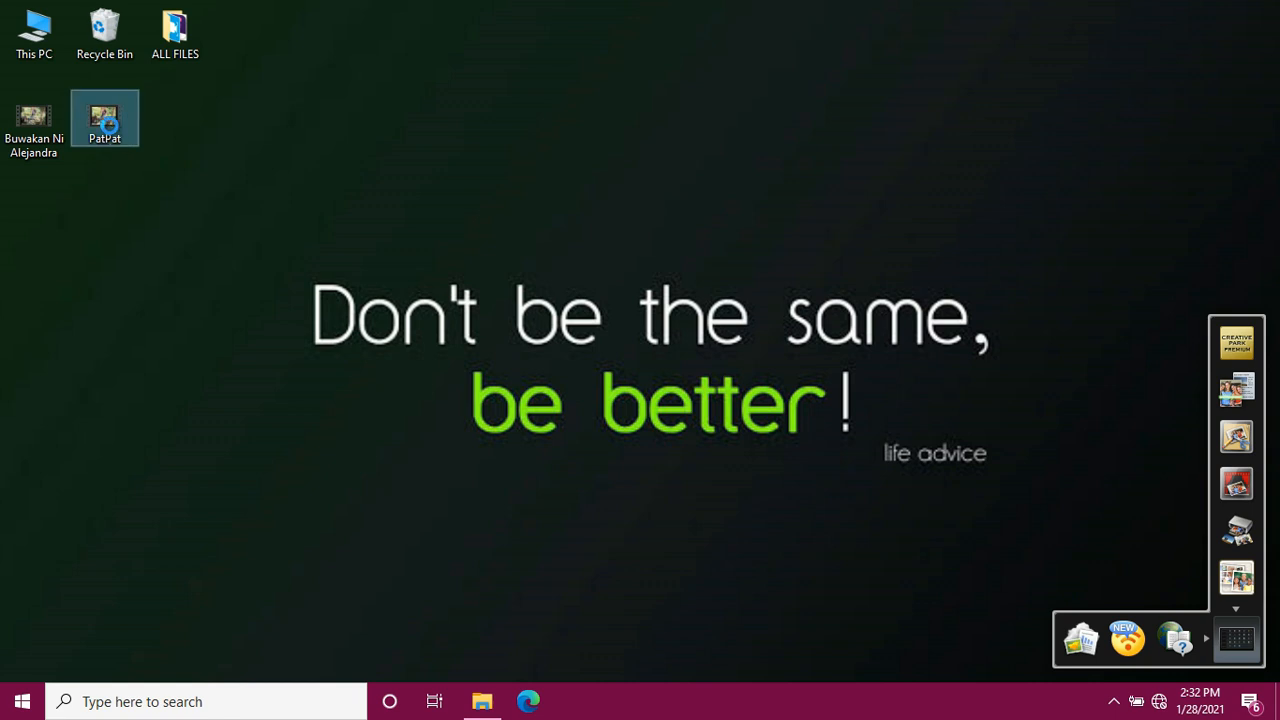
pyautogui.rightClick(105, 117)
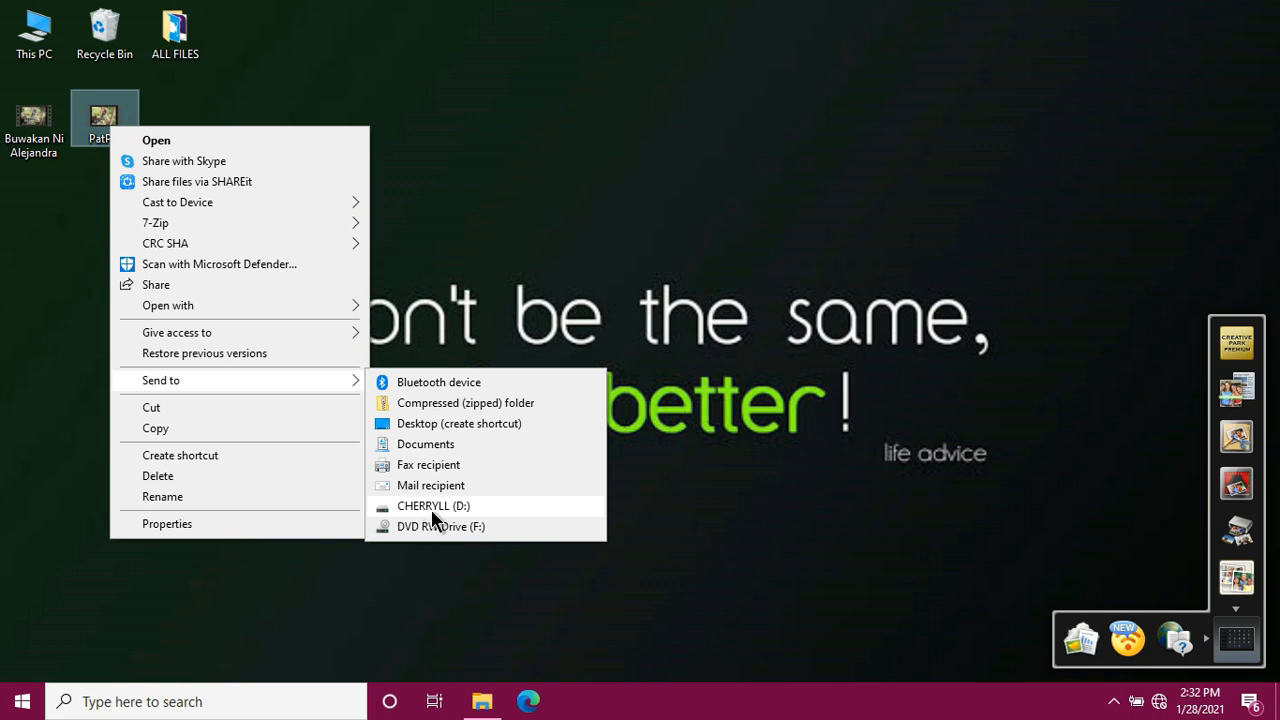
pyautogui.moveTo(420, 519)
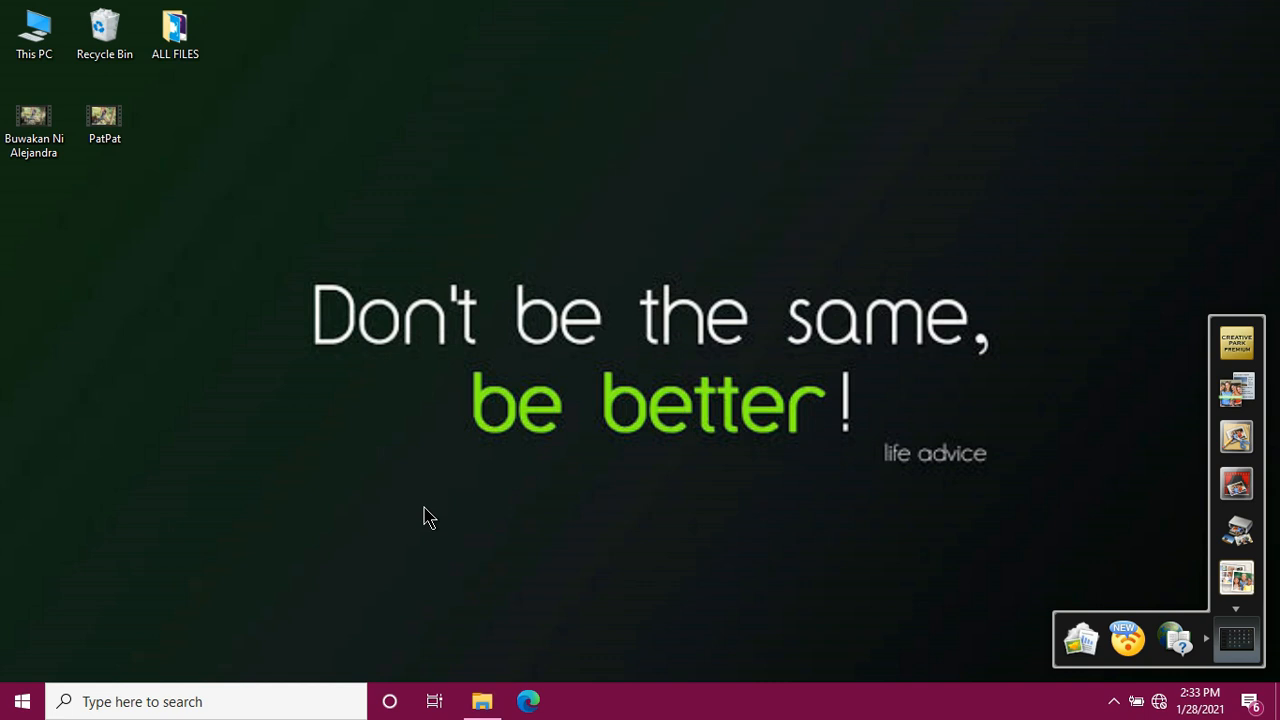
# Send the Buwakan Ni Alejandra video from the desktop to CHERRYLL (D:).
pyautogui.click(34, 125)
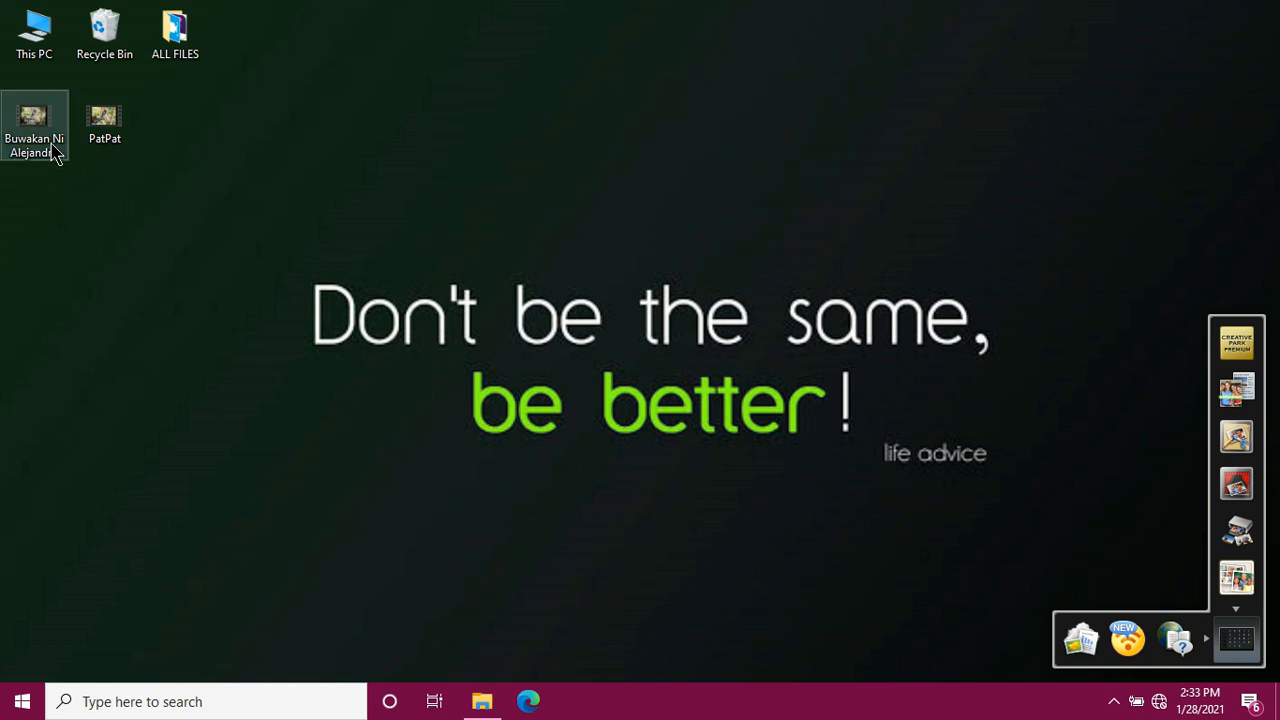
pyautogui.rightClick(34, 118)
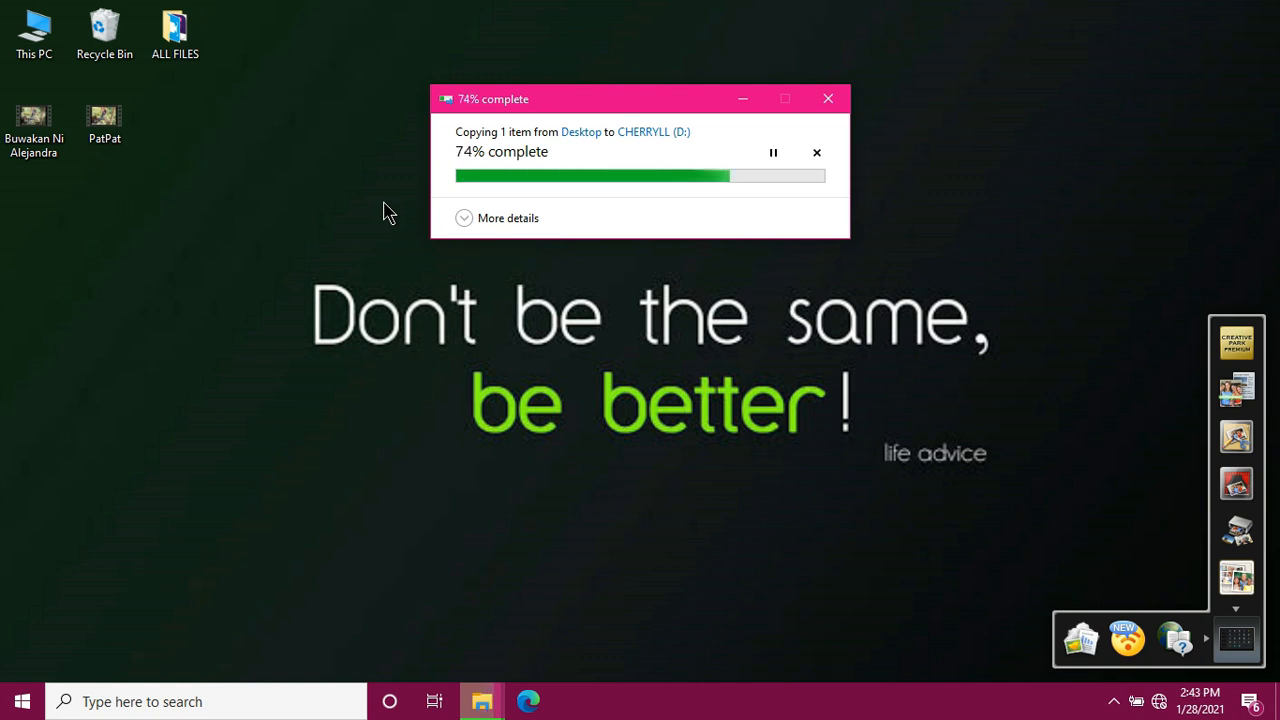
pyautogui.moveTo(480, 365)
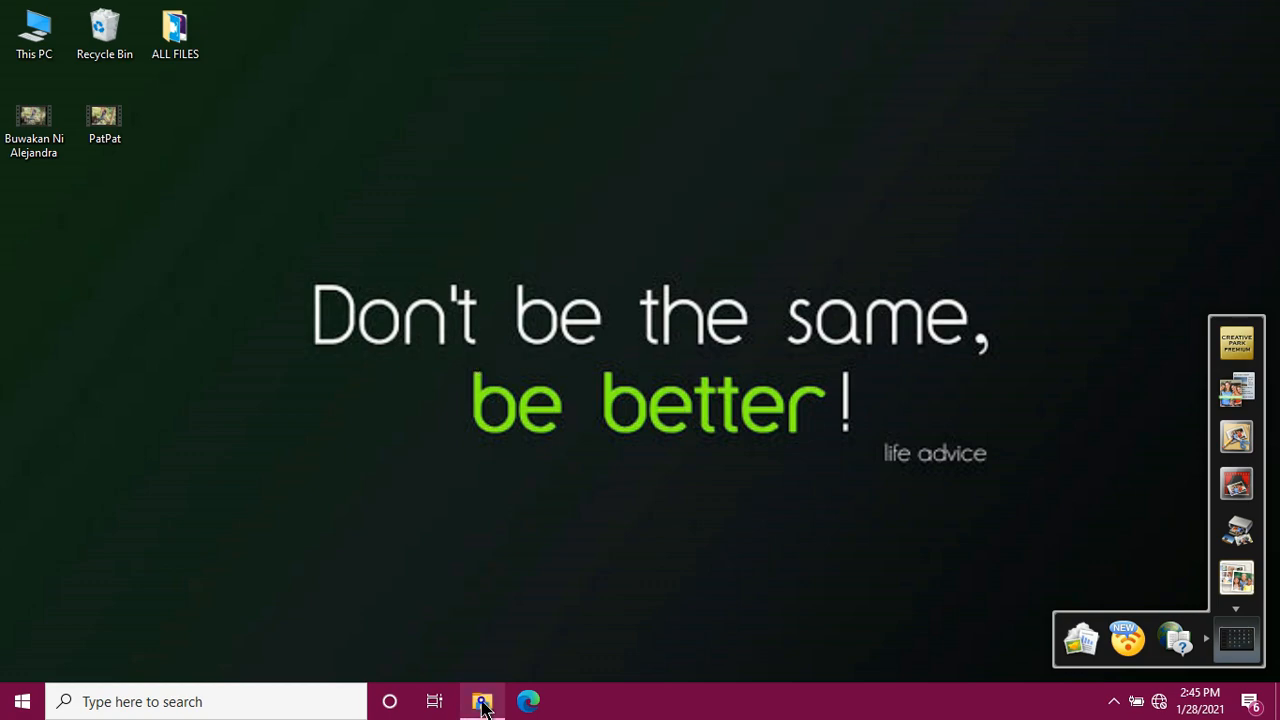
# Confirm both videos are on CHERRYLL (D:) and eject the drive from This PC.
pyautogui.click(482, 701)
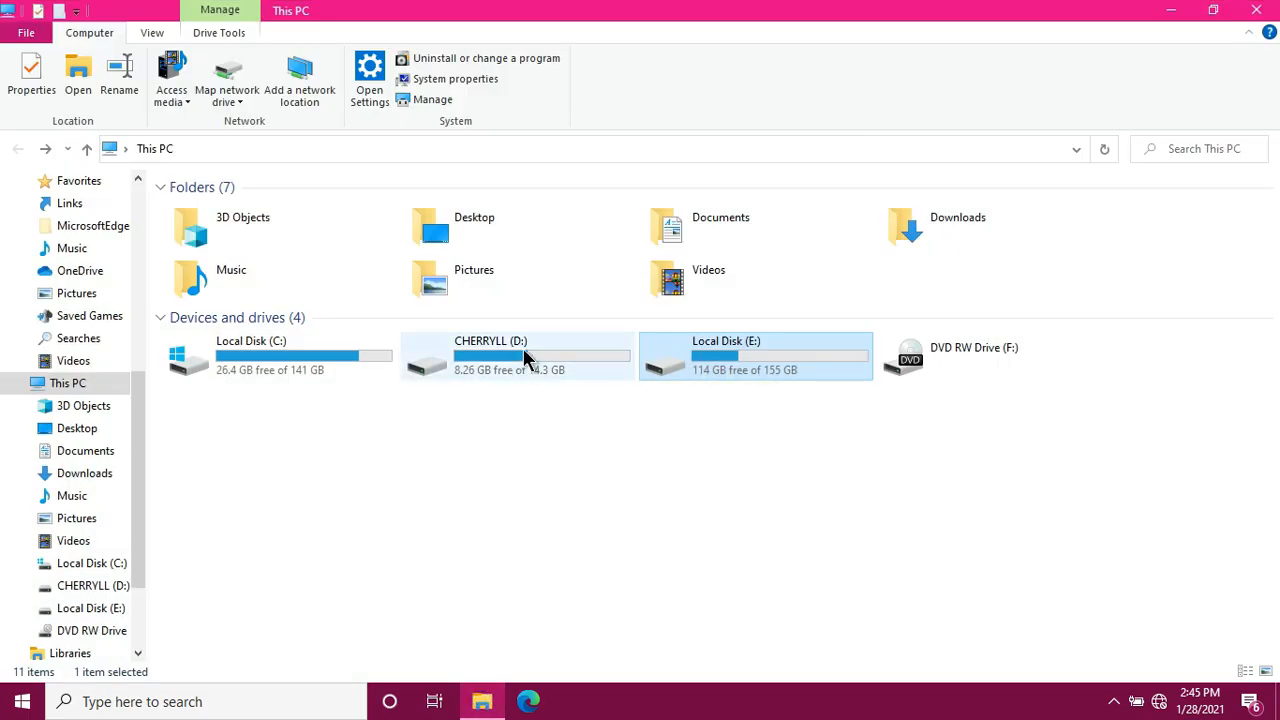
pyautogui.doubleClick(490, 357)
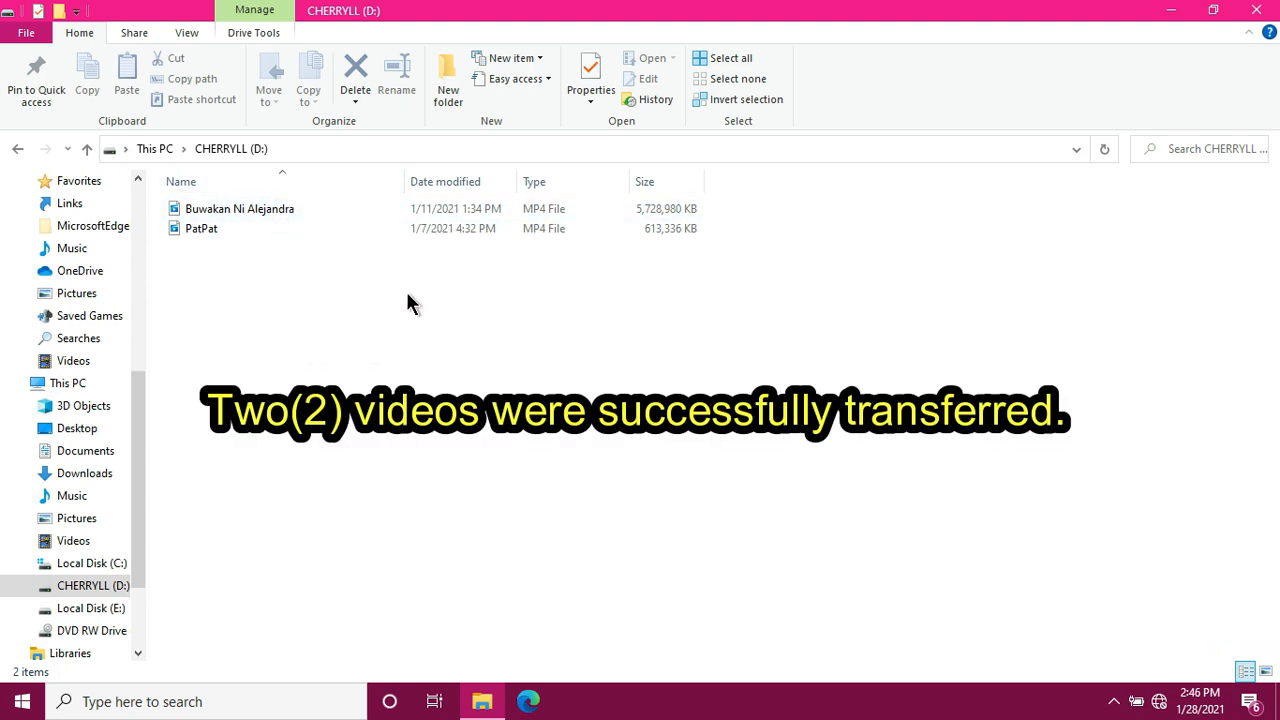
pyautogui.moveTo(380, 318)
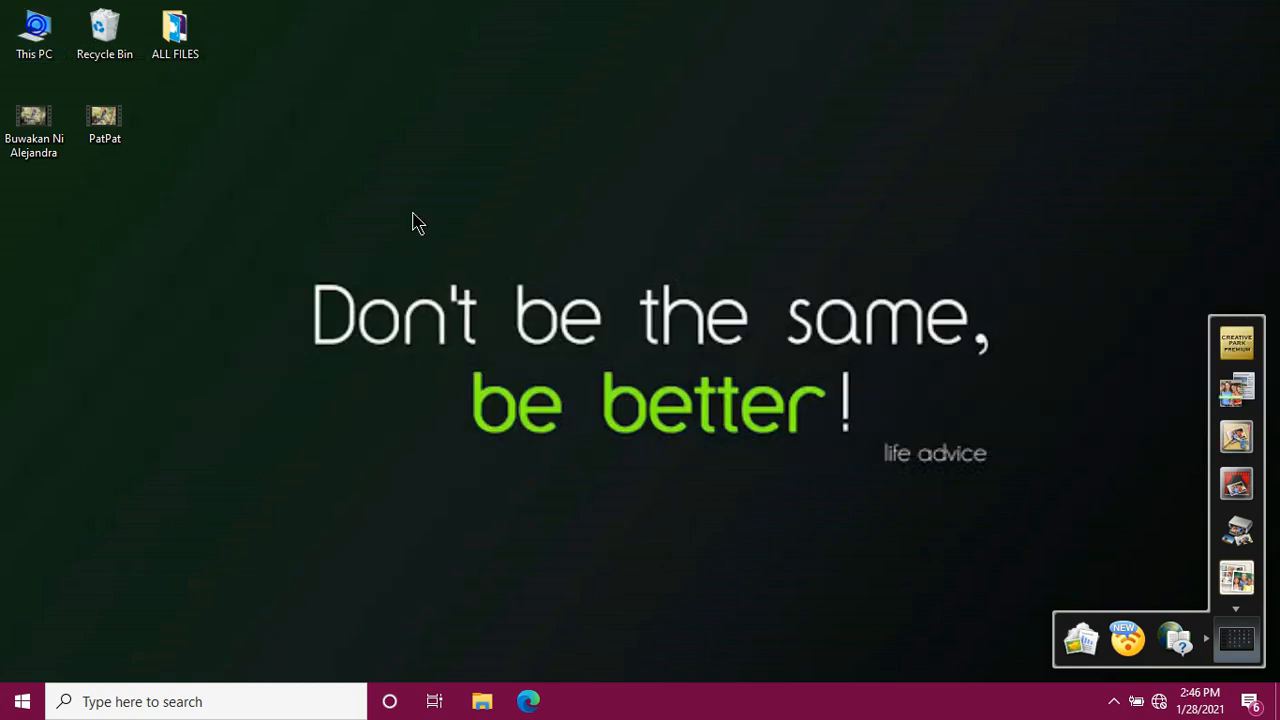
pyautogui.rightClick(460, 357)
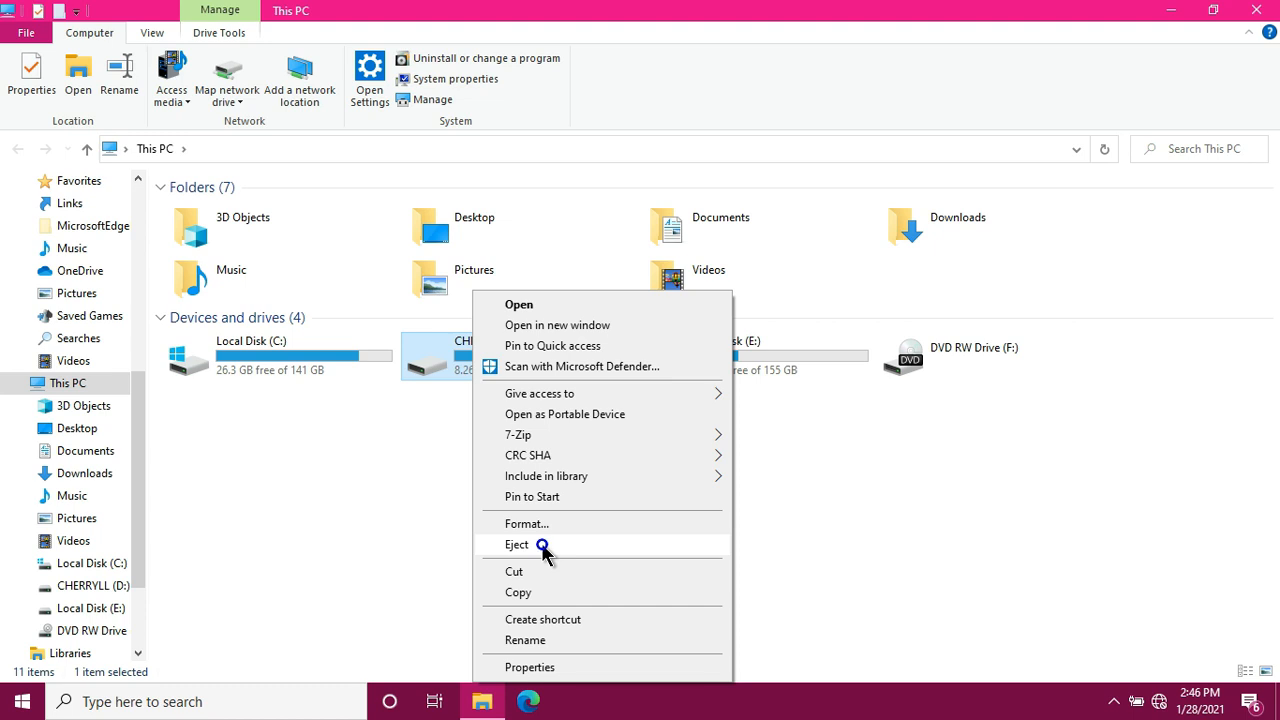
pyautogui.click(517, 544)
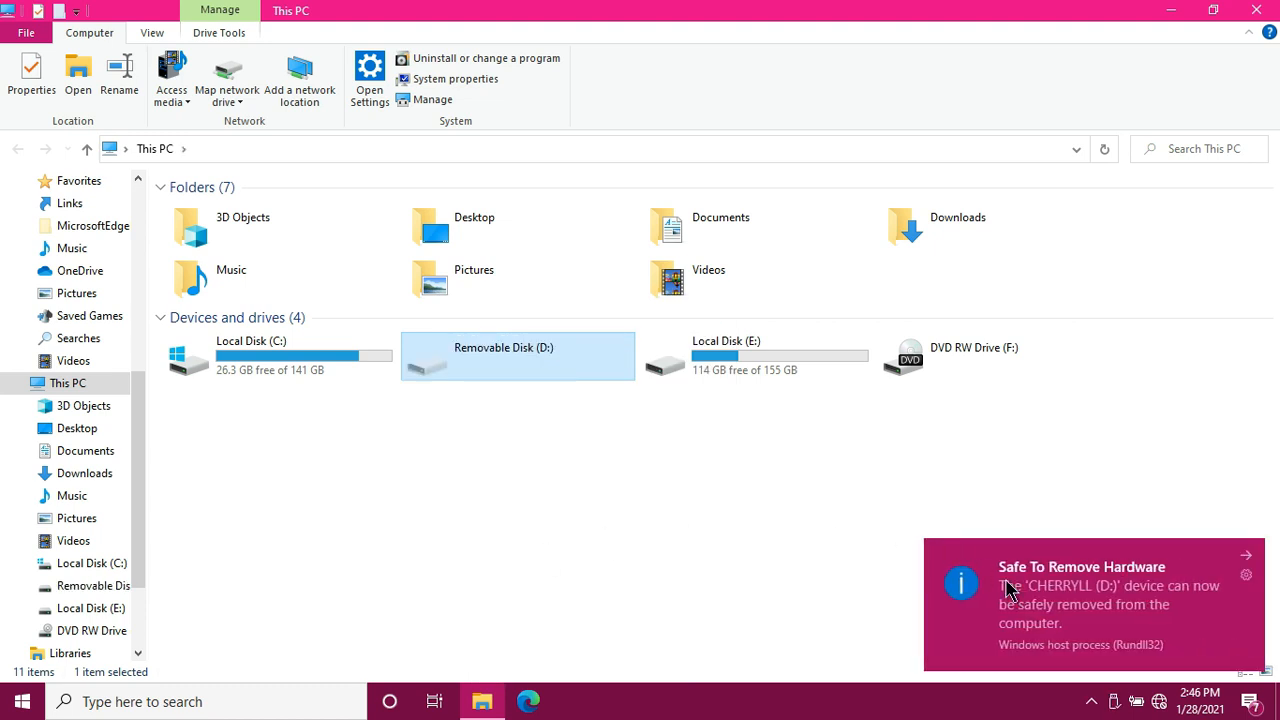